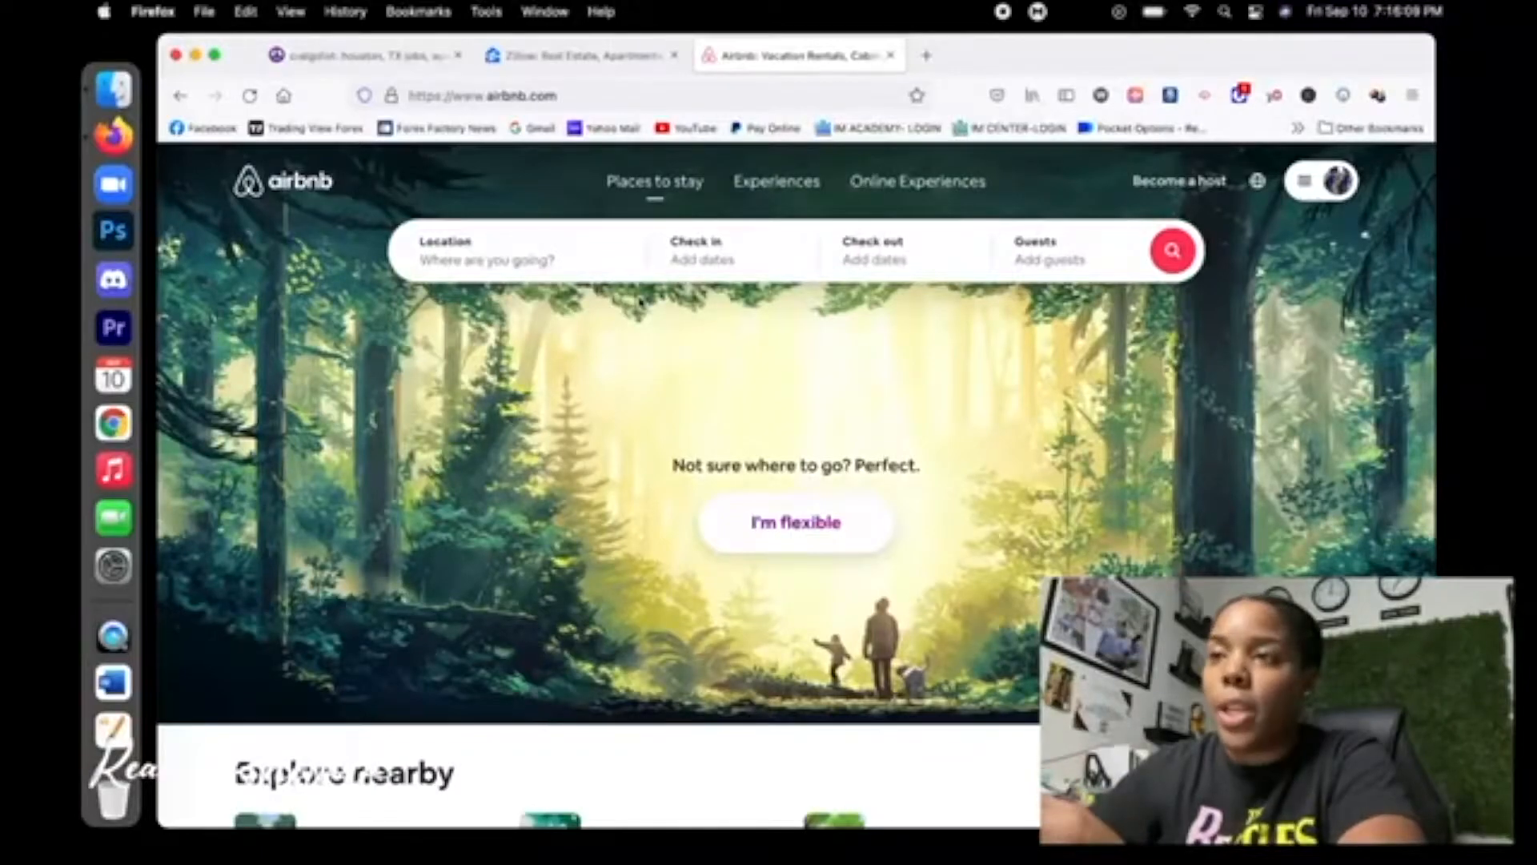
Search Airbnb for Houston, TX stays from Sep 13 to Sep 17 for 4 adults
left_click(520, 249)
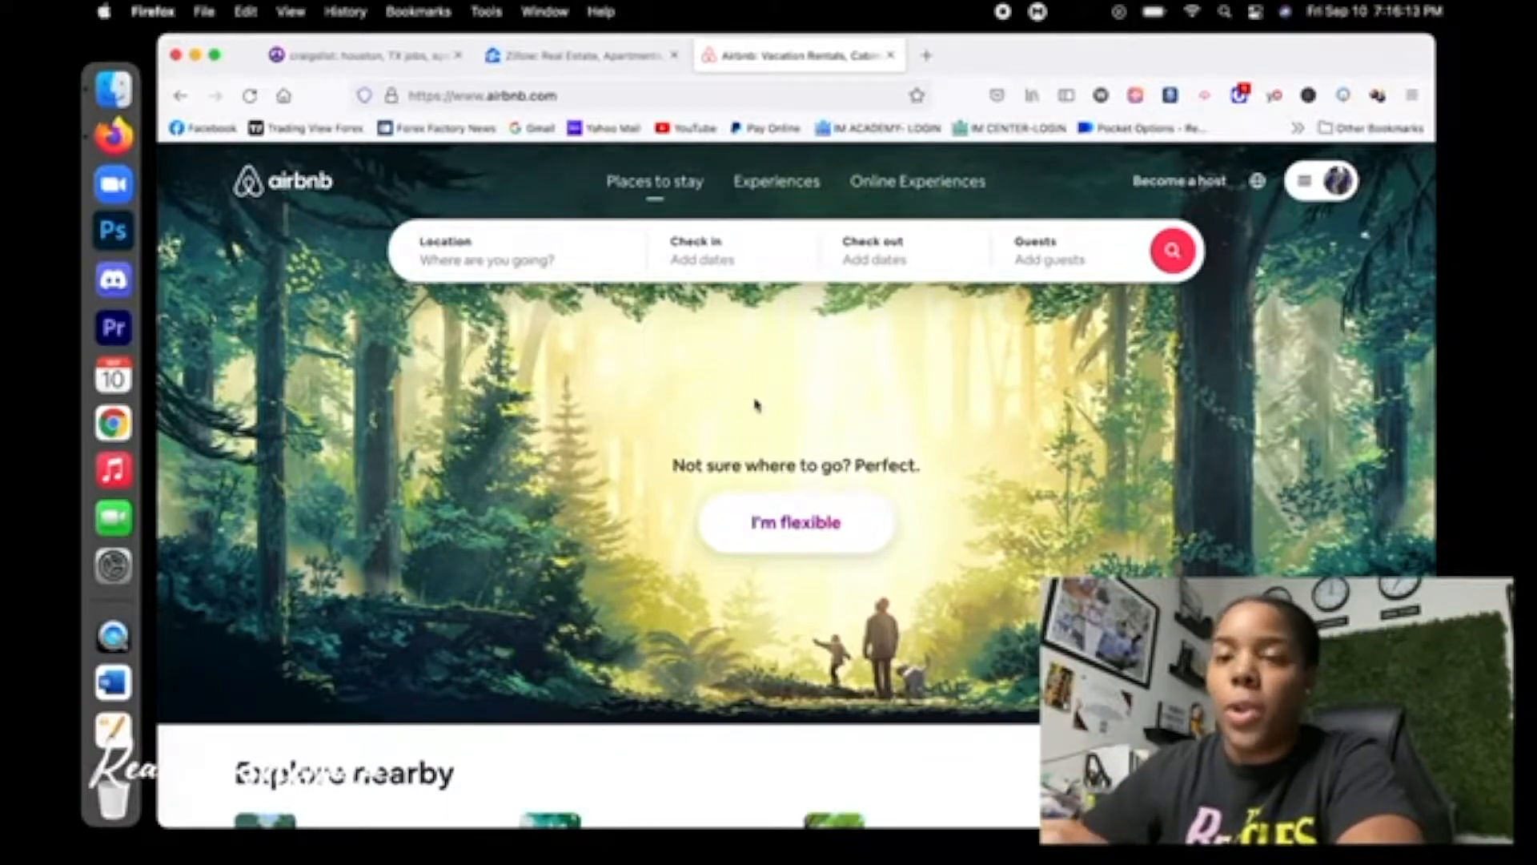
left_click(734, 250)
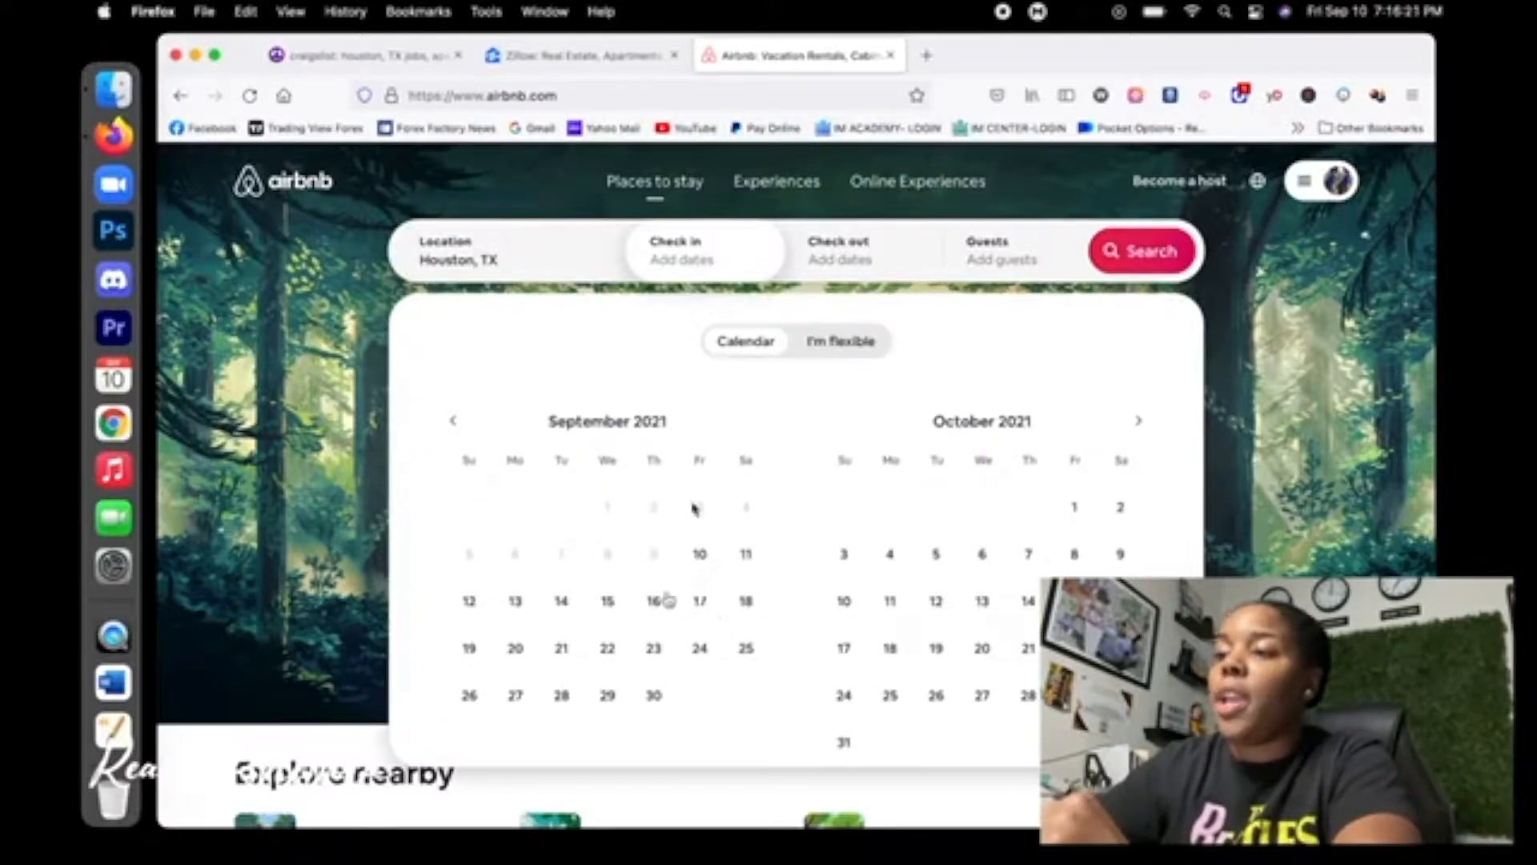
left_click(514, 601)
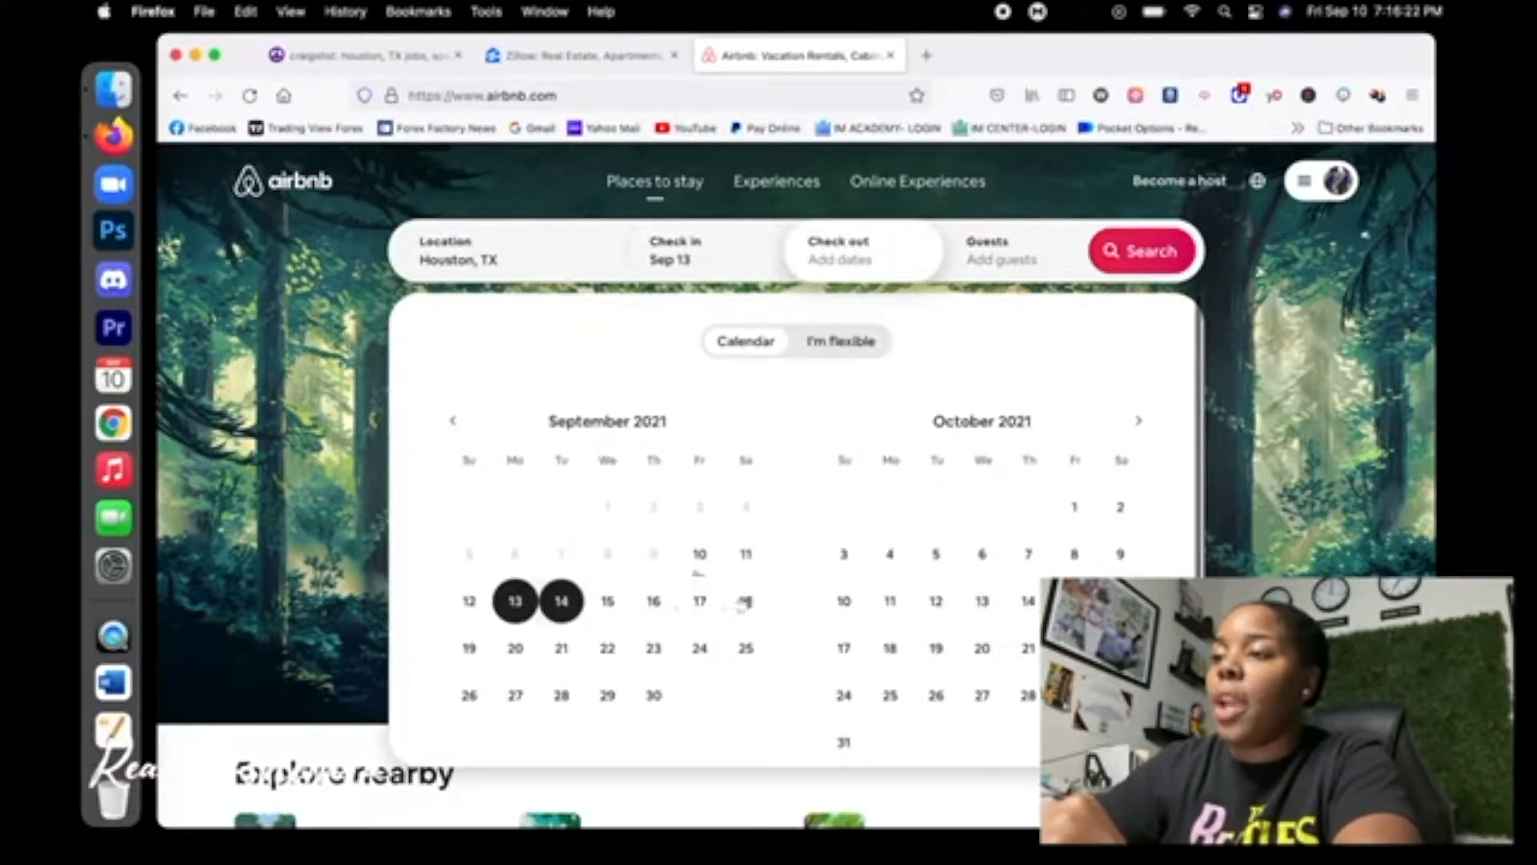
left_click(699, 600)
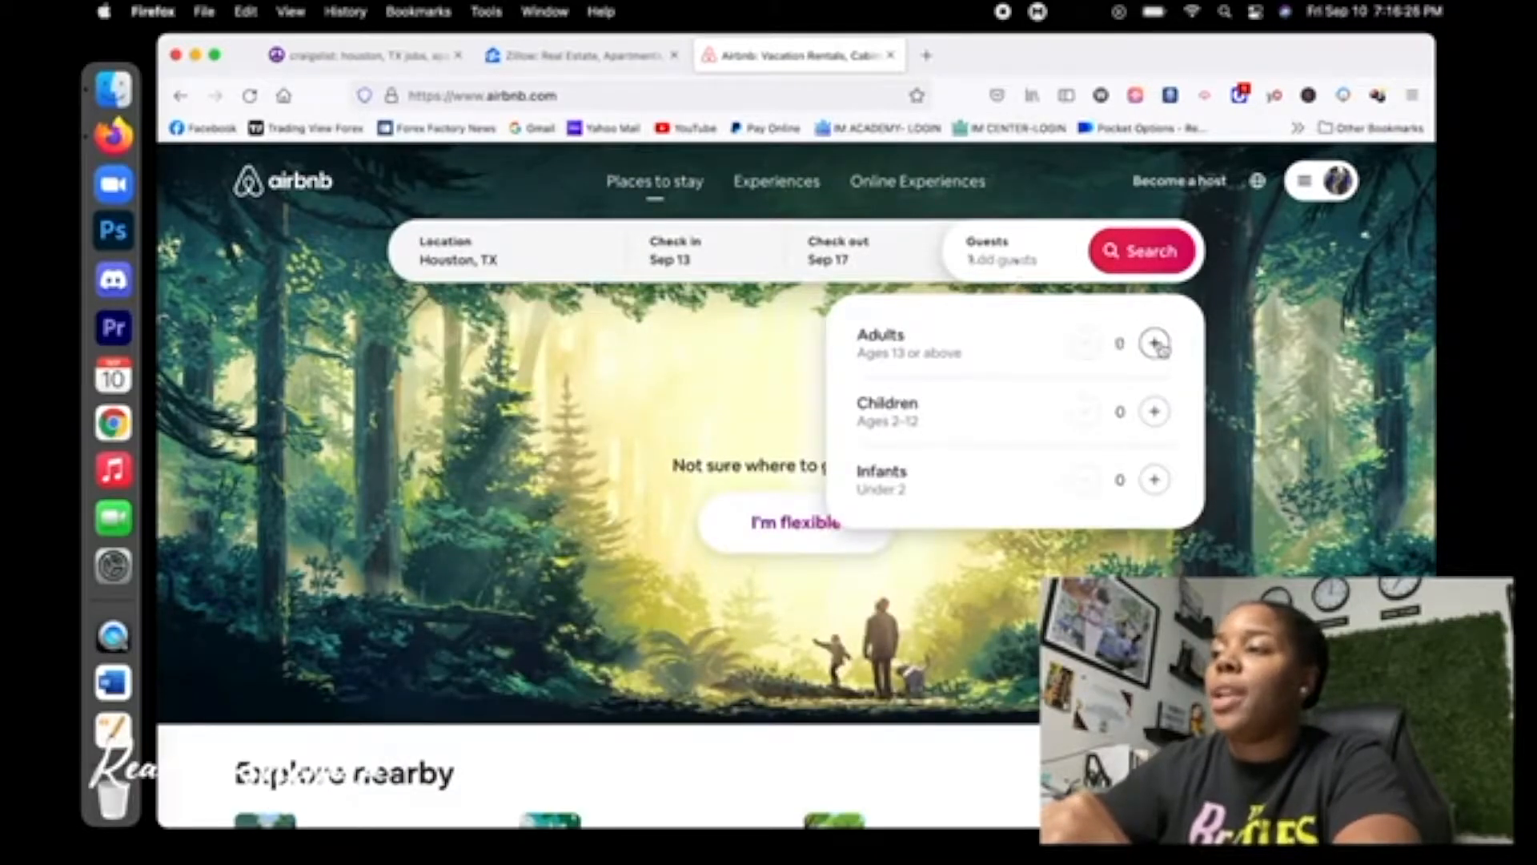
left_click(1154, 344)
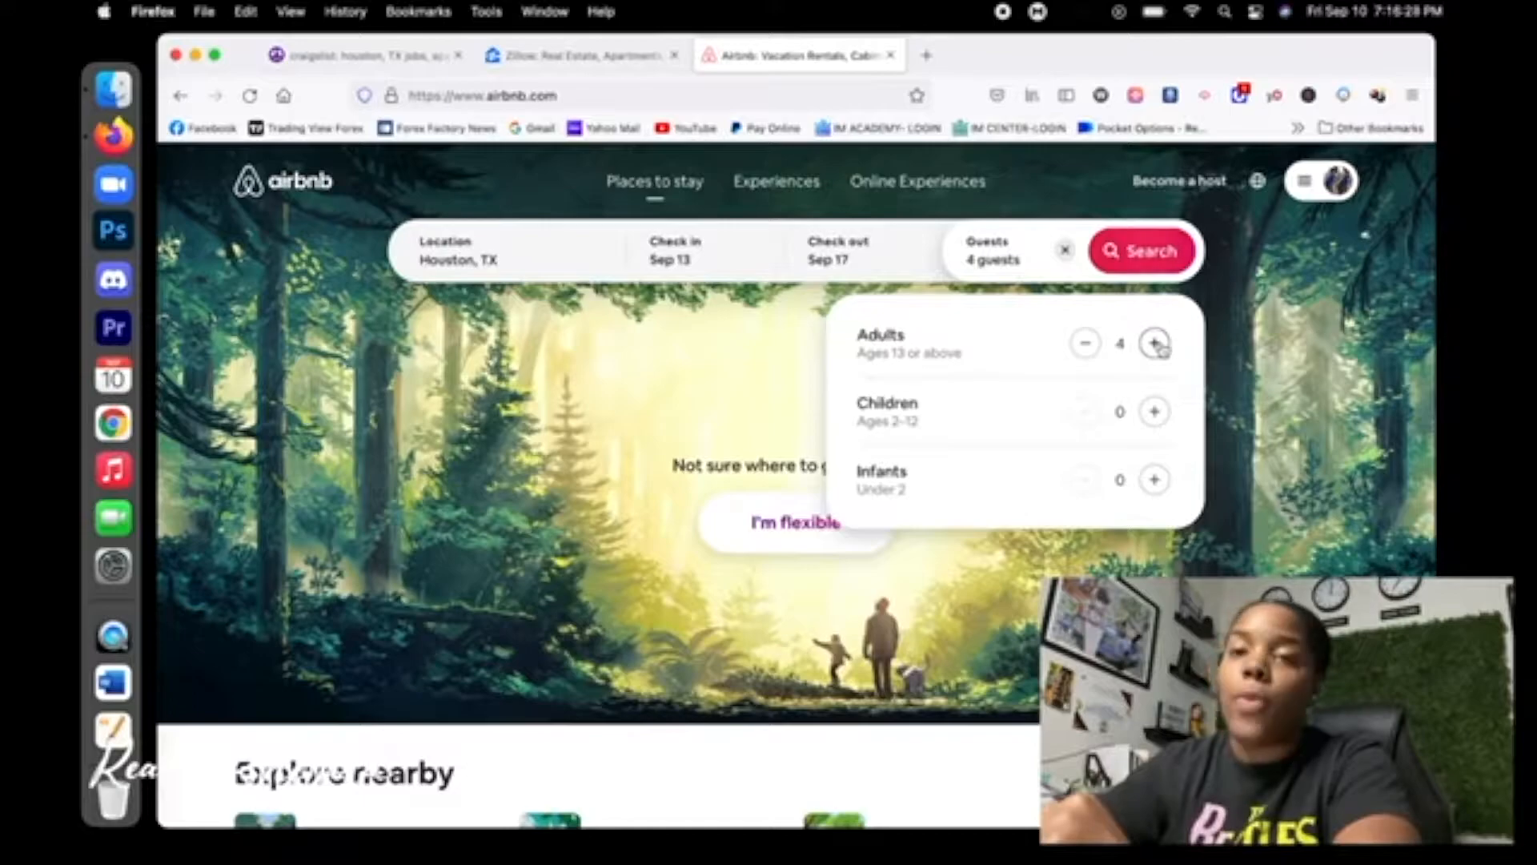
left_click(1141, 251)
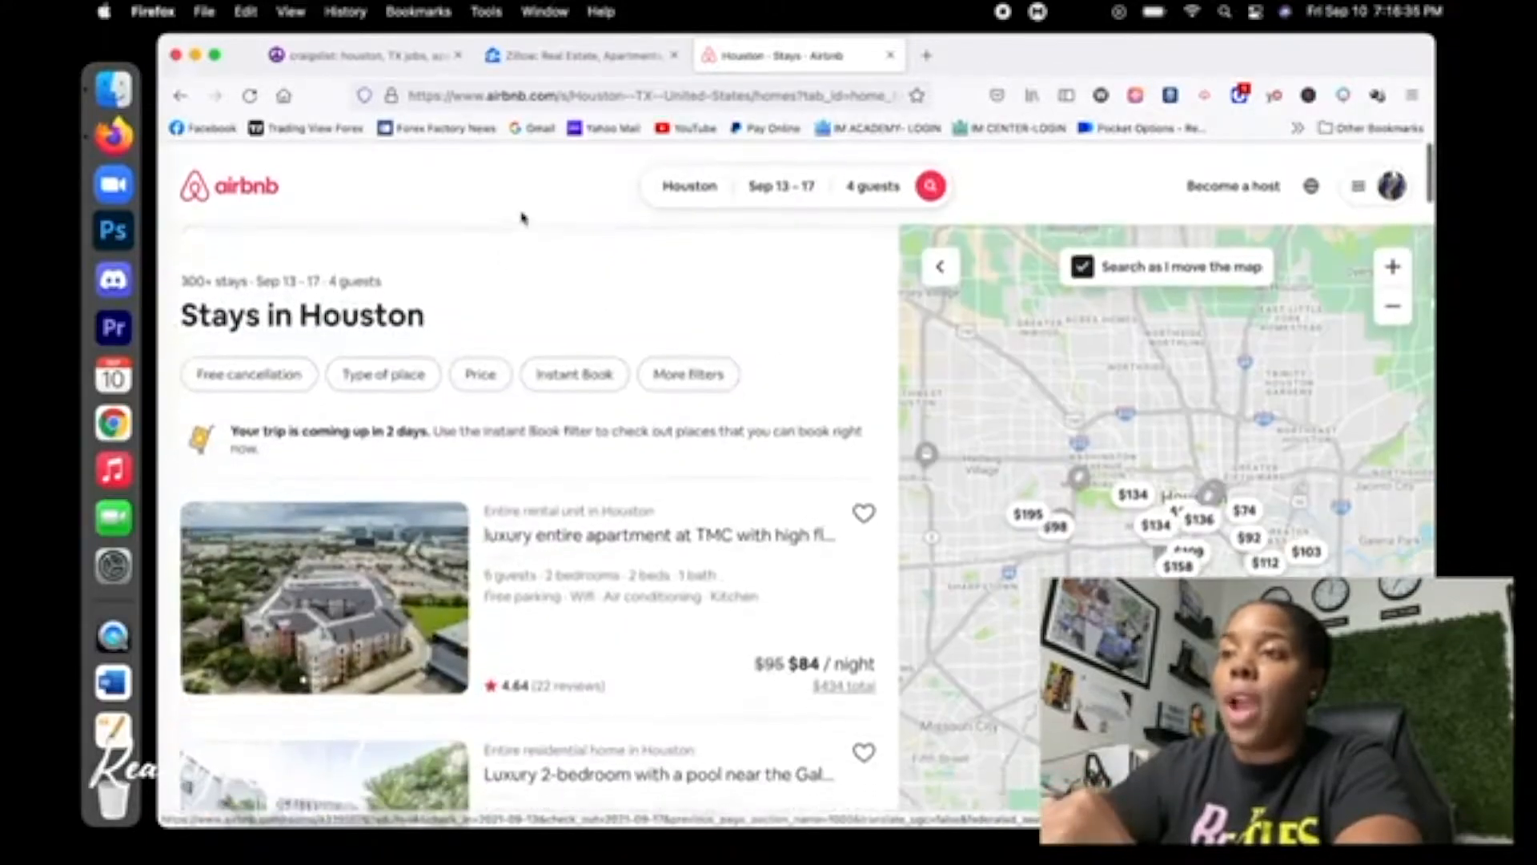
Browse More filters: Rooms and beds, Amenities, Facilities and Property type, leaving all unset
left_click(686, 372)
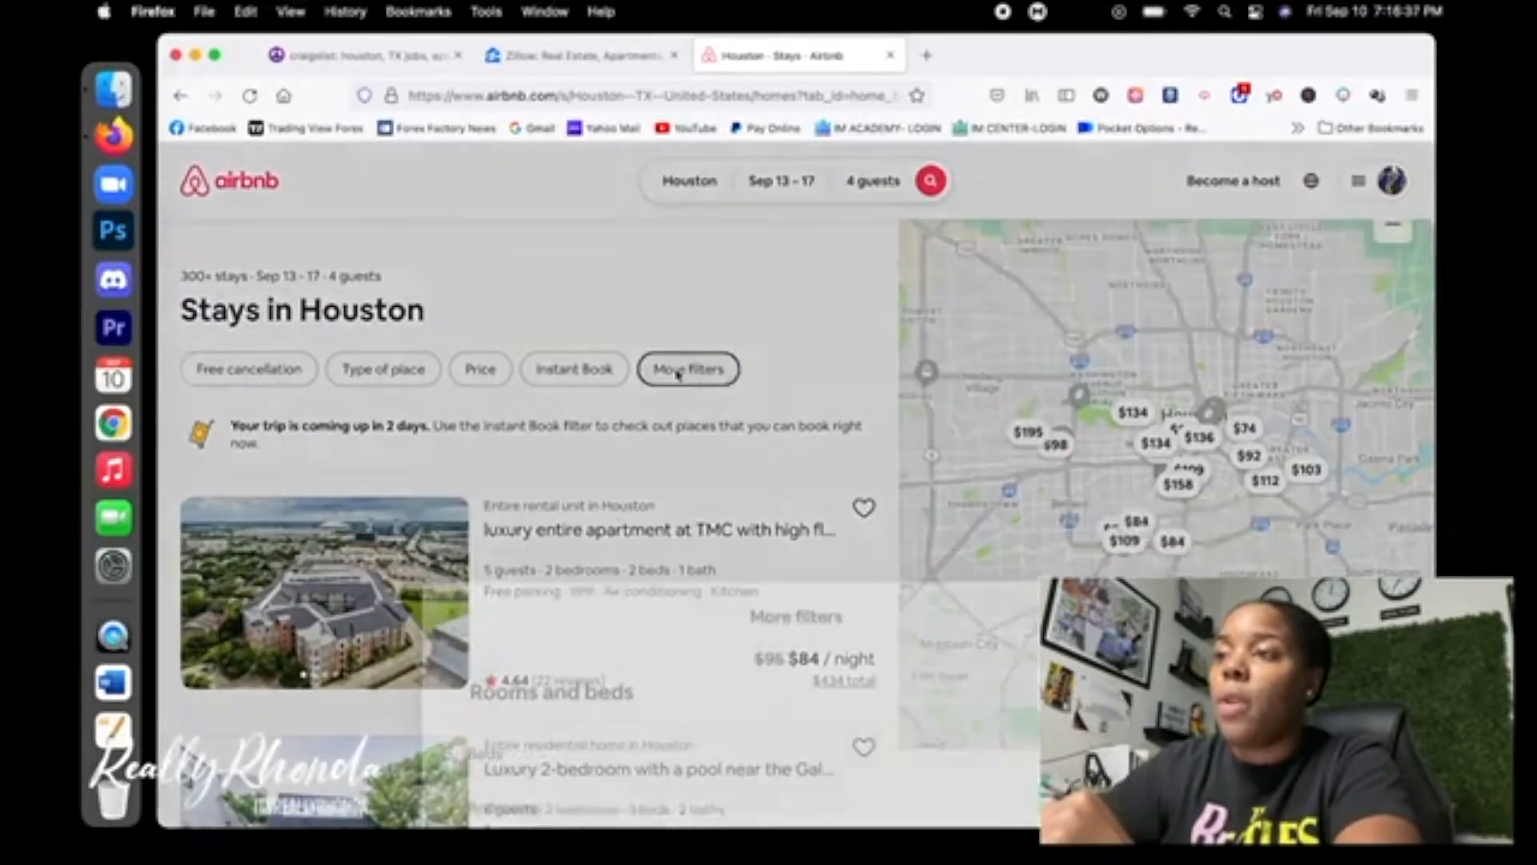
left_click(687, 368)
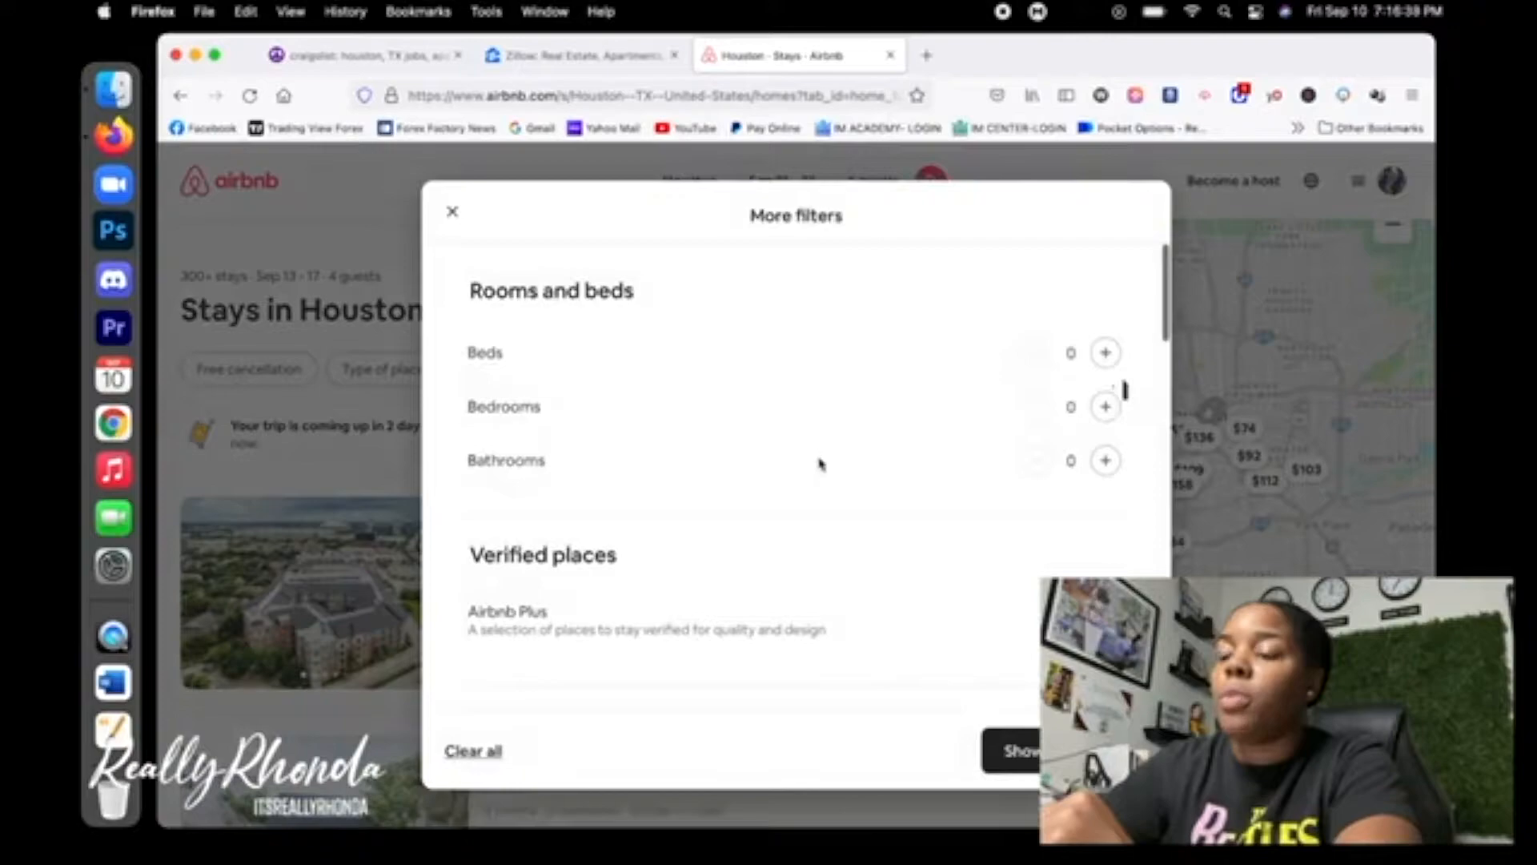
scroll("down", 3)
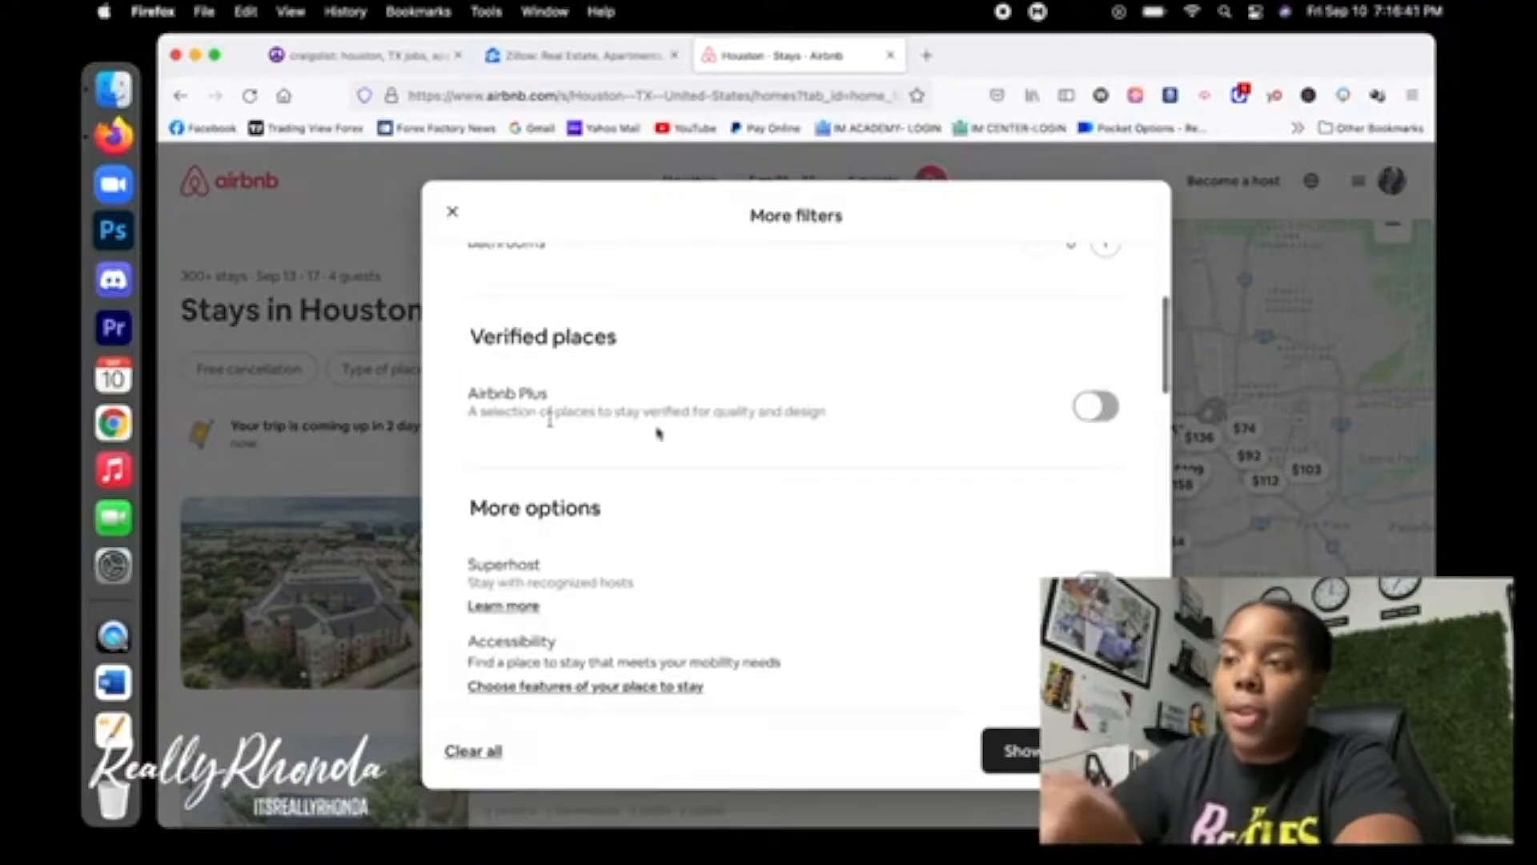
scroll("down", 3)
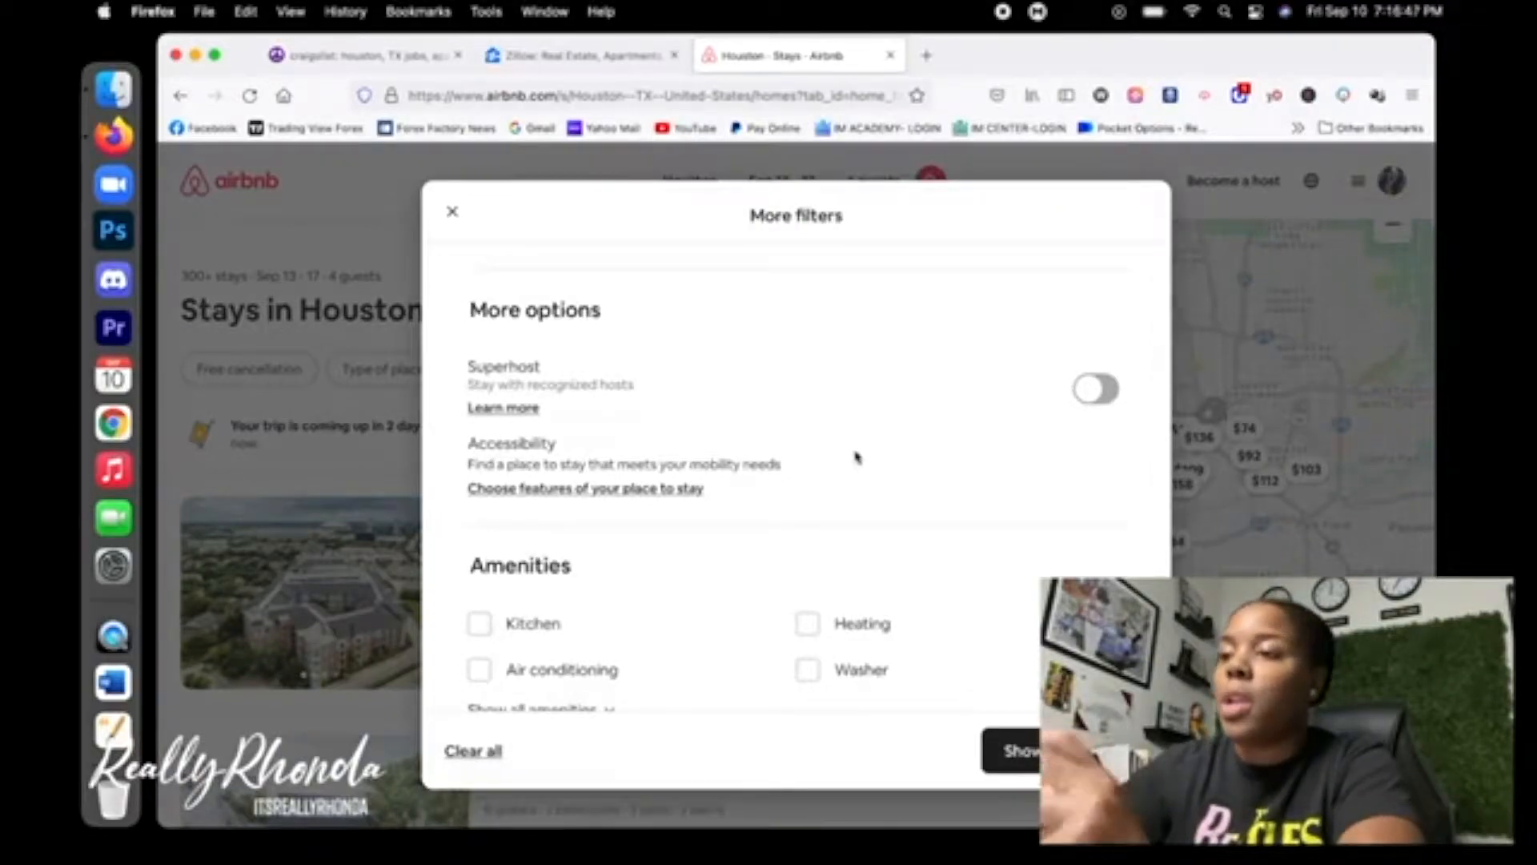
scroll("down", 3)
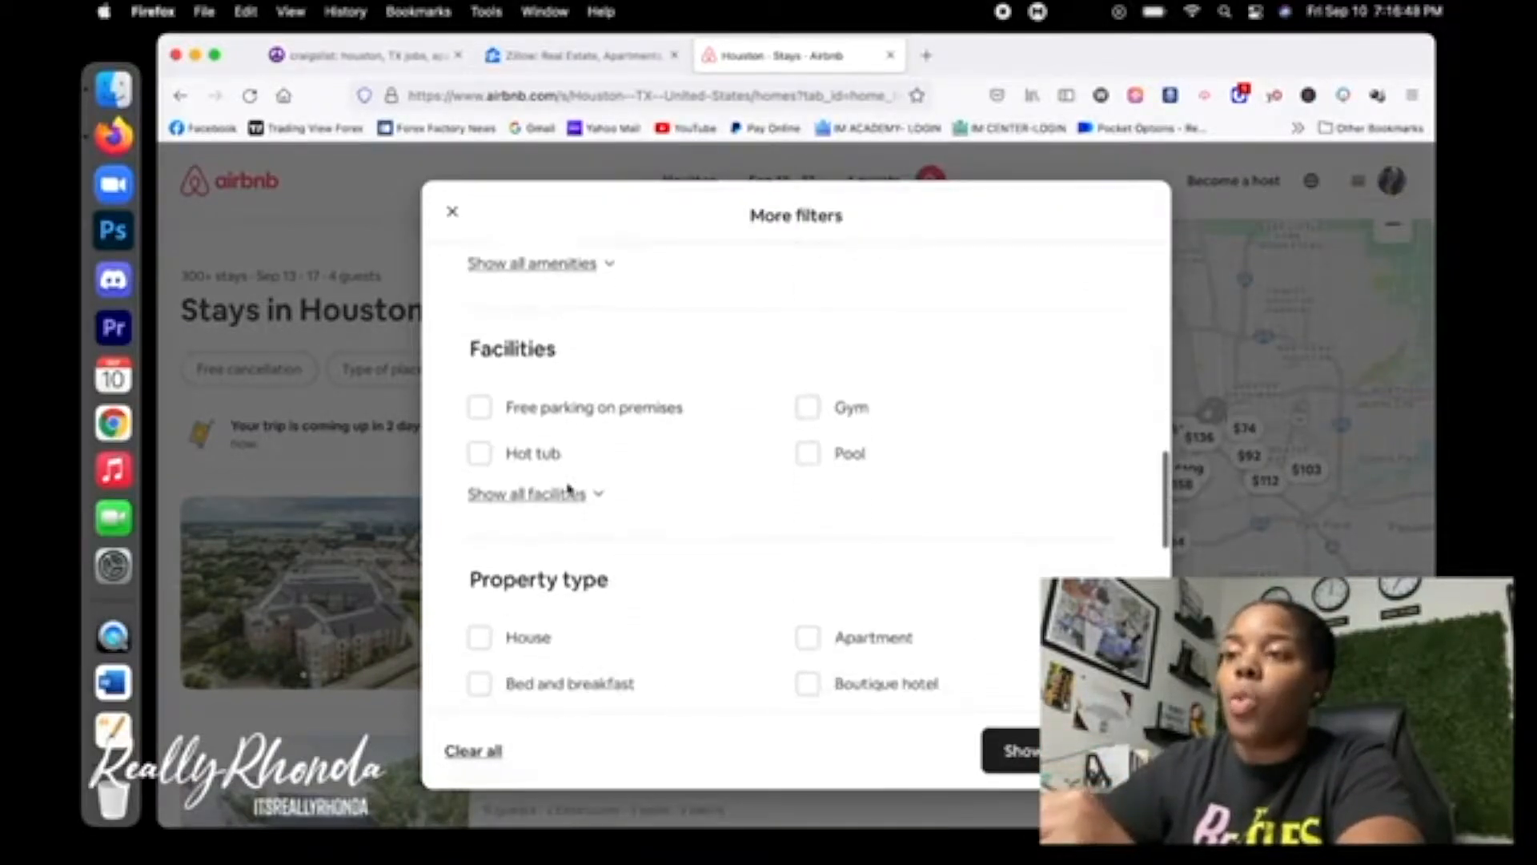
scroll("down", 3)
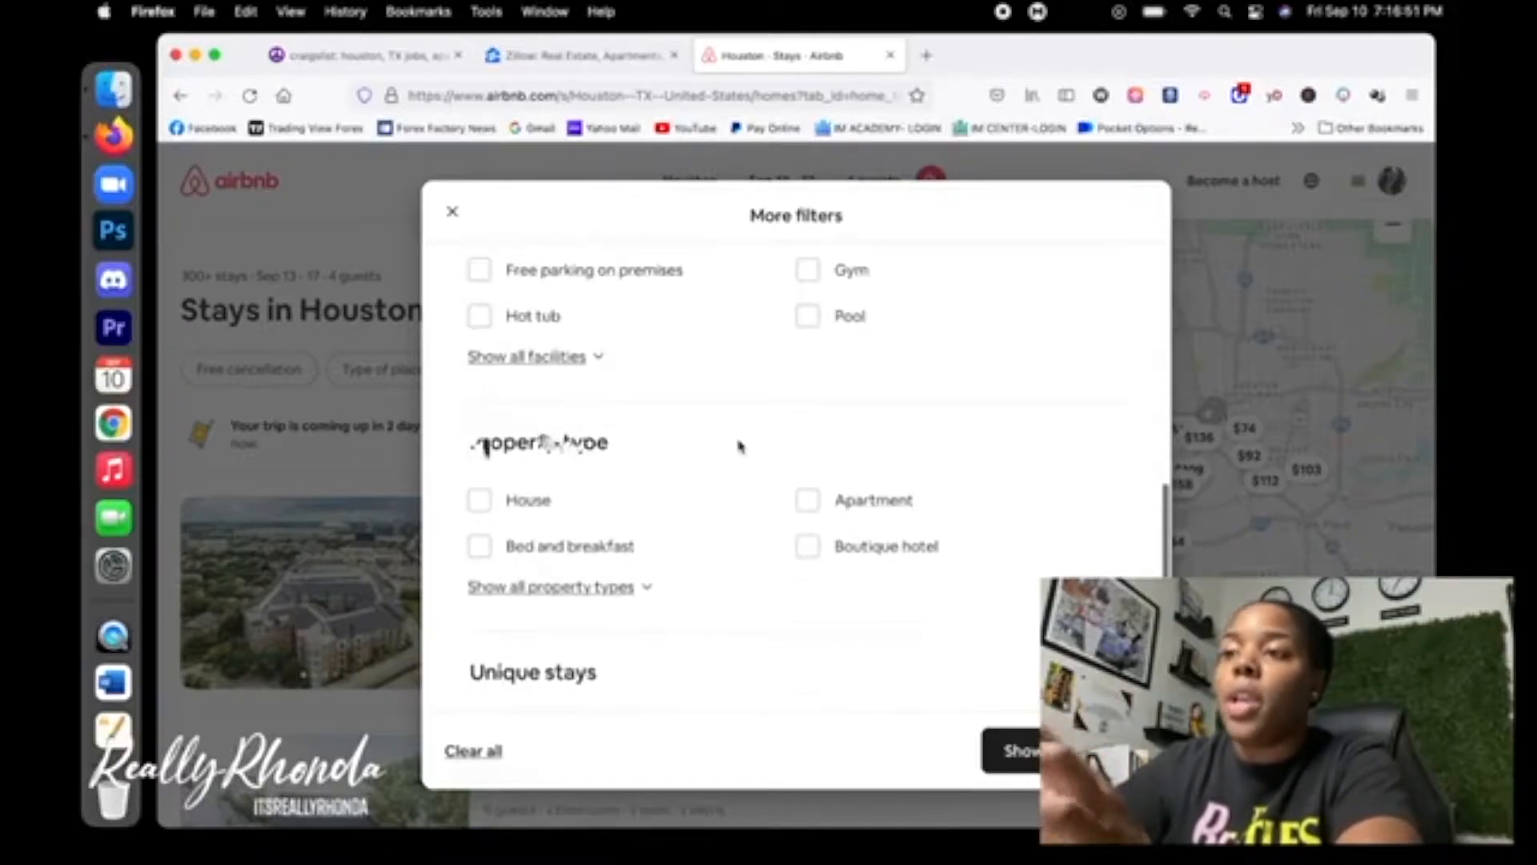
scroll("down", 3)
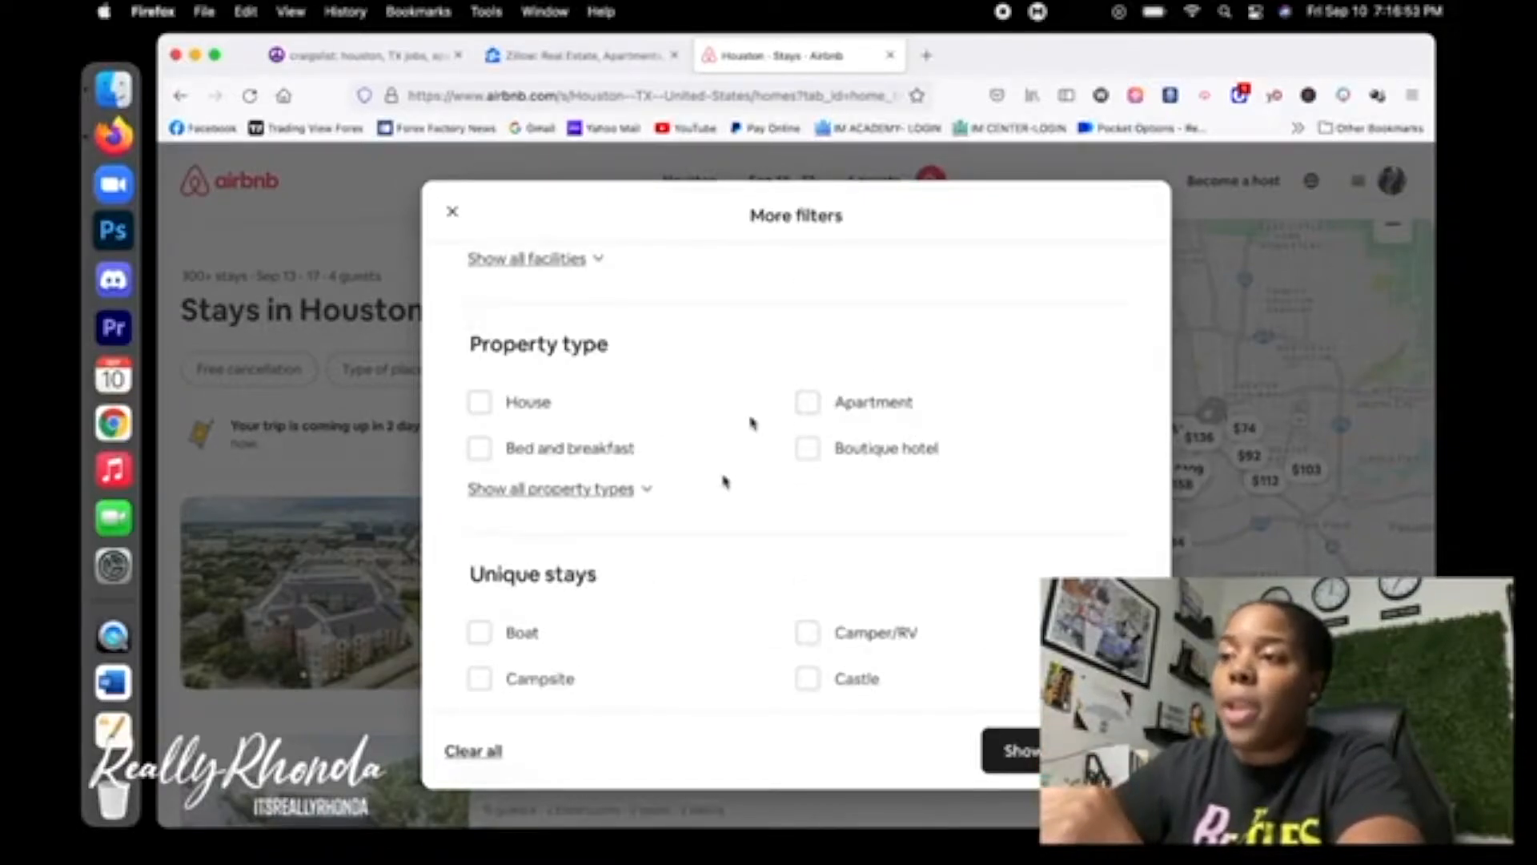
scroll("down", 3)
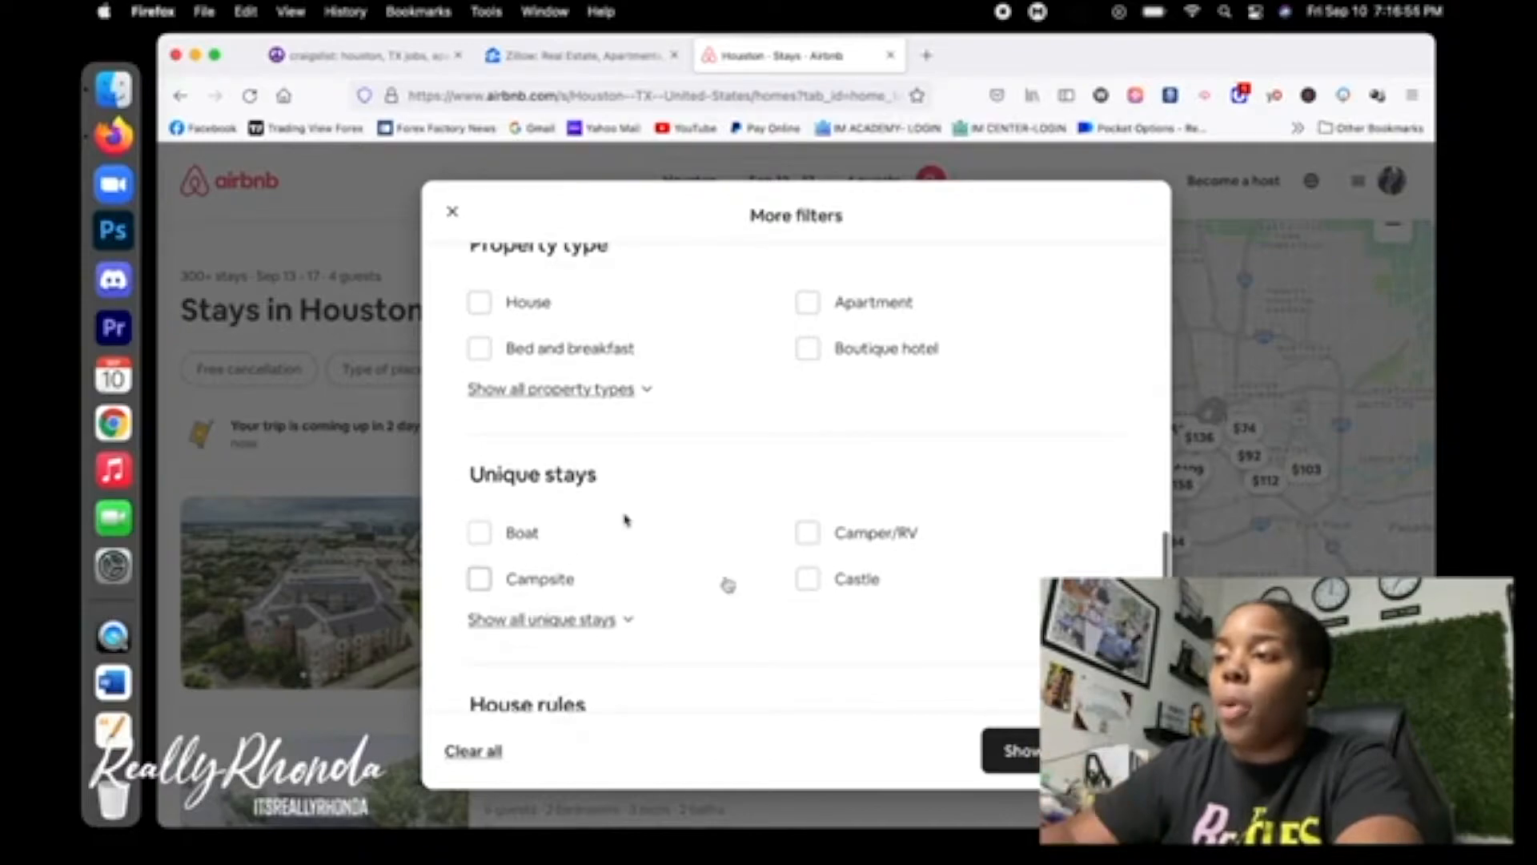
scroll("down", 3)
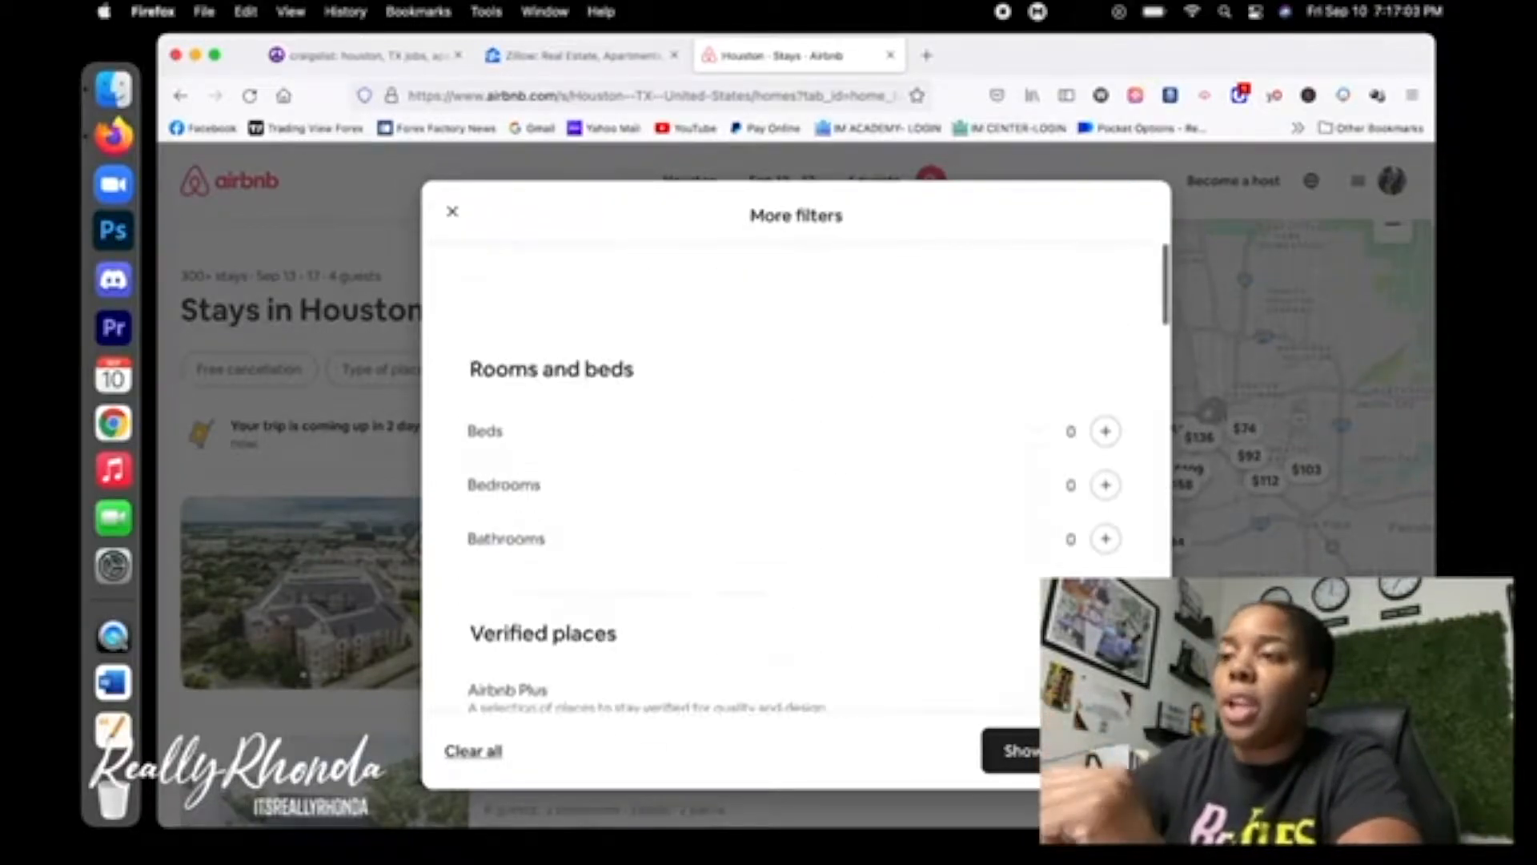
Close More filters and set the maximum nightly price to about $101
left_click(452, 210)
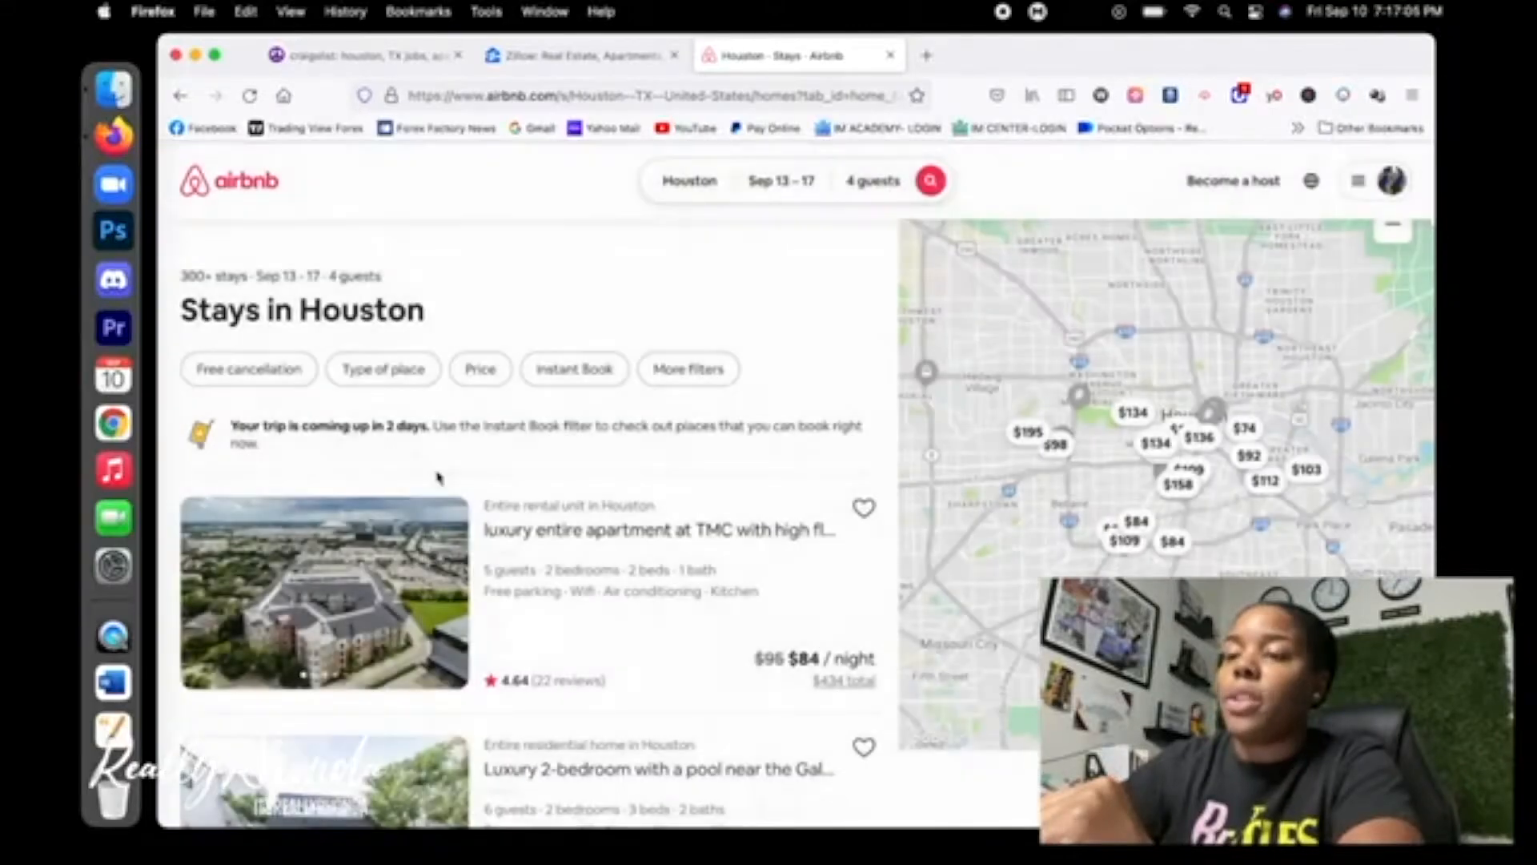
scroll("down", 3)
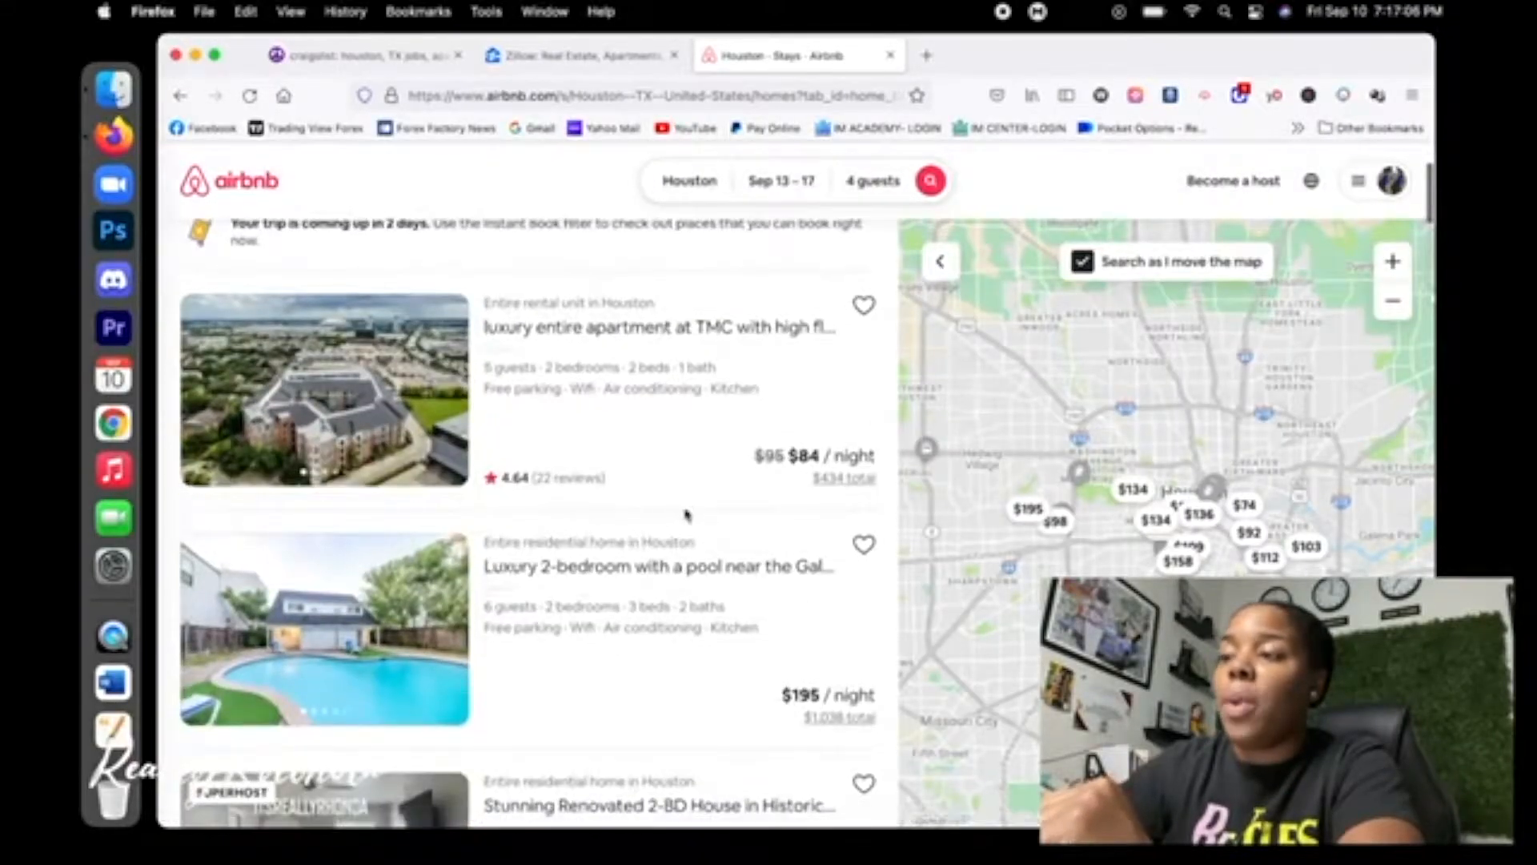
left_click(480, 370)
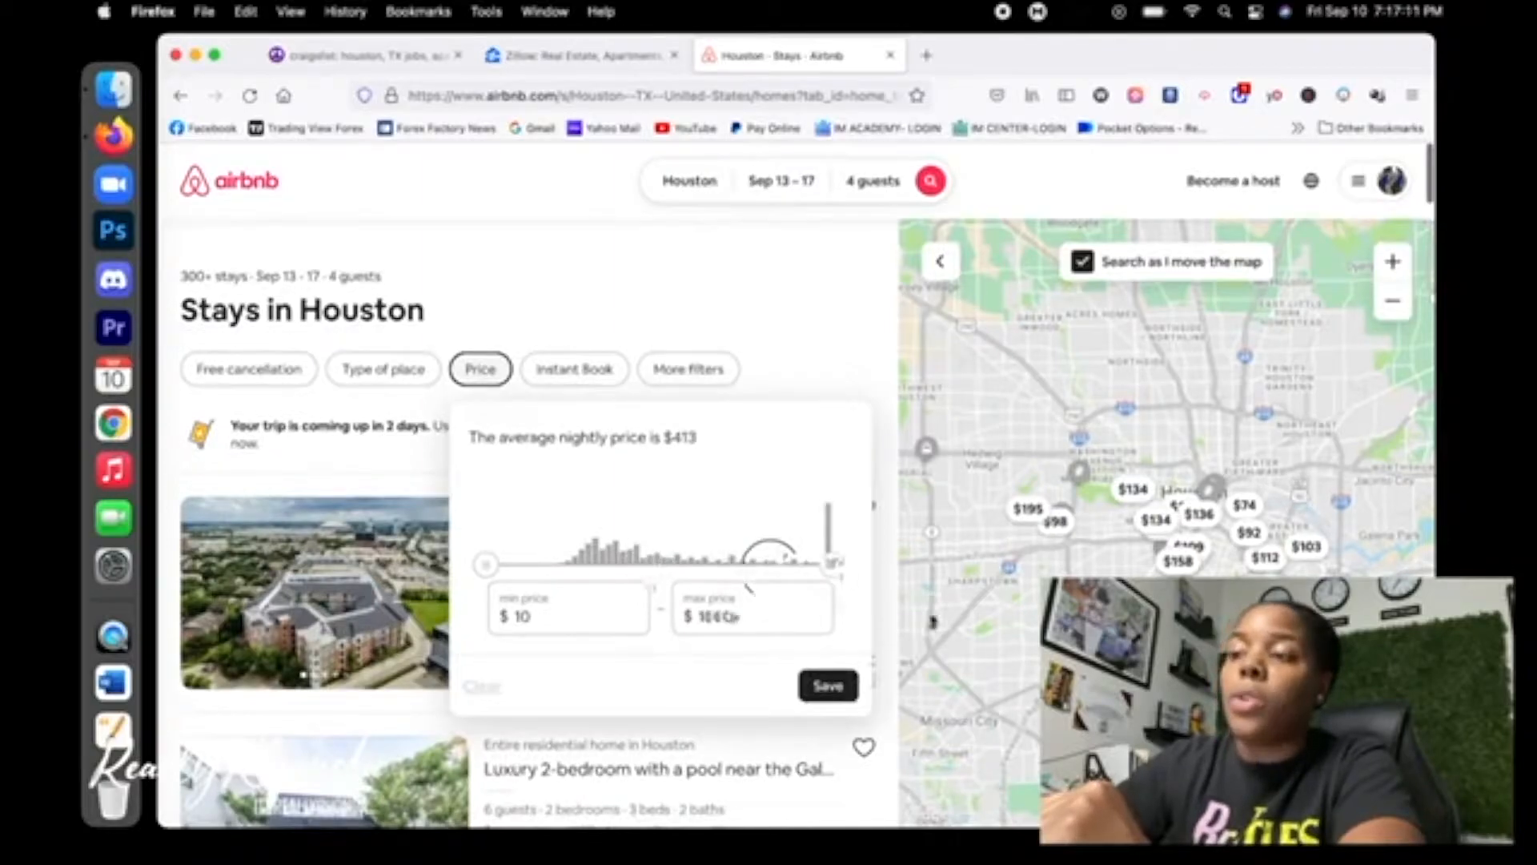
left_click_drag(745, 565, 833, 564)
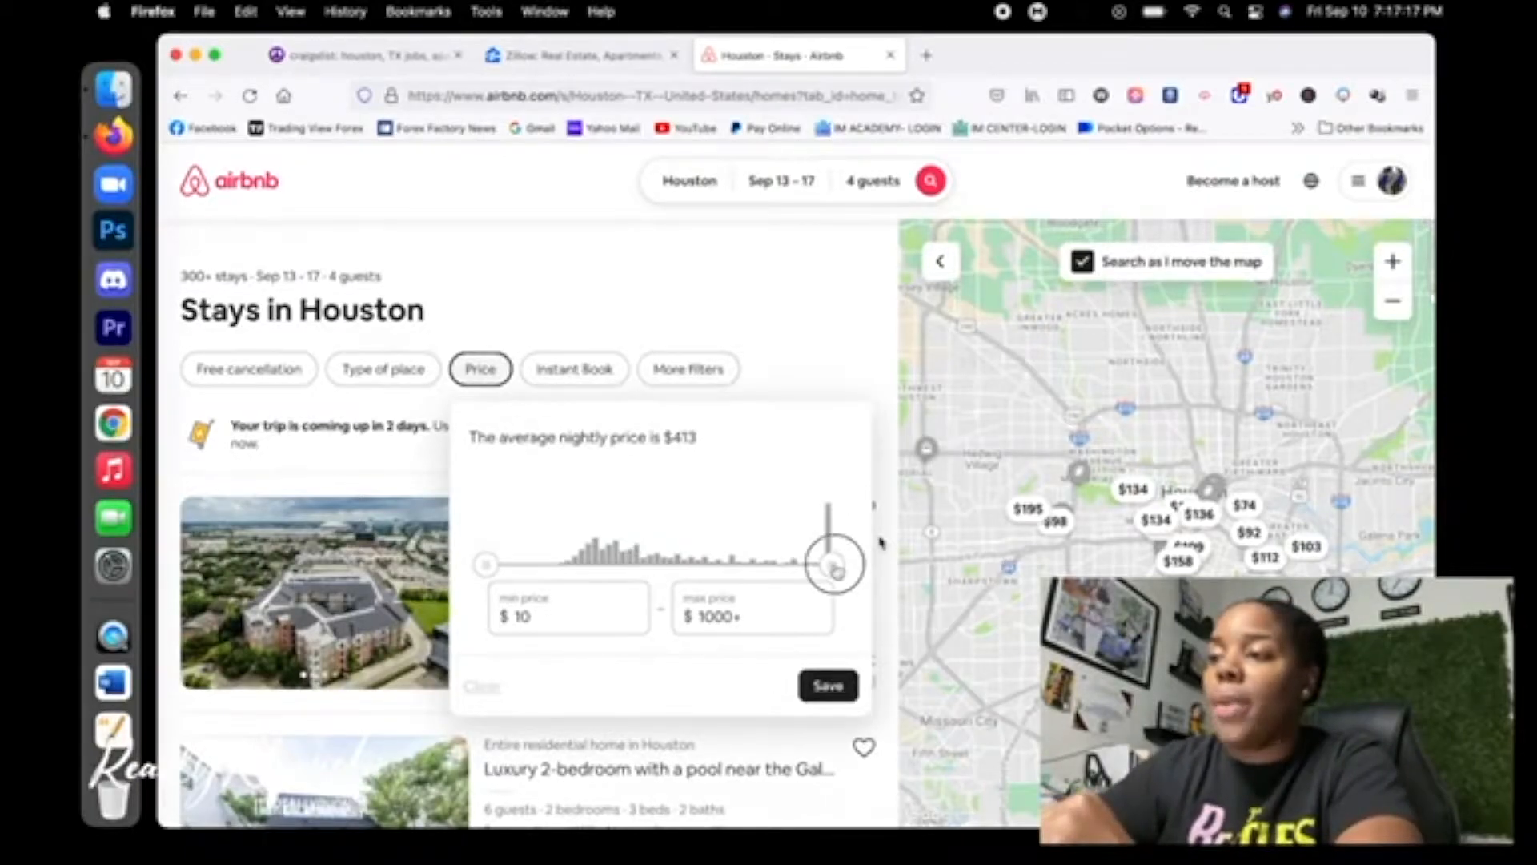
left_click_drag(833, 563, 842, 564)
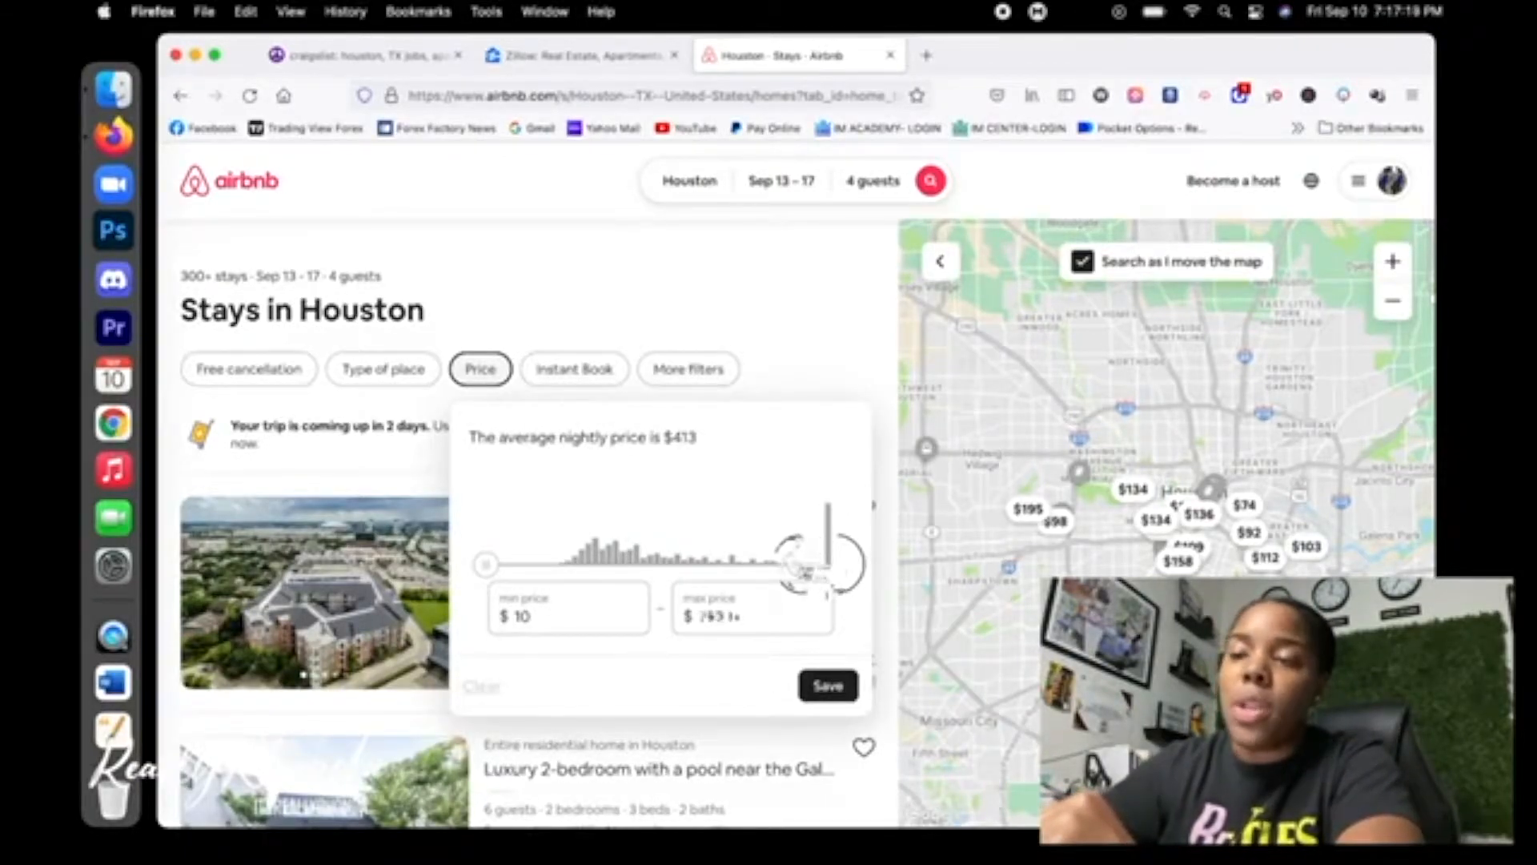
left_click_drag(838, 564, 782, 563)
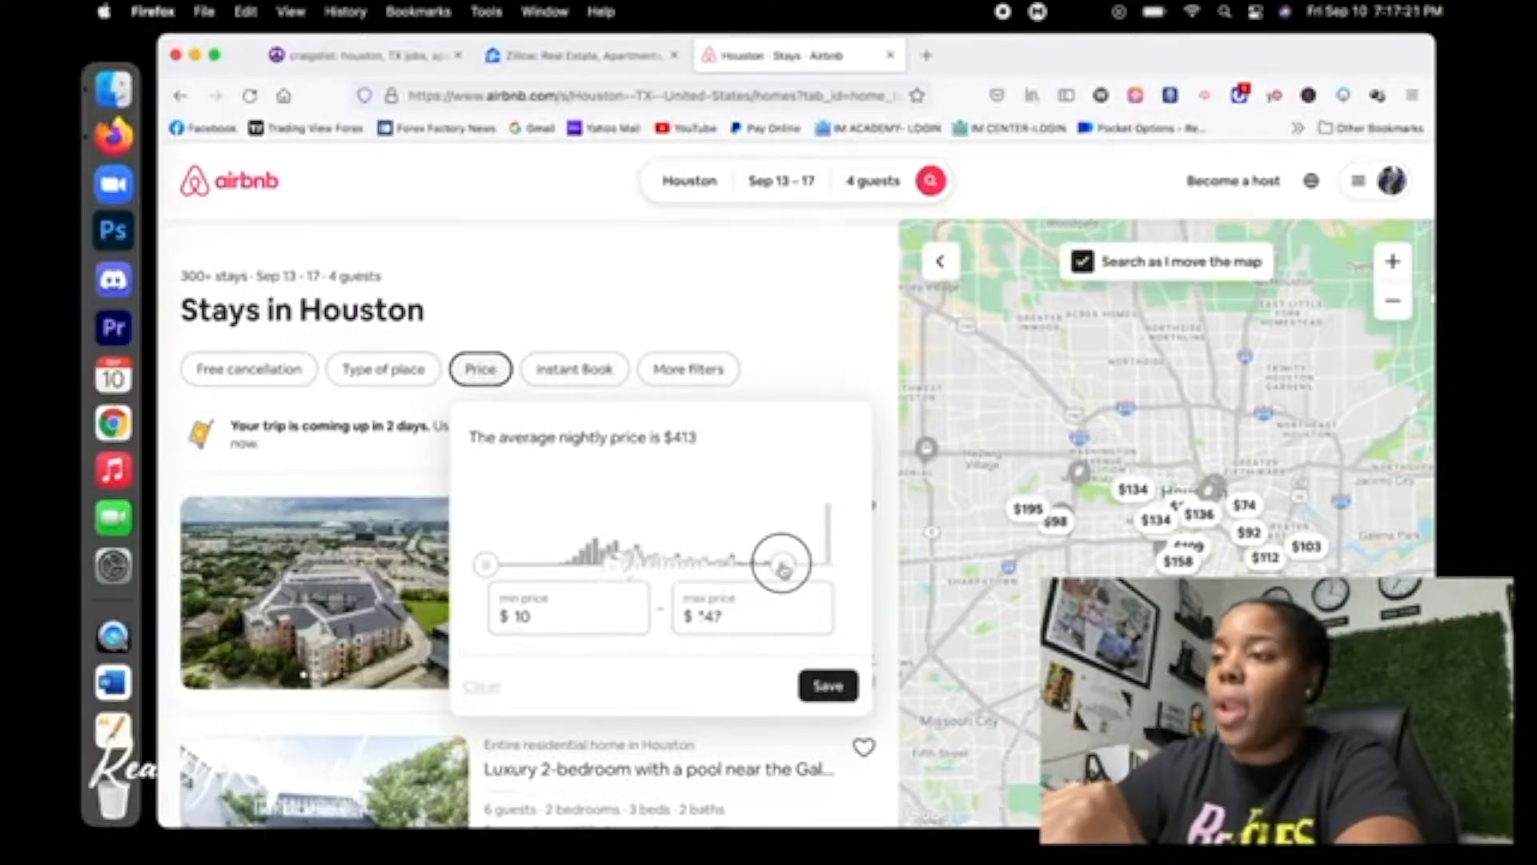
left_click_drag(785, 564, 578, 549)
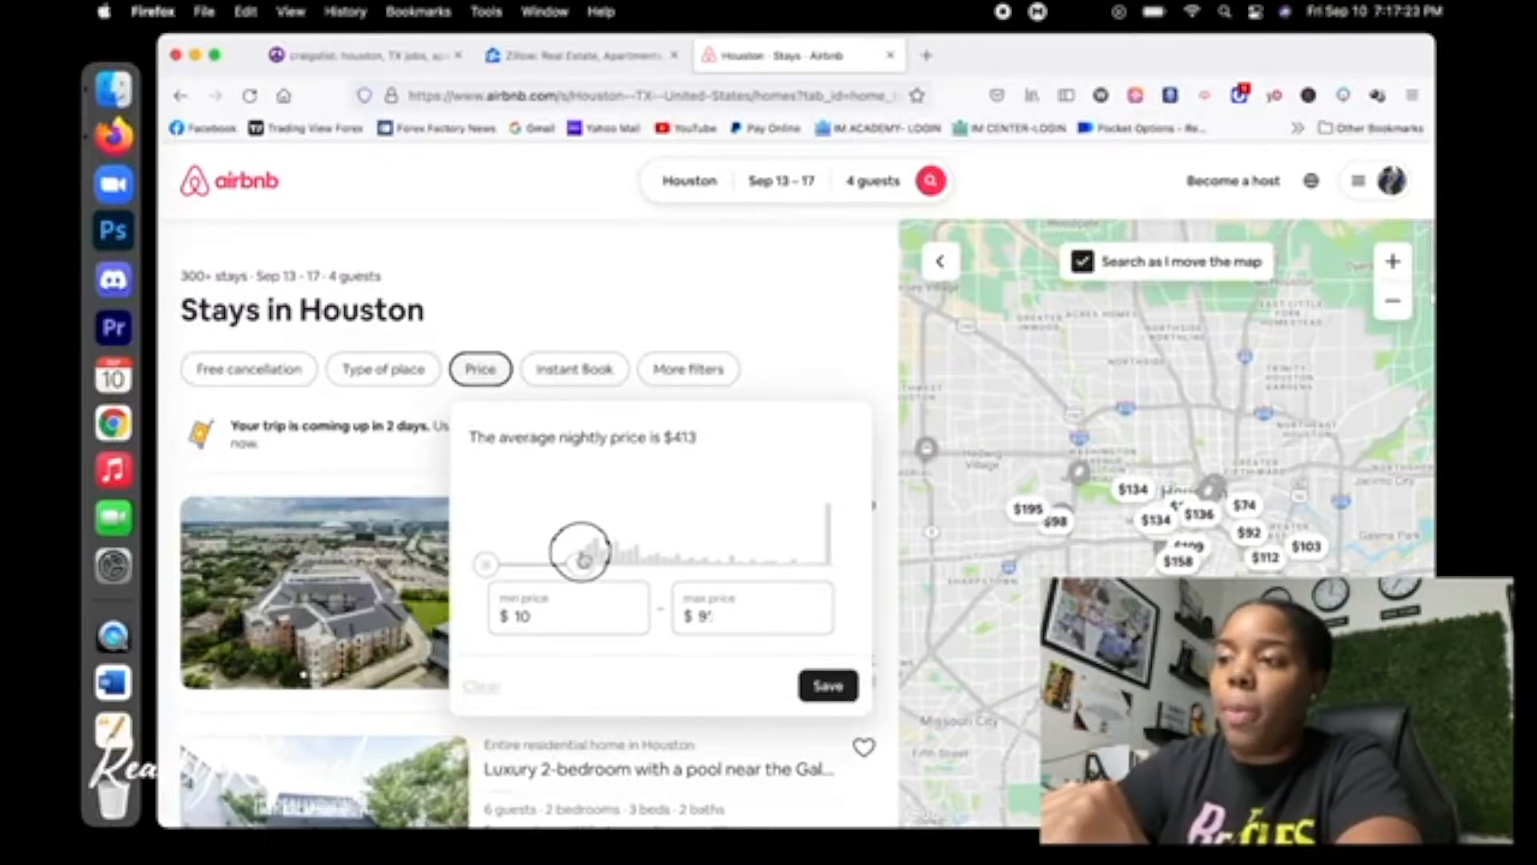
left_click_drag(578, 550, 588, 549)
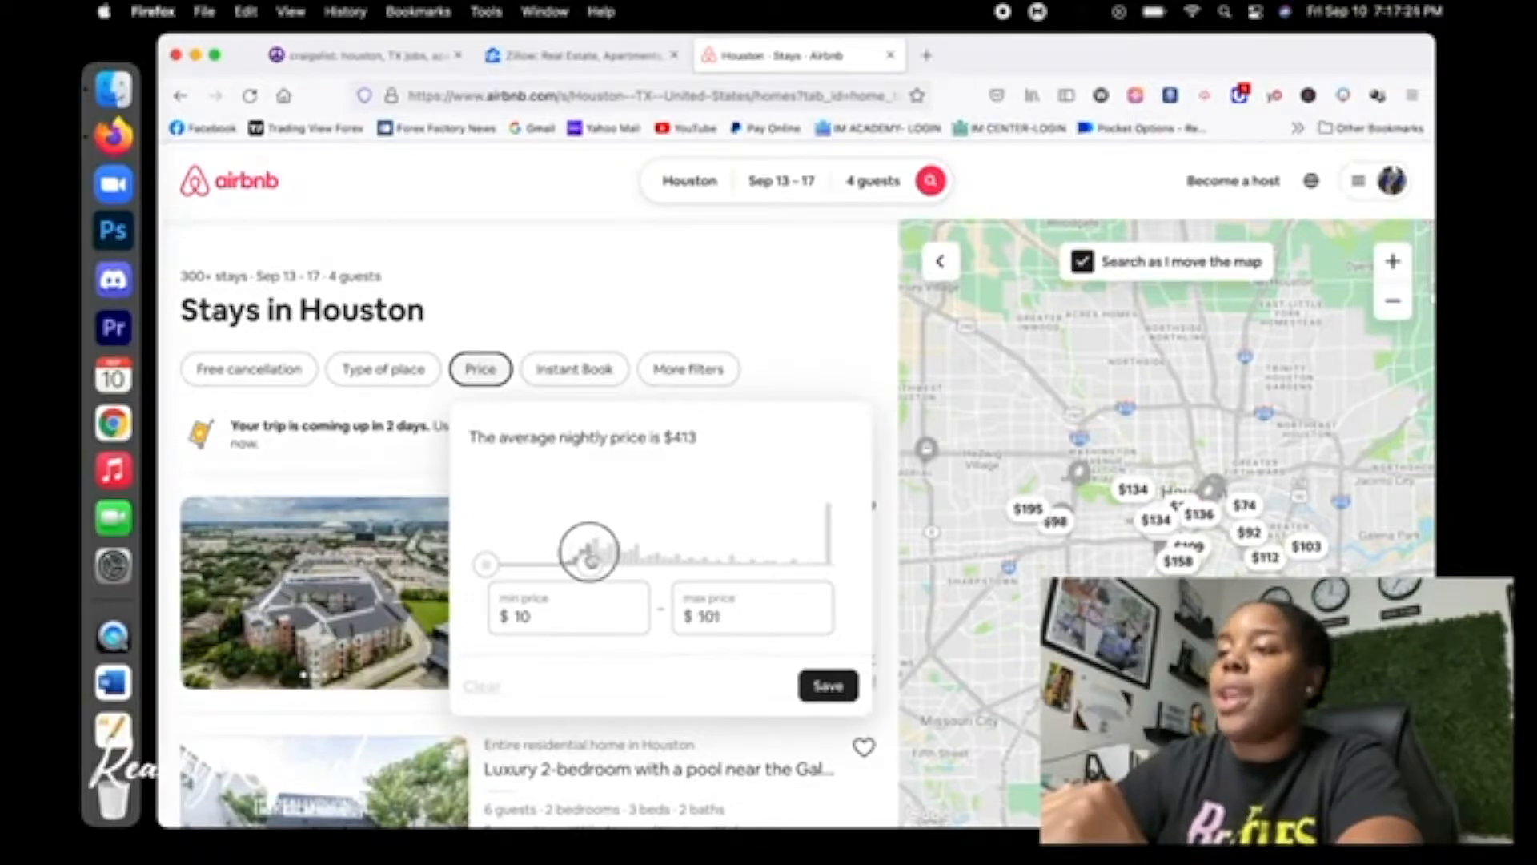
left_click(826, 685)
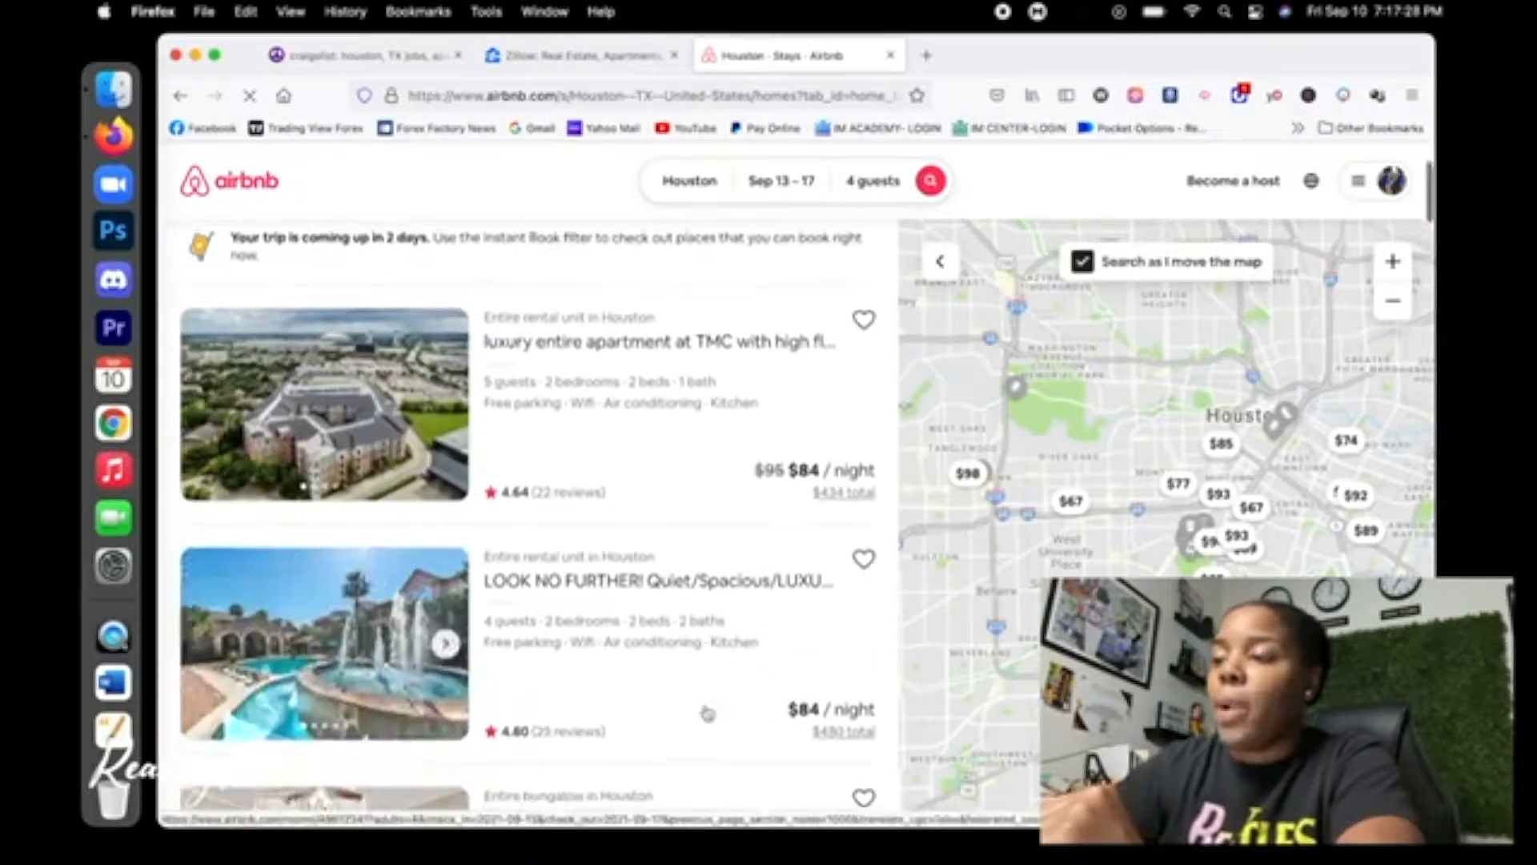
Scroll the cheaper results and open the Convenient Cozy Downtown Apartment listing
scroll("down", 3)
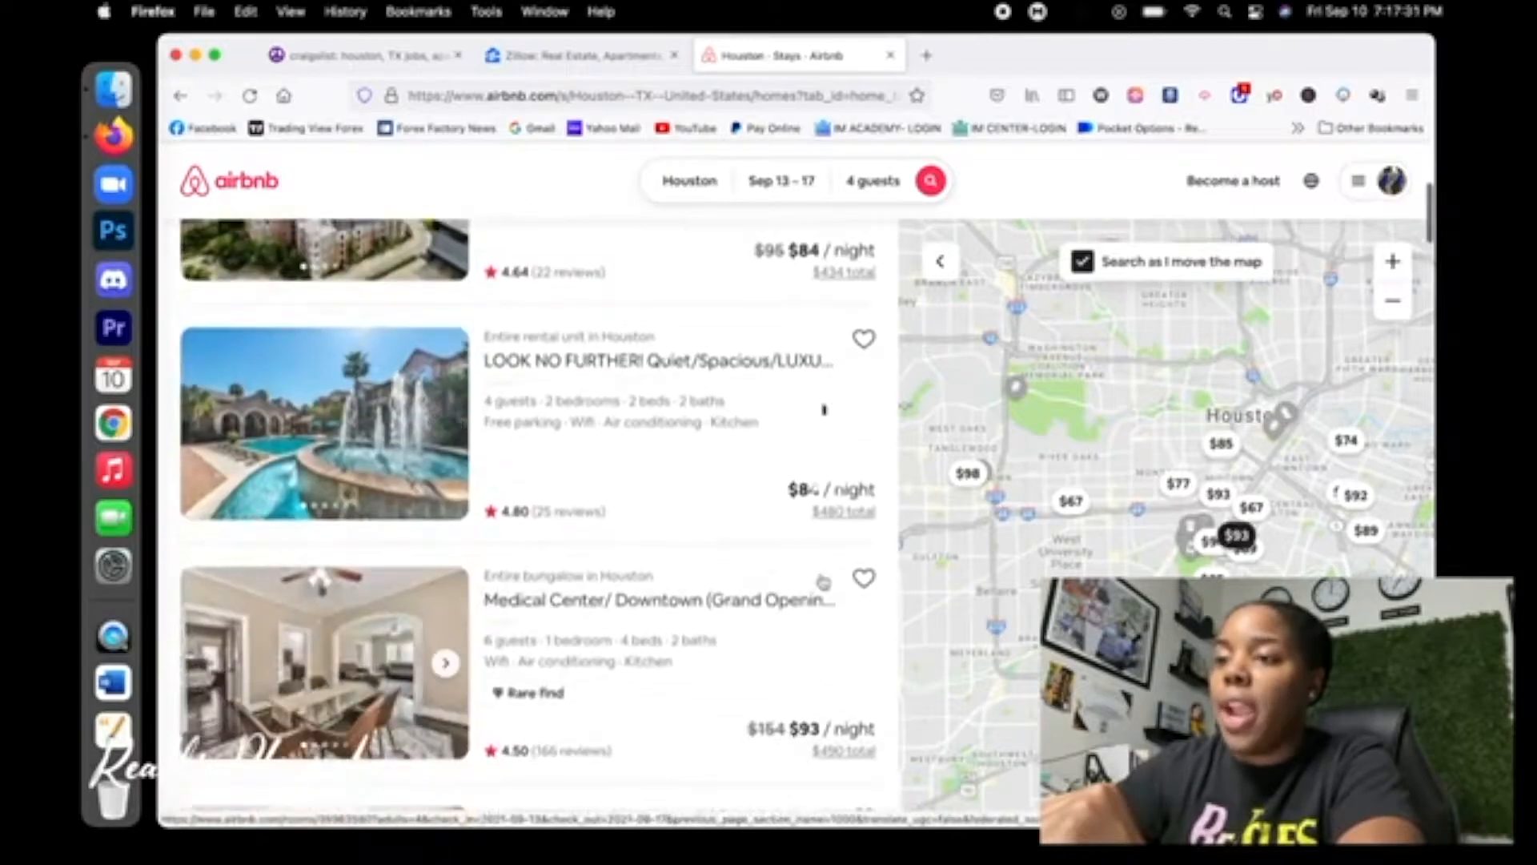
scroll("down", 3)
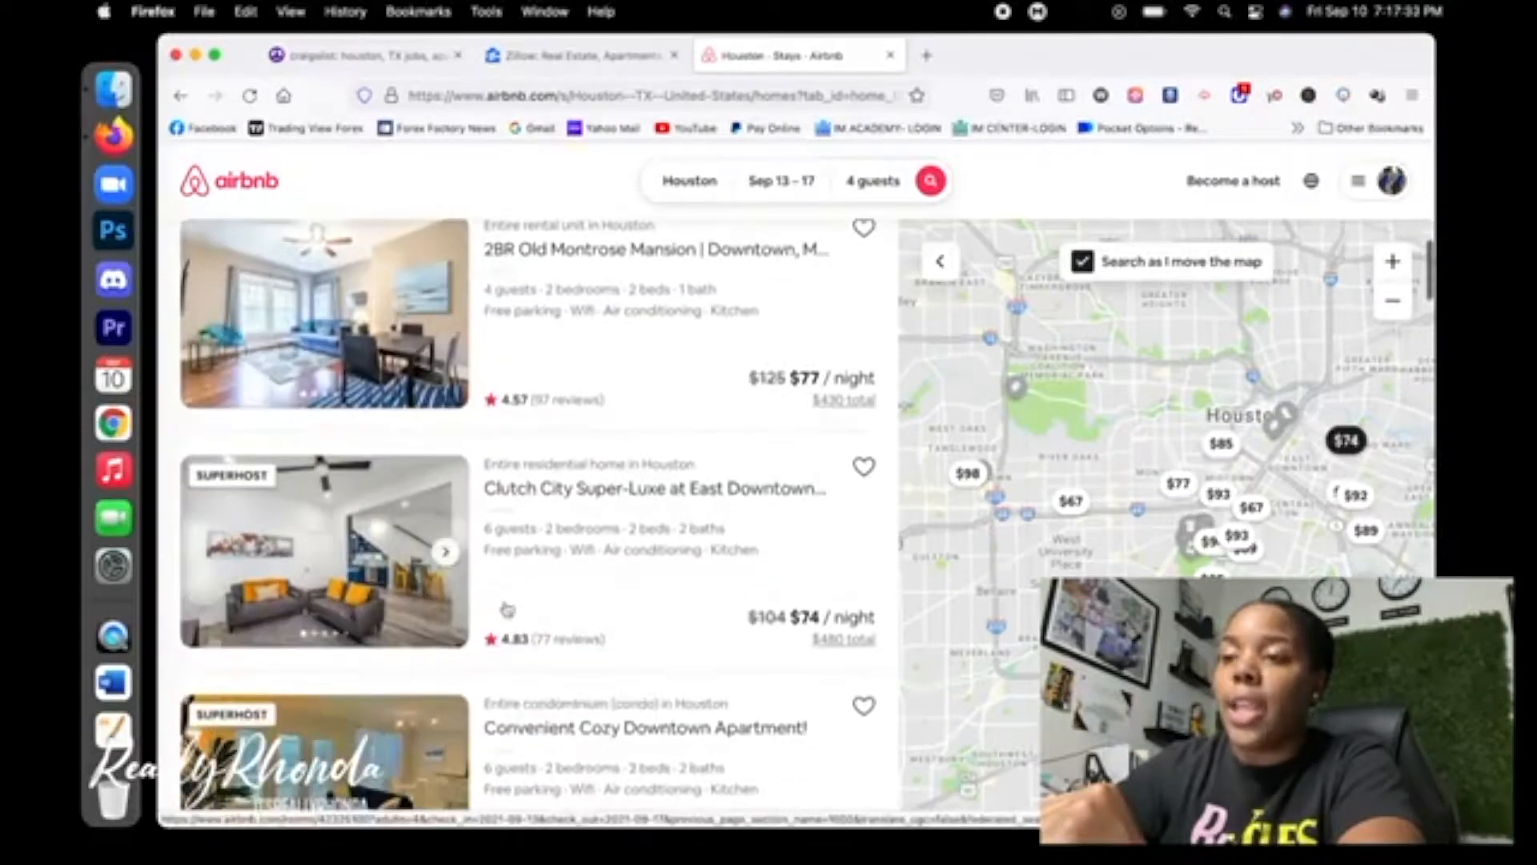
scroll("down", 3)
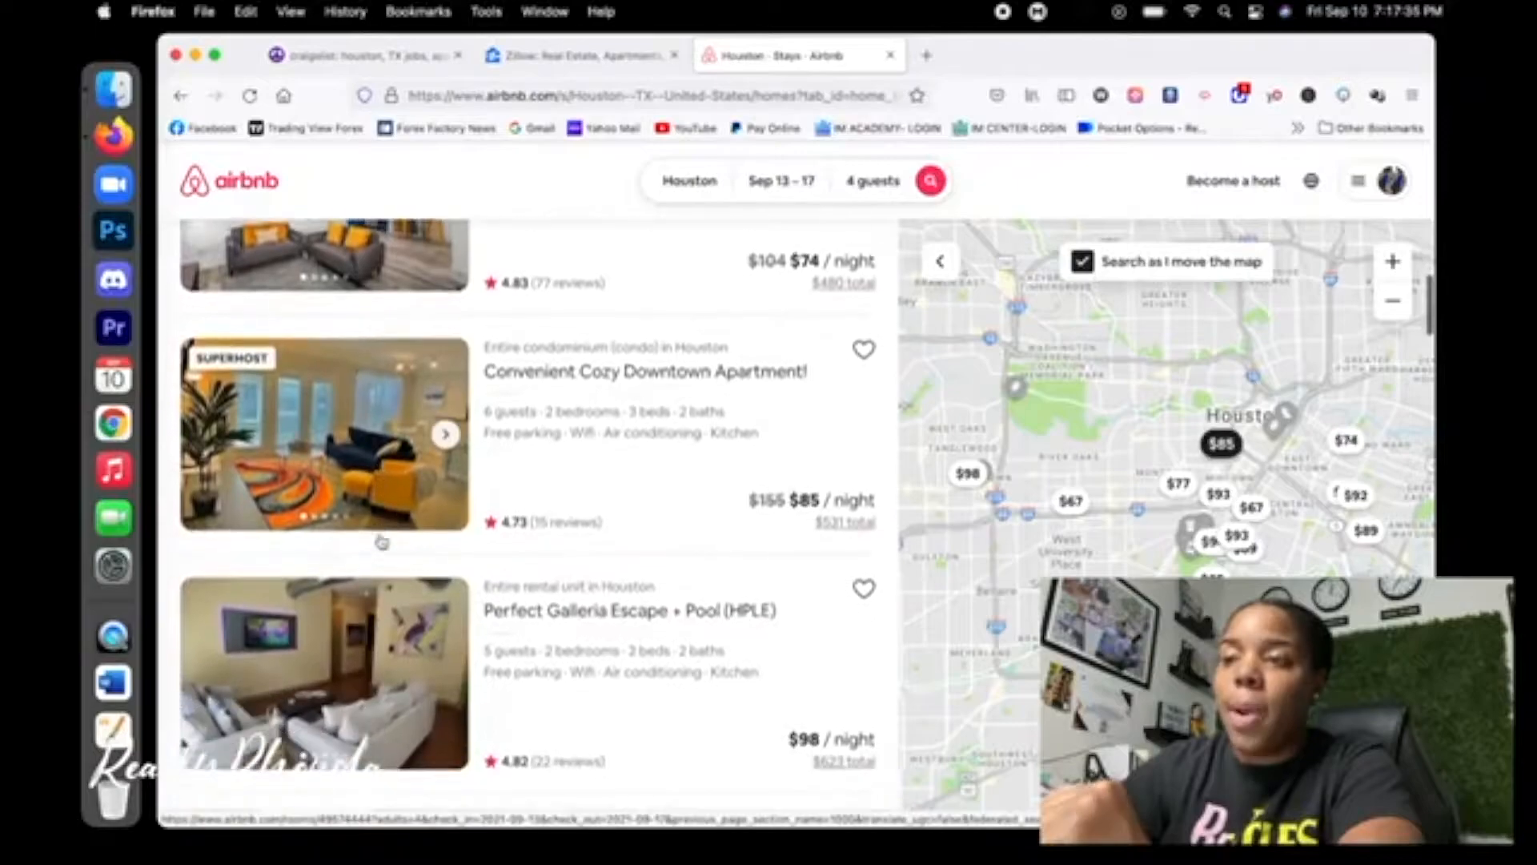
left_click(1140, 56)
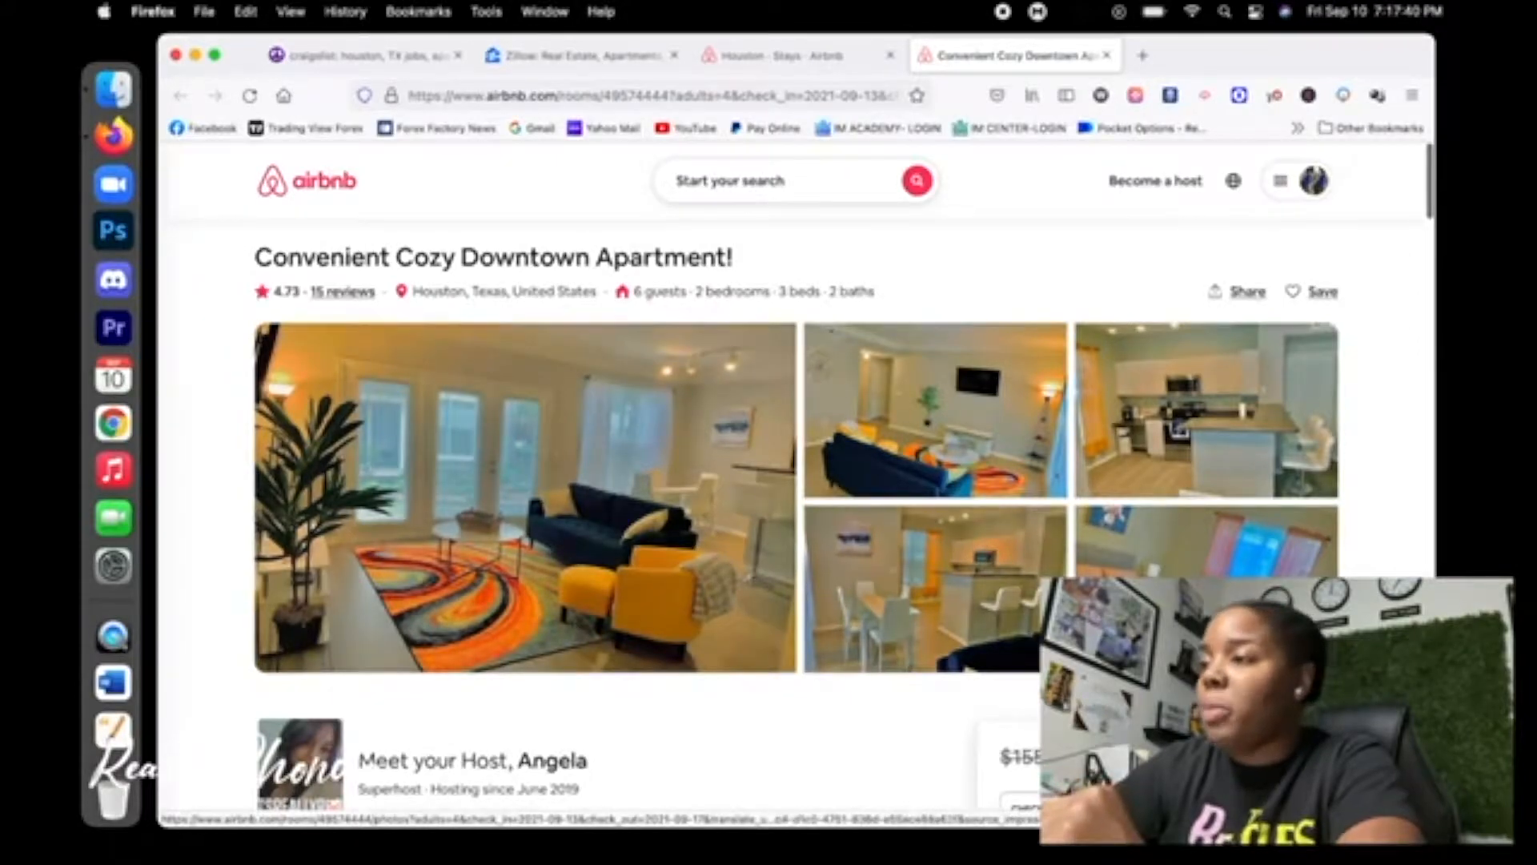
Scroll the listing's photo tour and the $85/night booking details for 9/13–9/17/2021
scroll("down", 3)
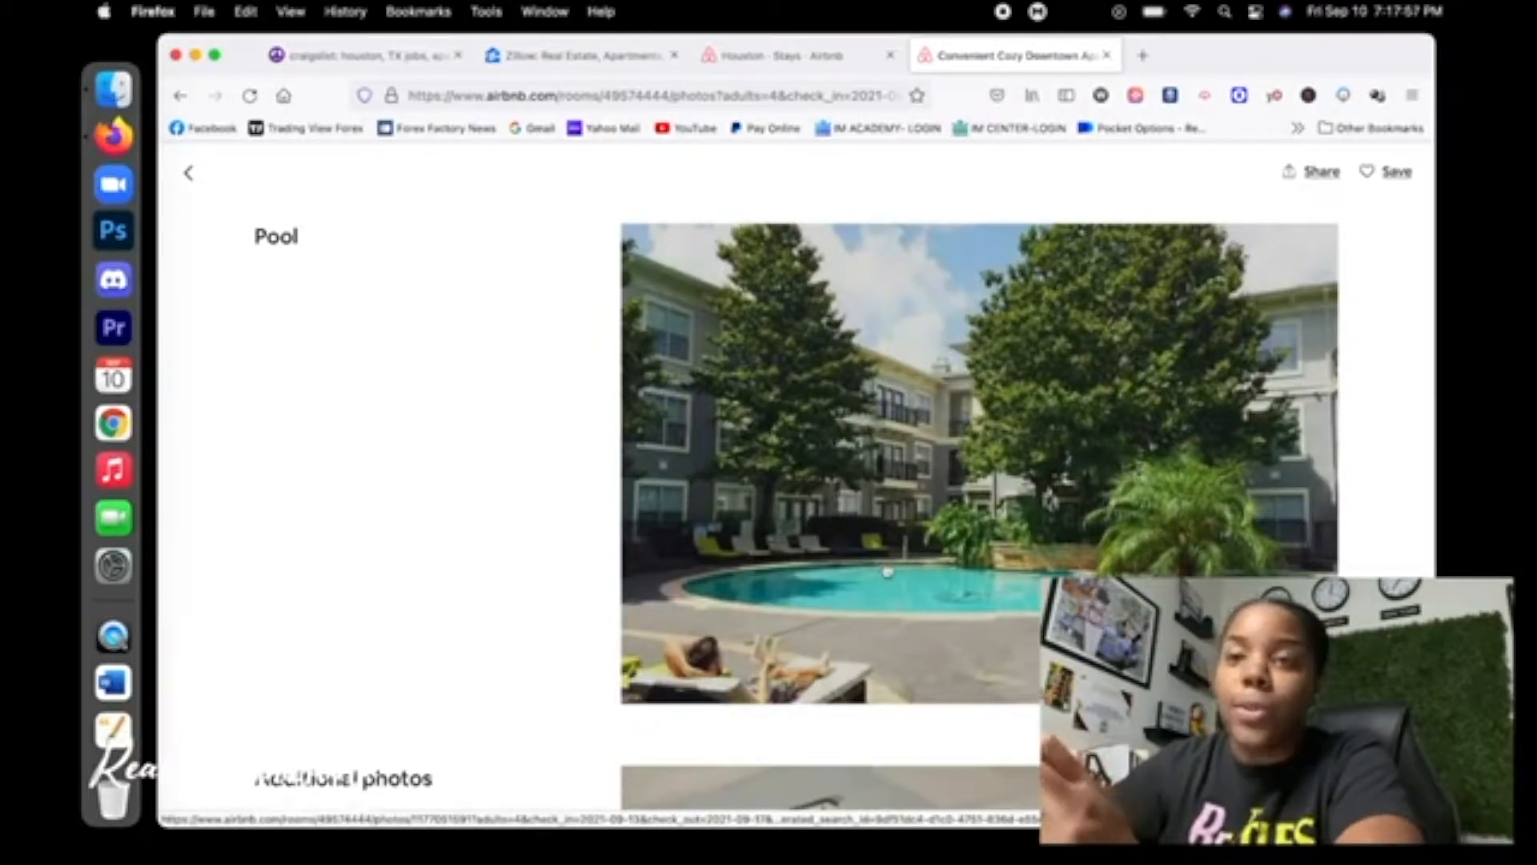
scroll("down", 3)
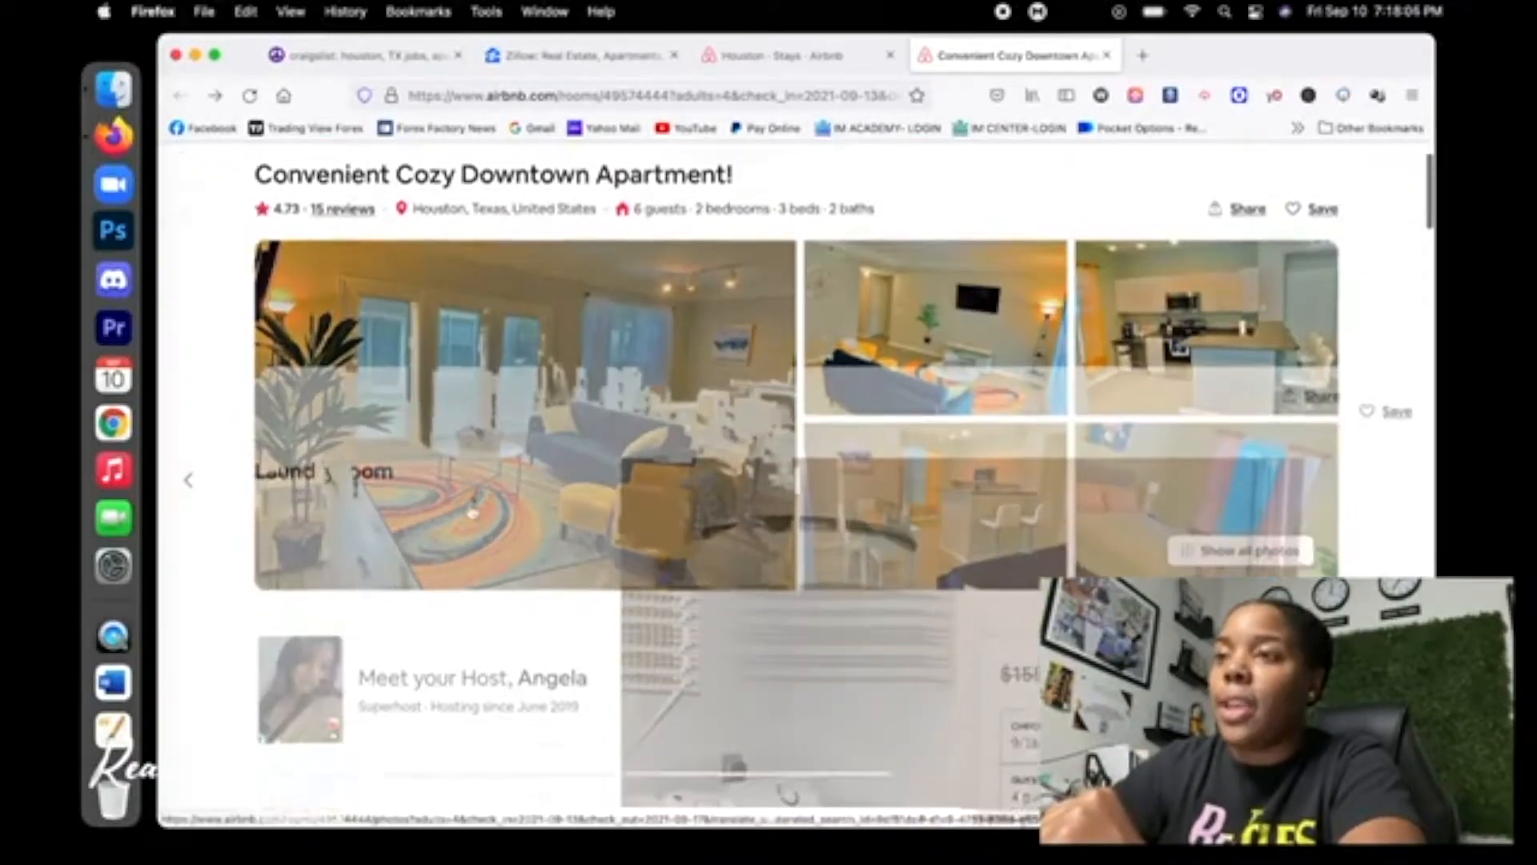
scroll("down", 3)
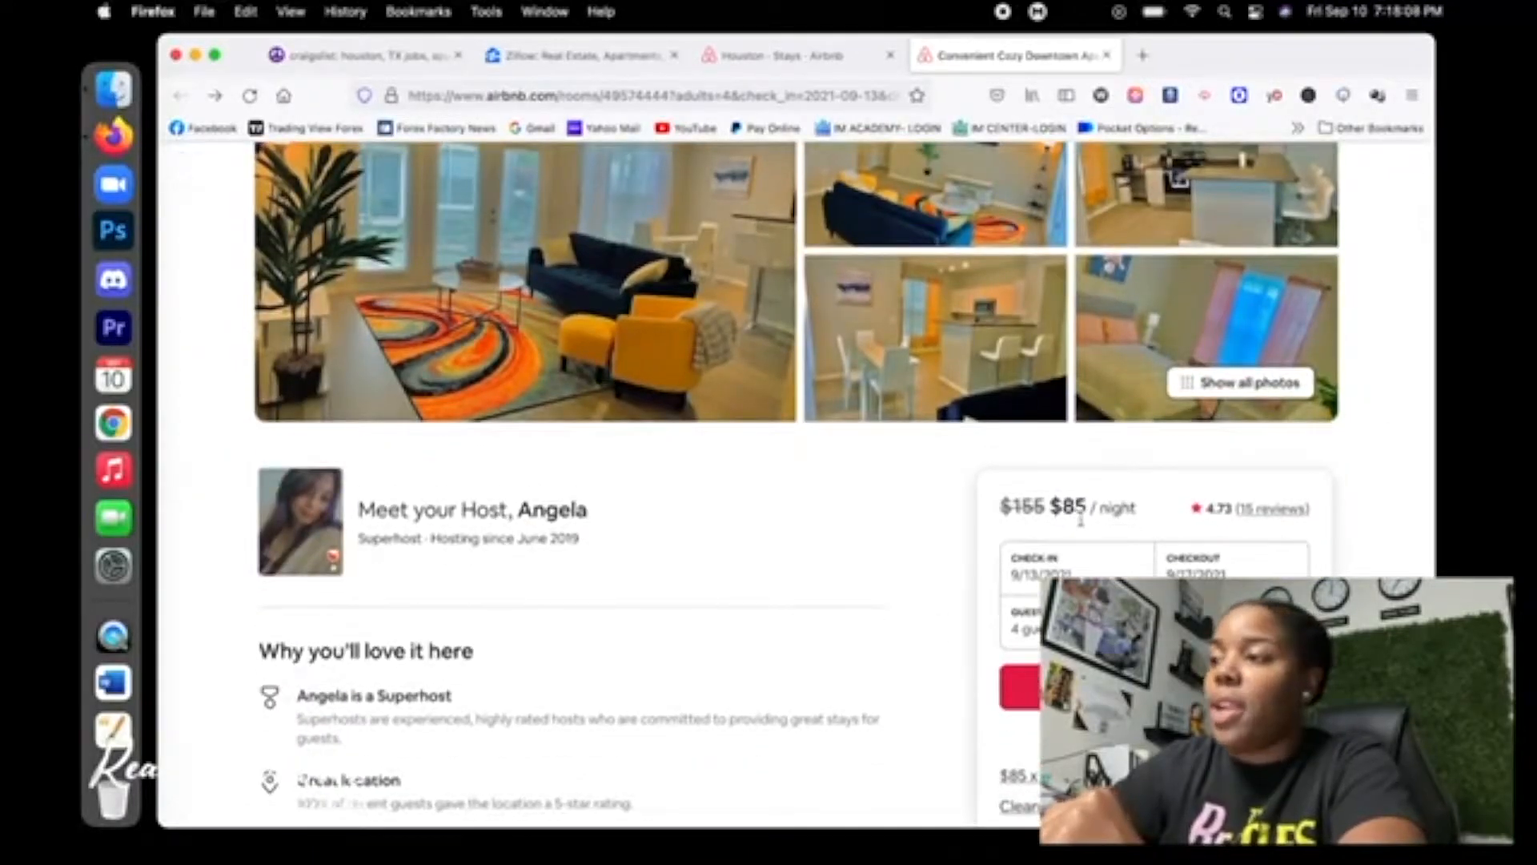
scroll("down", 3)
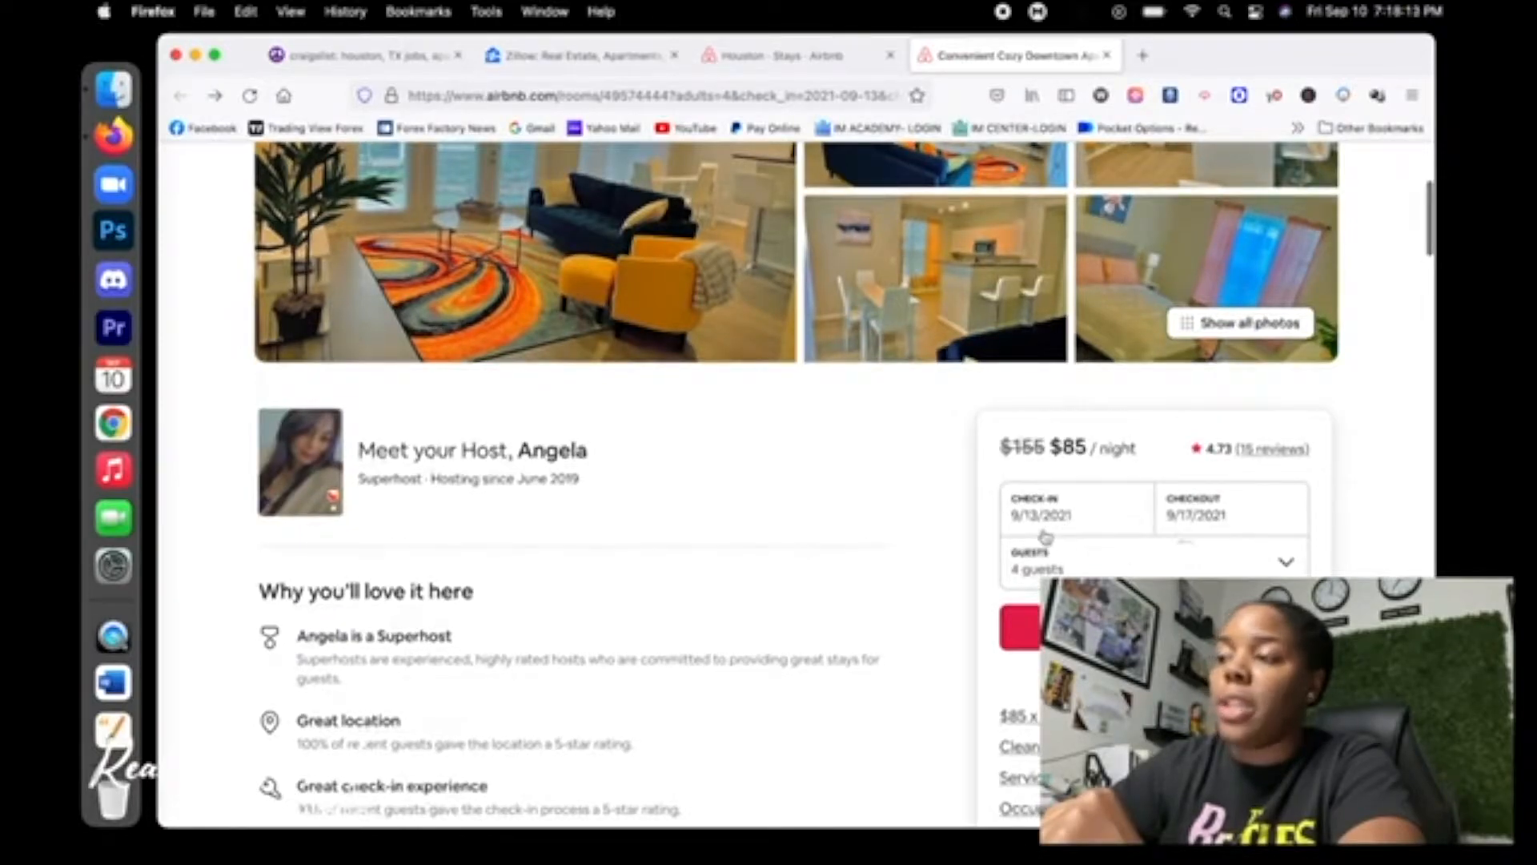
scroll("down", 3)
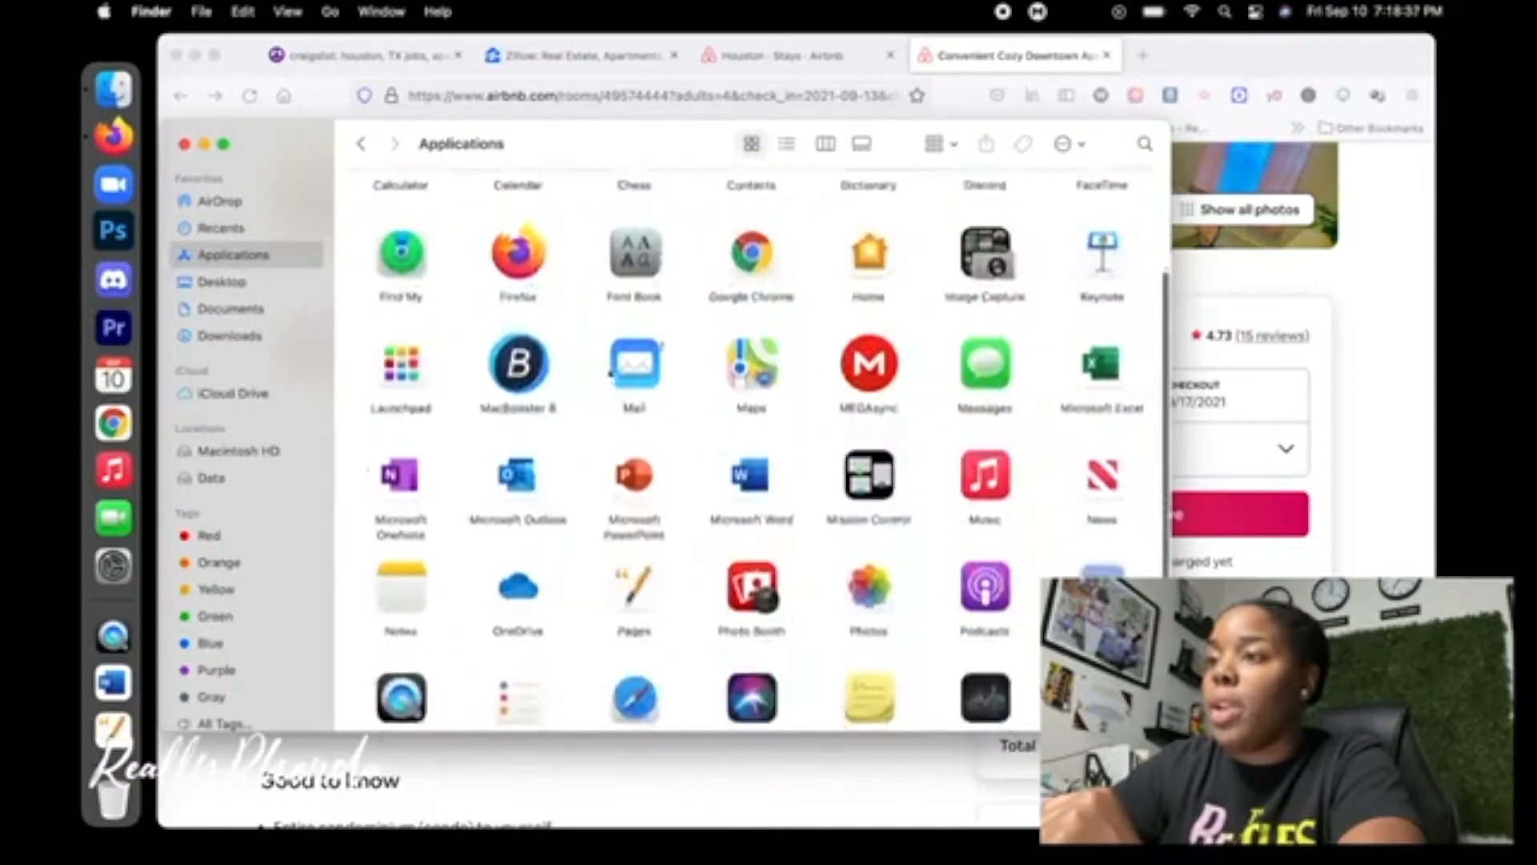
Calculate 2380 monthly income from the nightly rate, then clear and close Calculator
scroll("down", 3)
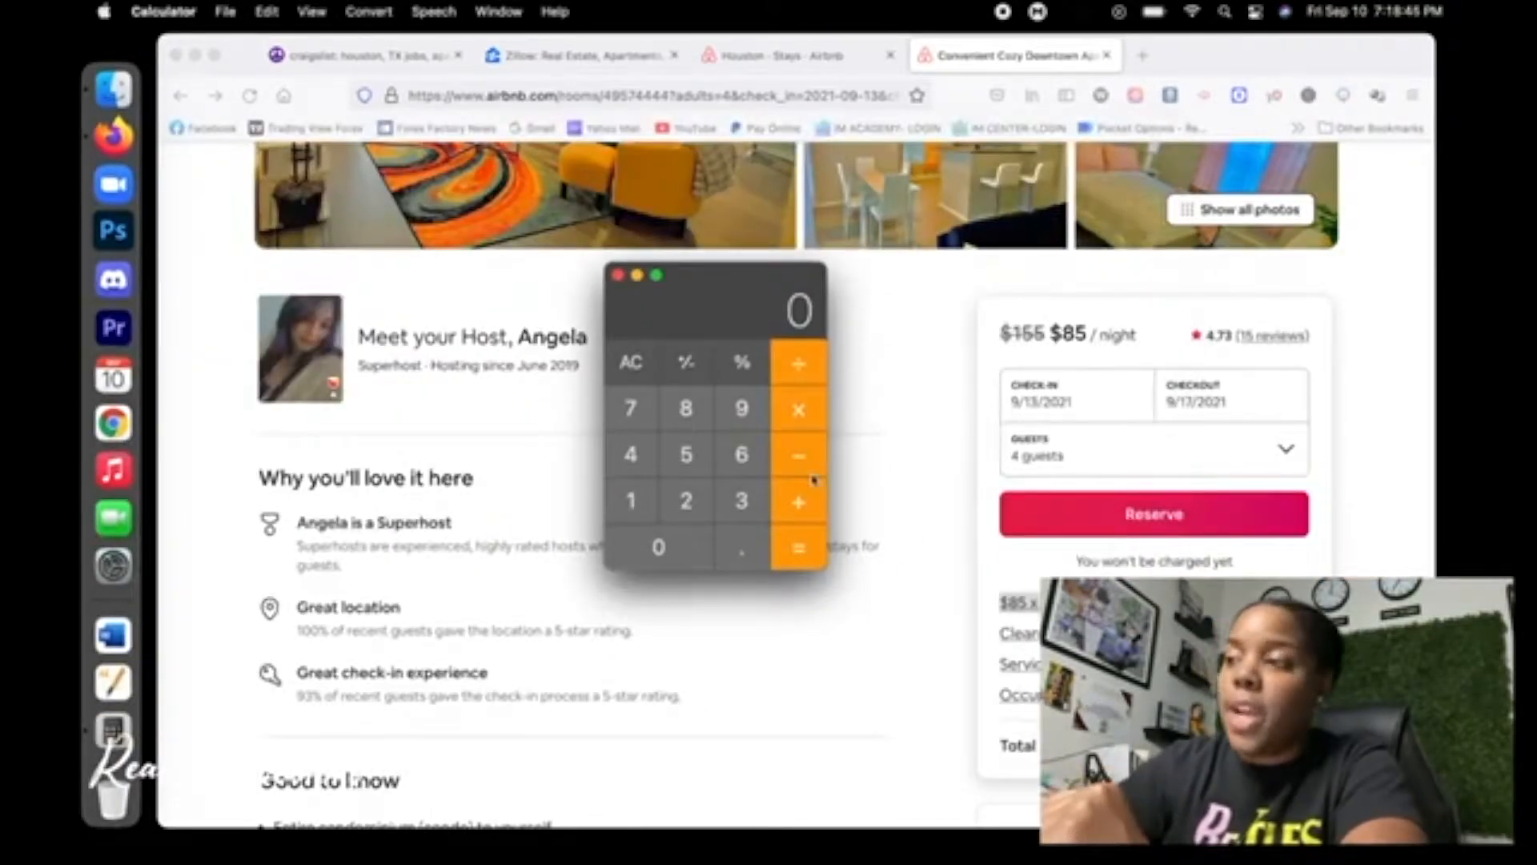
mouse_move(704, 434)
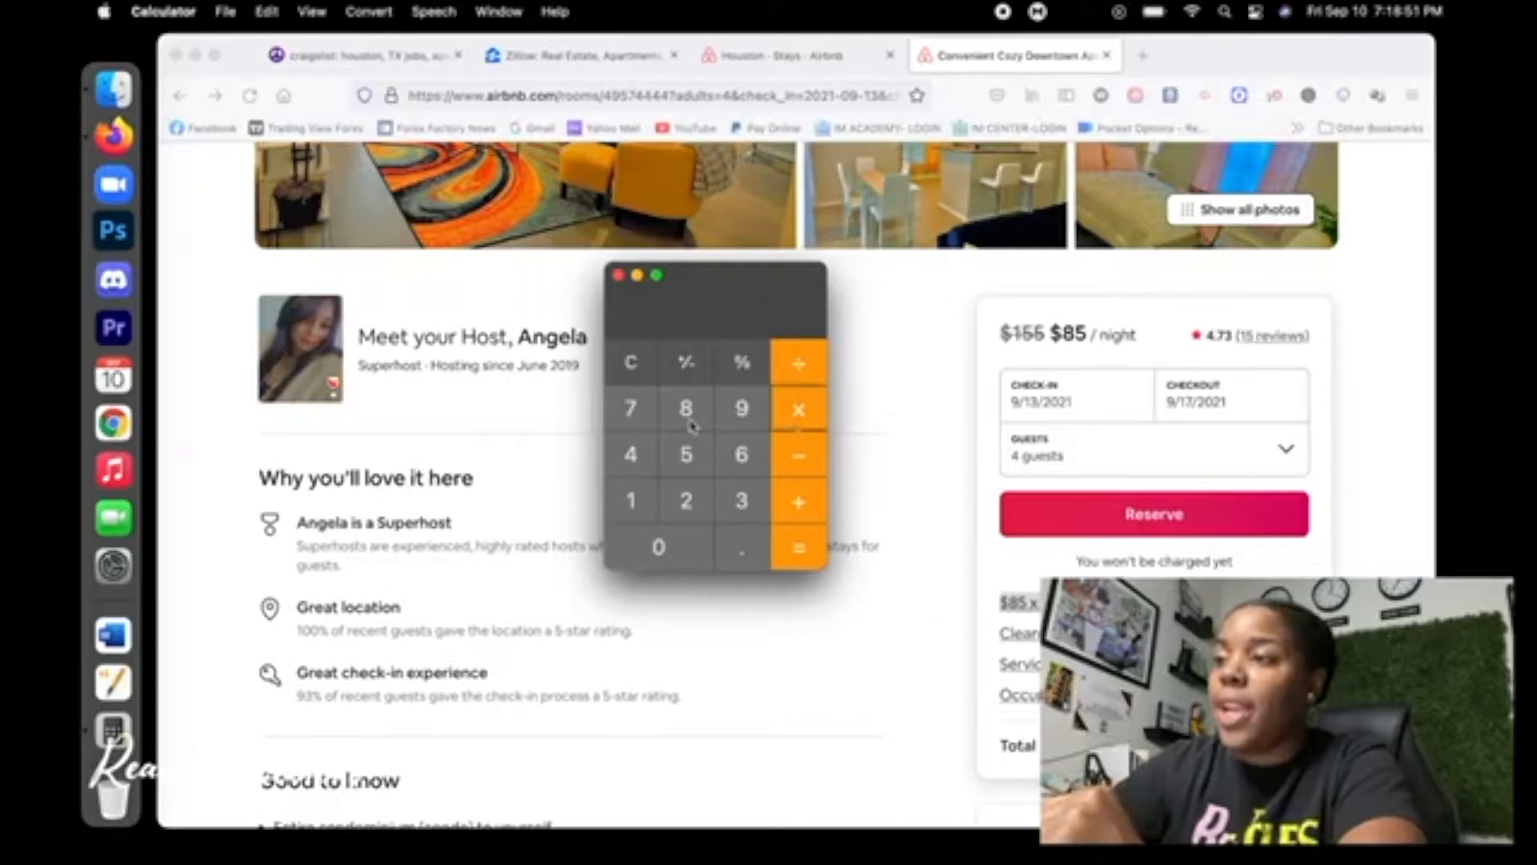
left_click(686, 407)
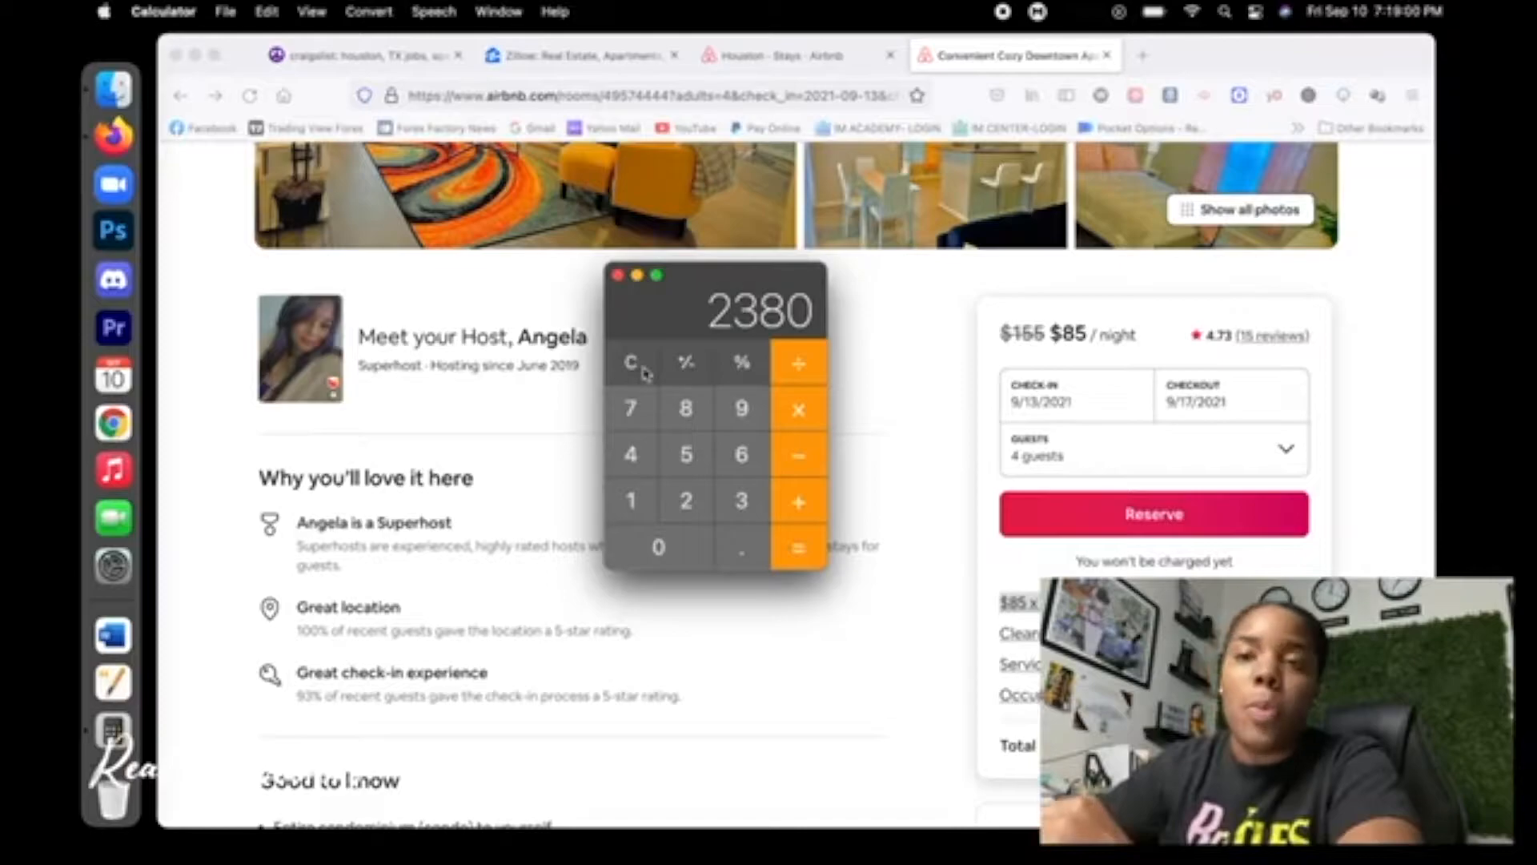
left_click(630, 363)
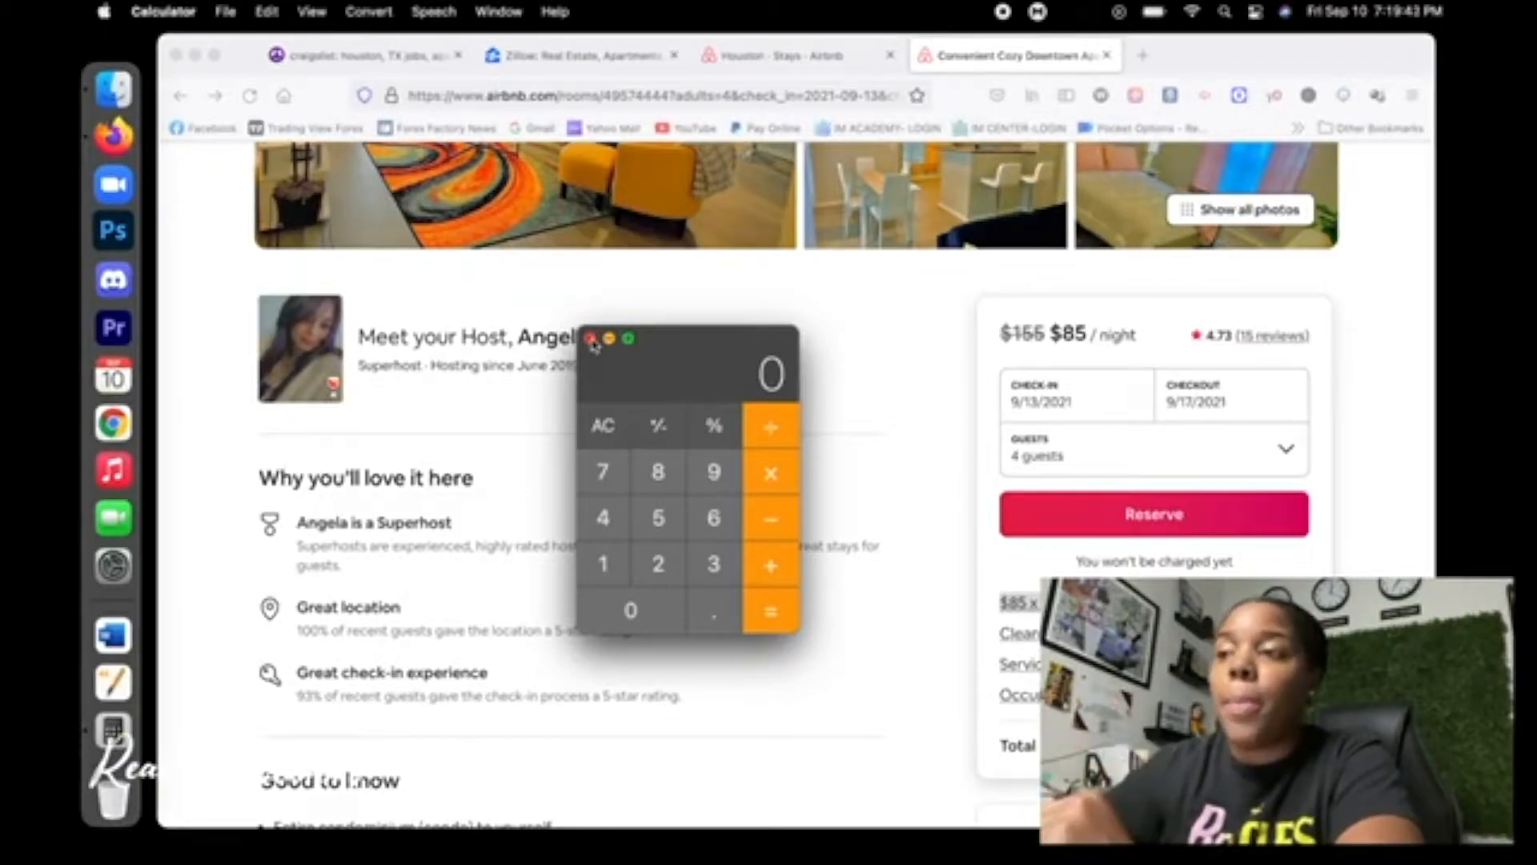
left_click(593, 338)
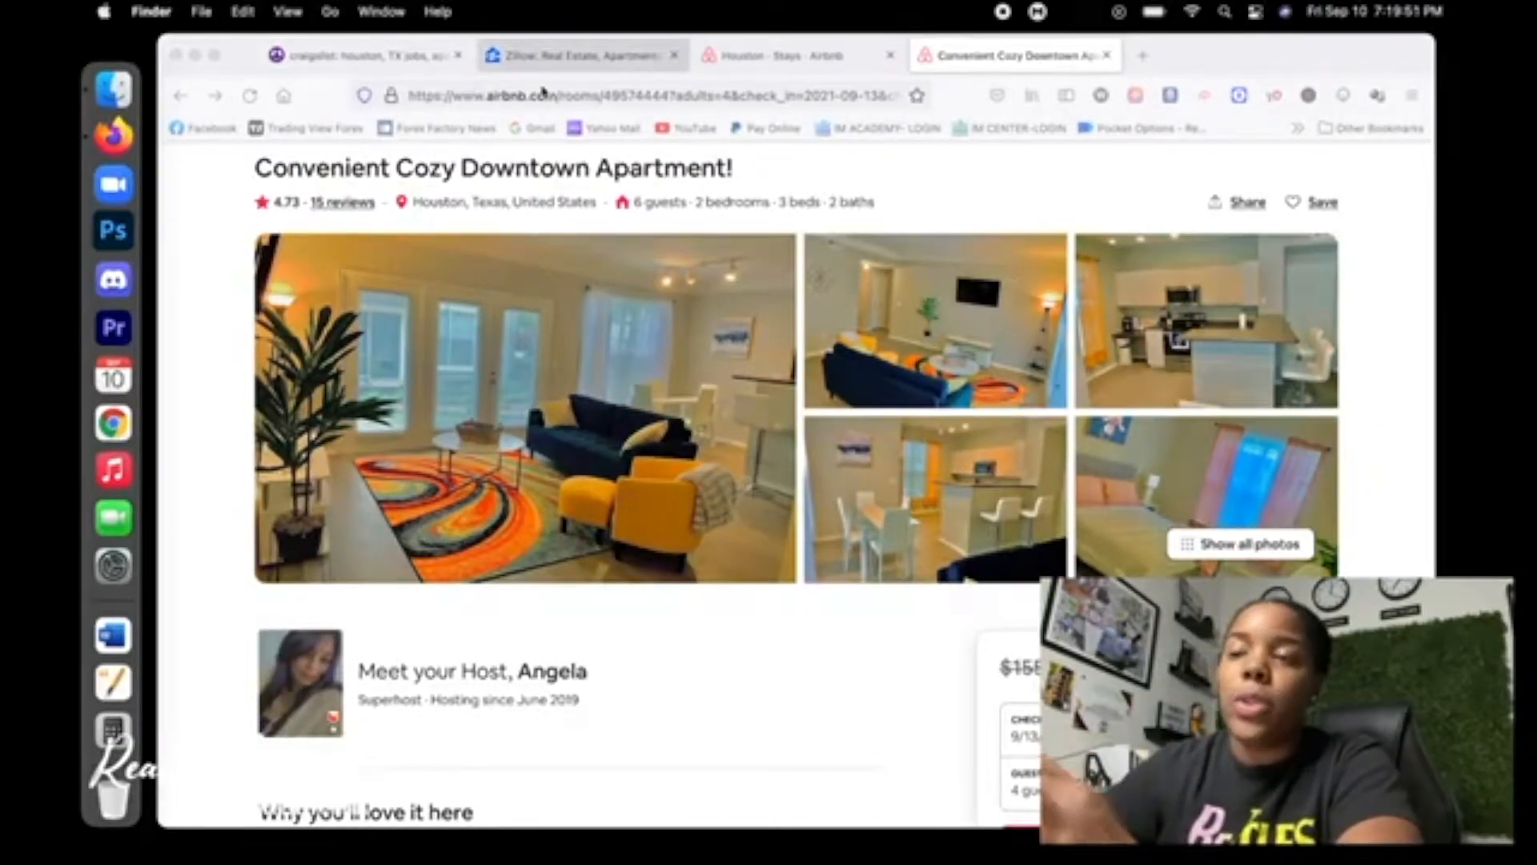
left_click(367, 56)
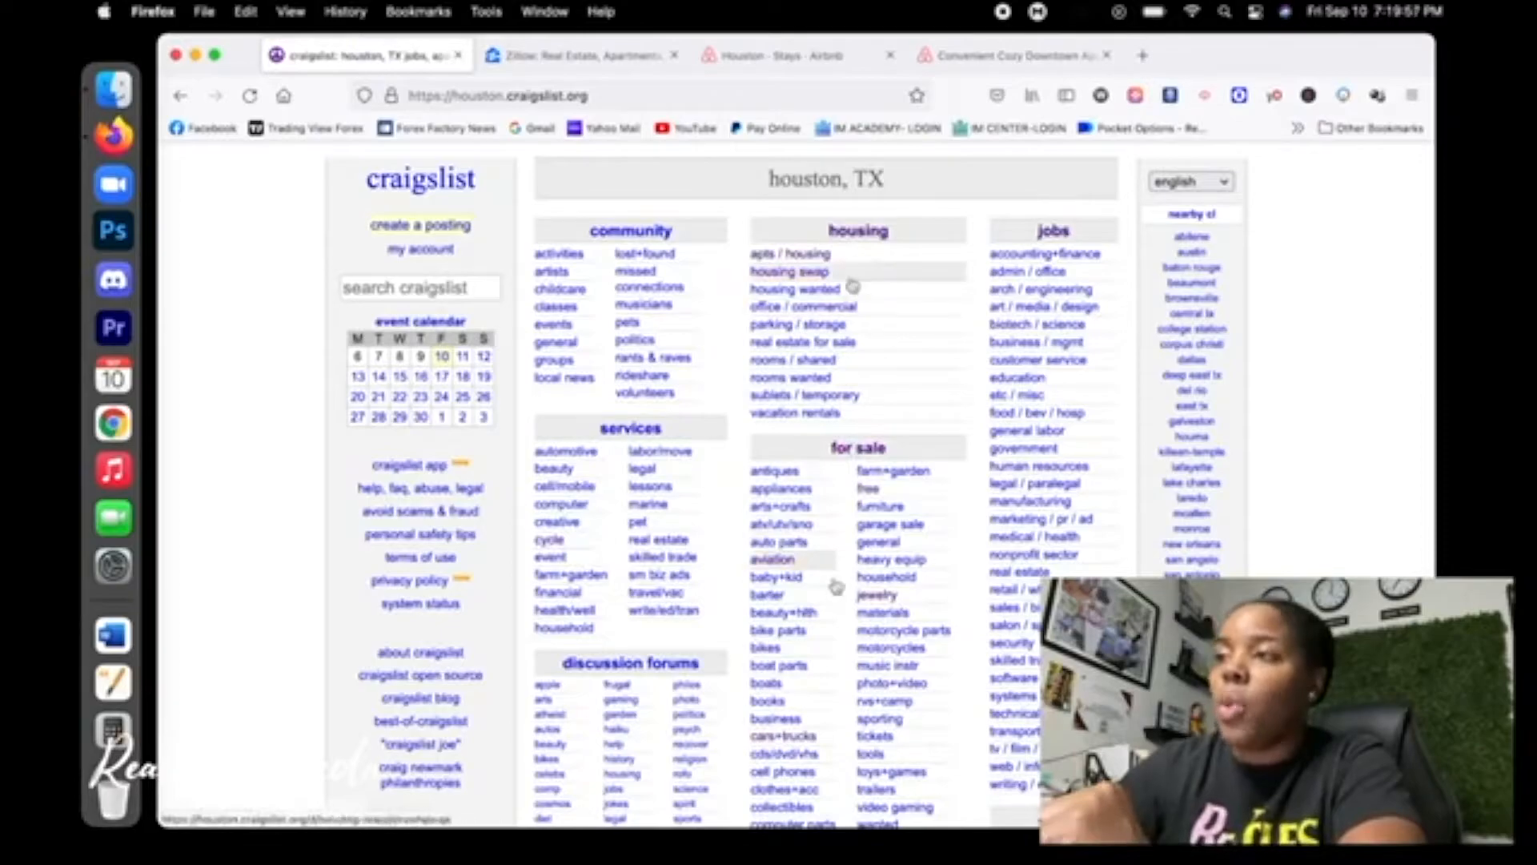
Search Craigslist Houston housing for 'apt' and scroll through the results
left_click(785, 254)
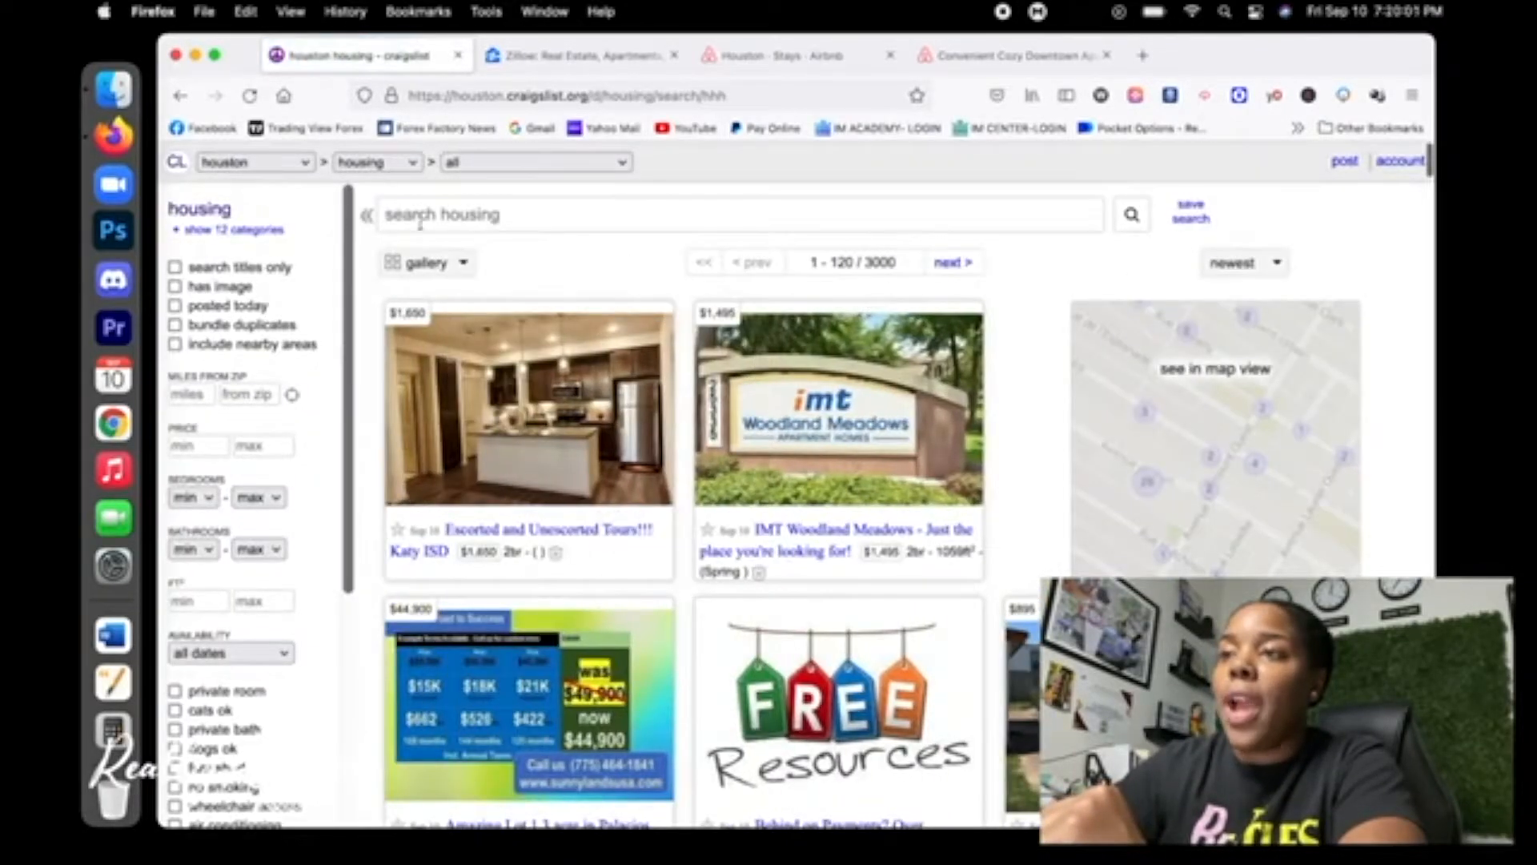
type("apt")
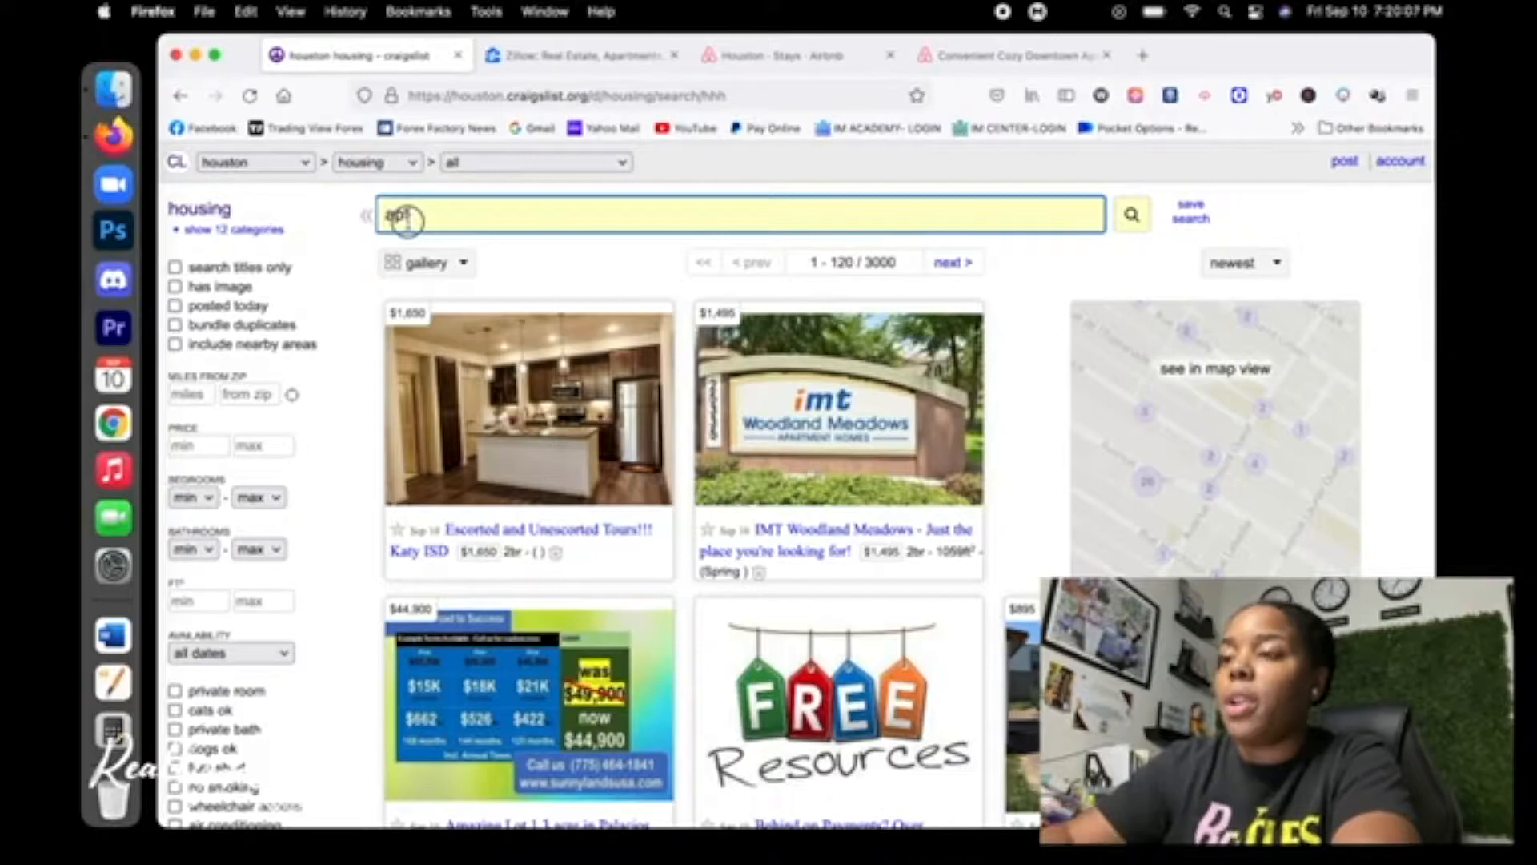
left_click(1130, 214)
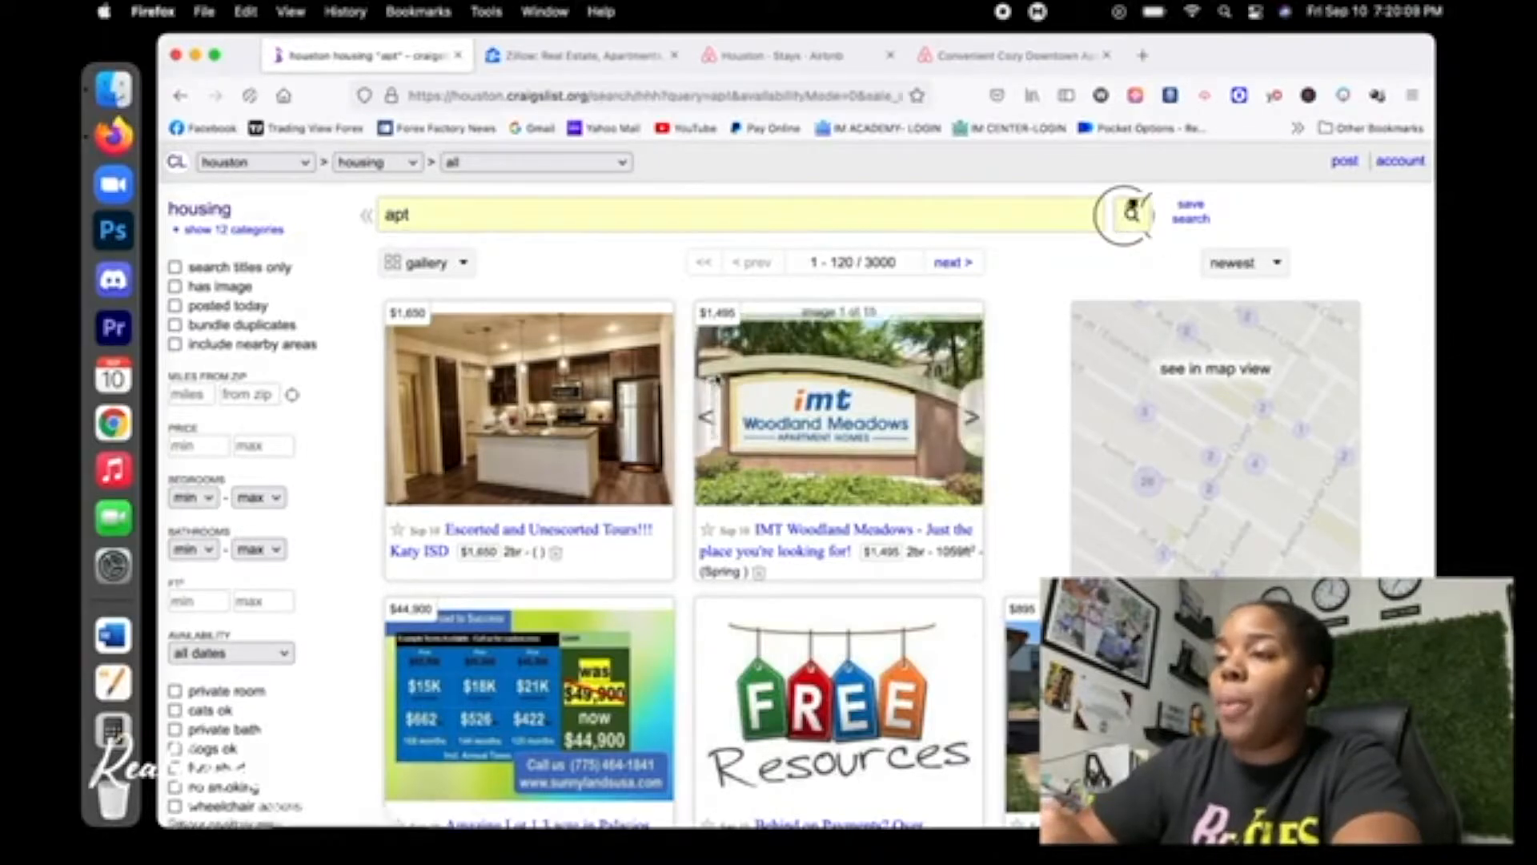
left_click(1130, 213)
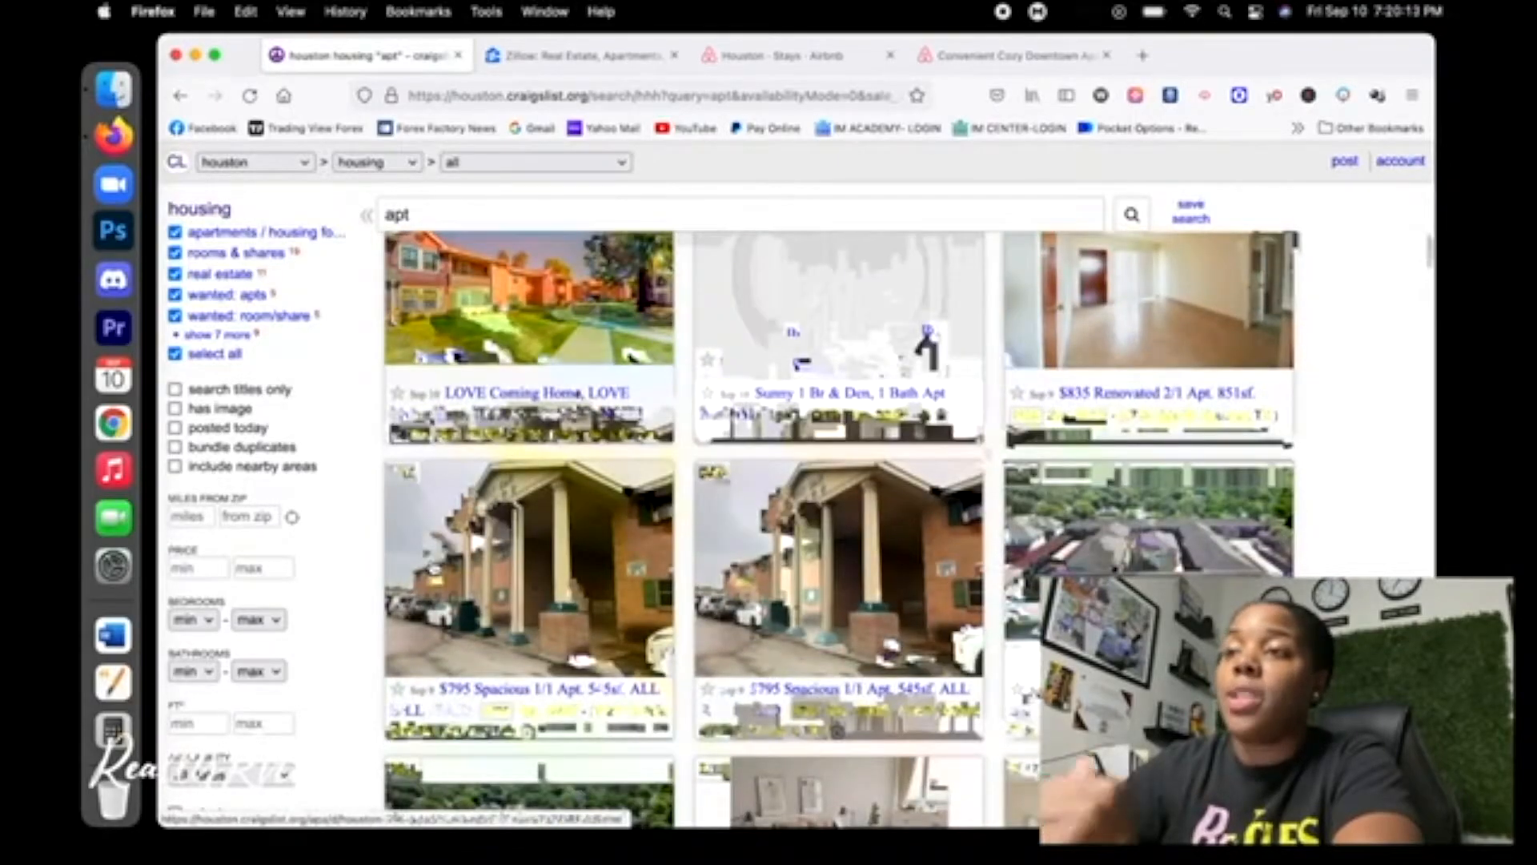
scroll("down", 3)
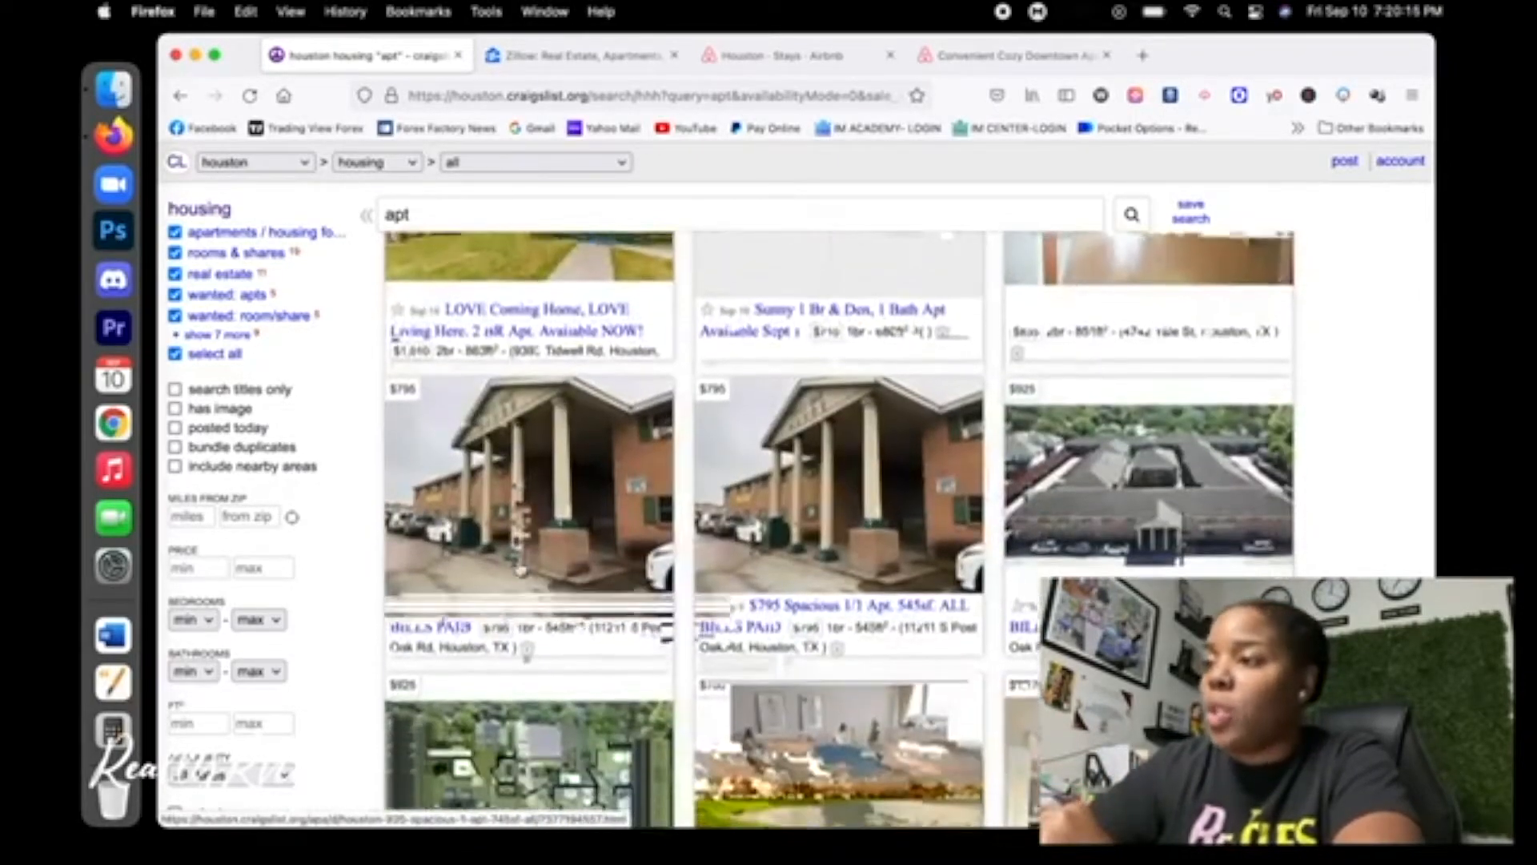
scroll("down", 3)
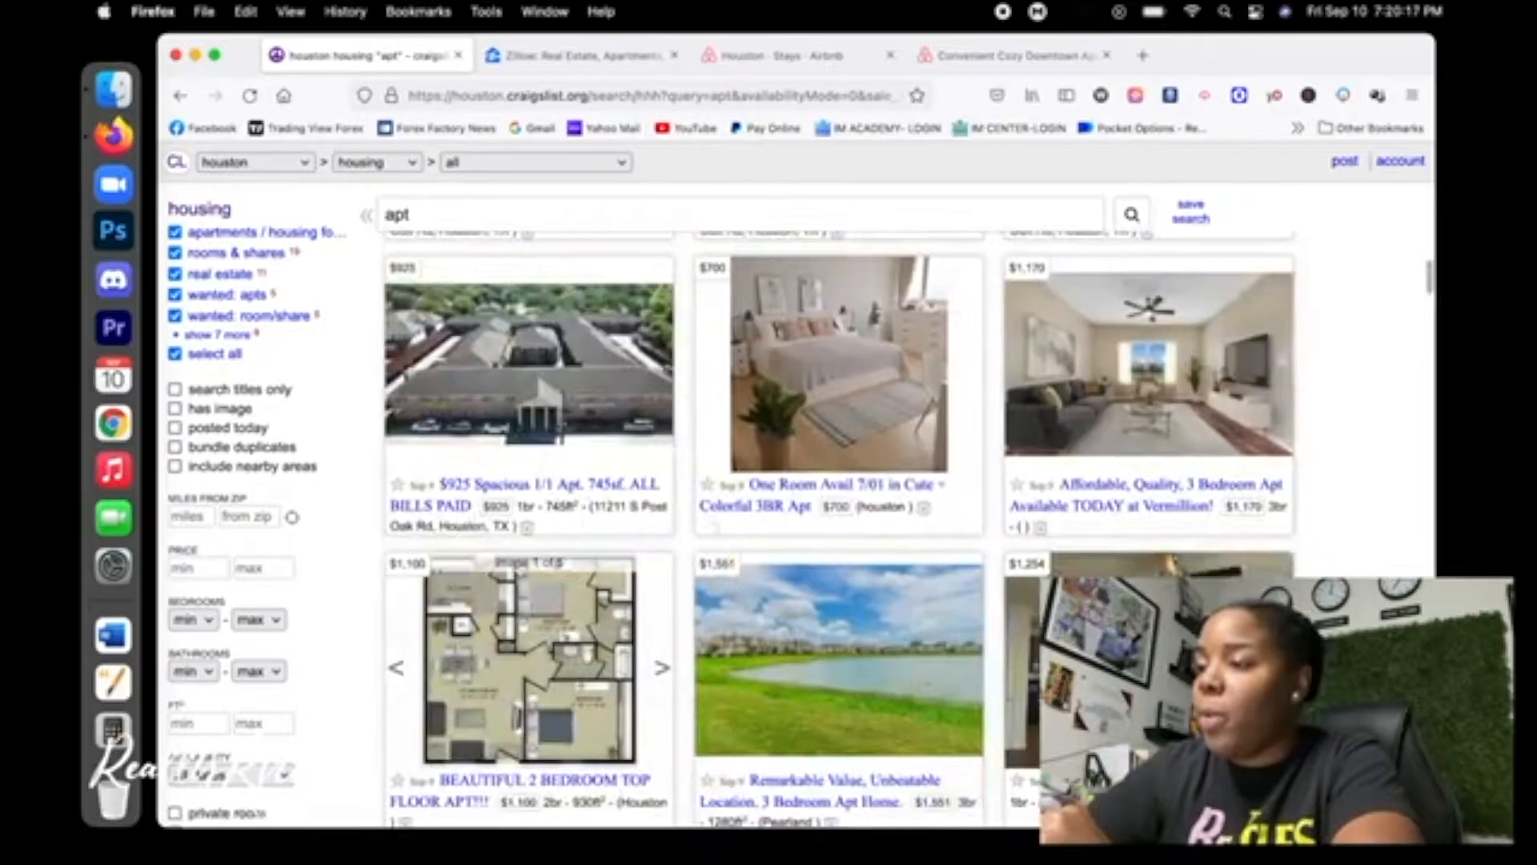
scroll("down", 3)
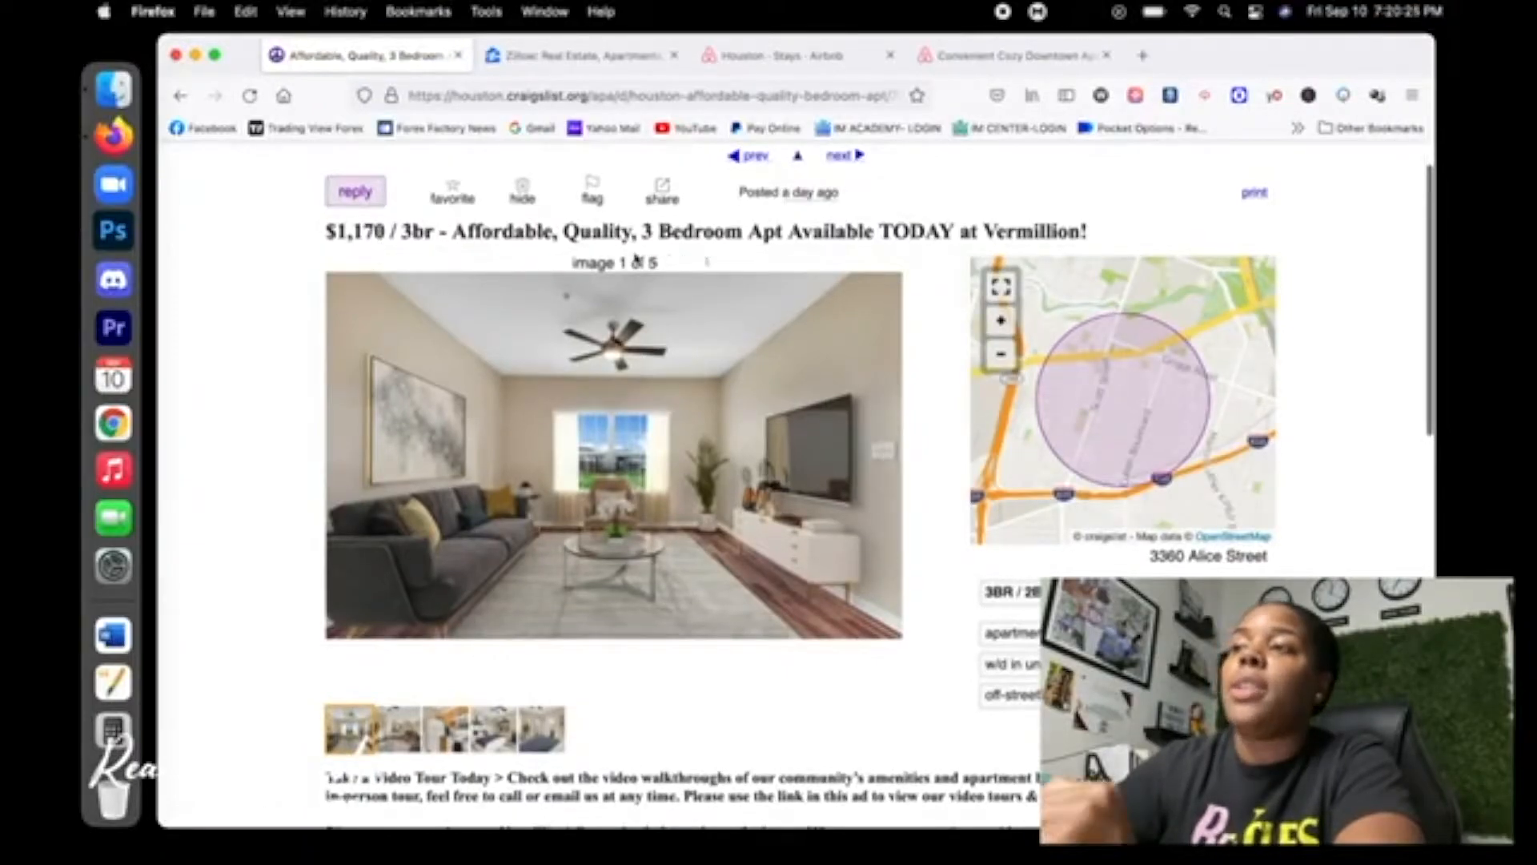
mouse_move(752, 608)
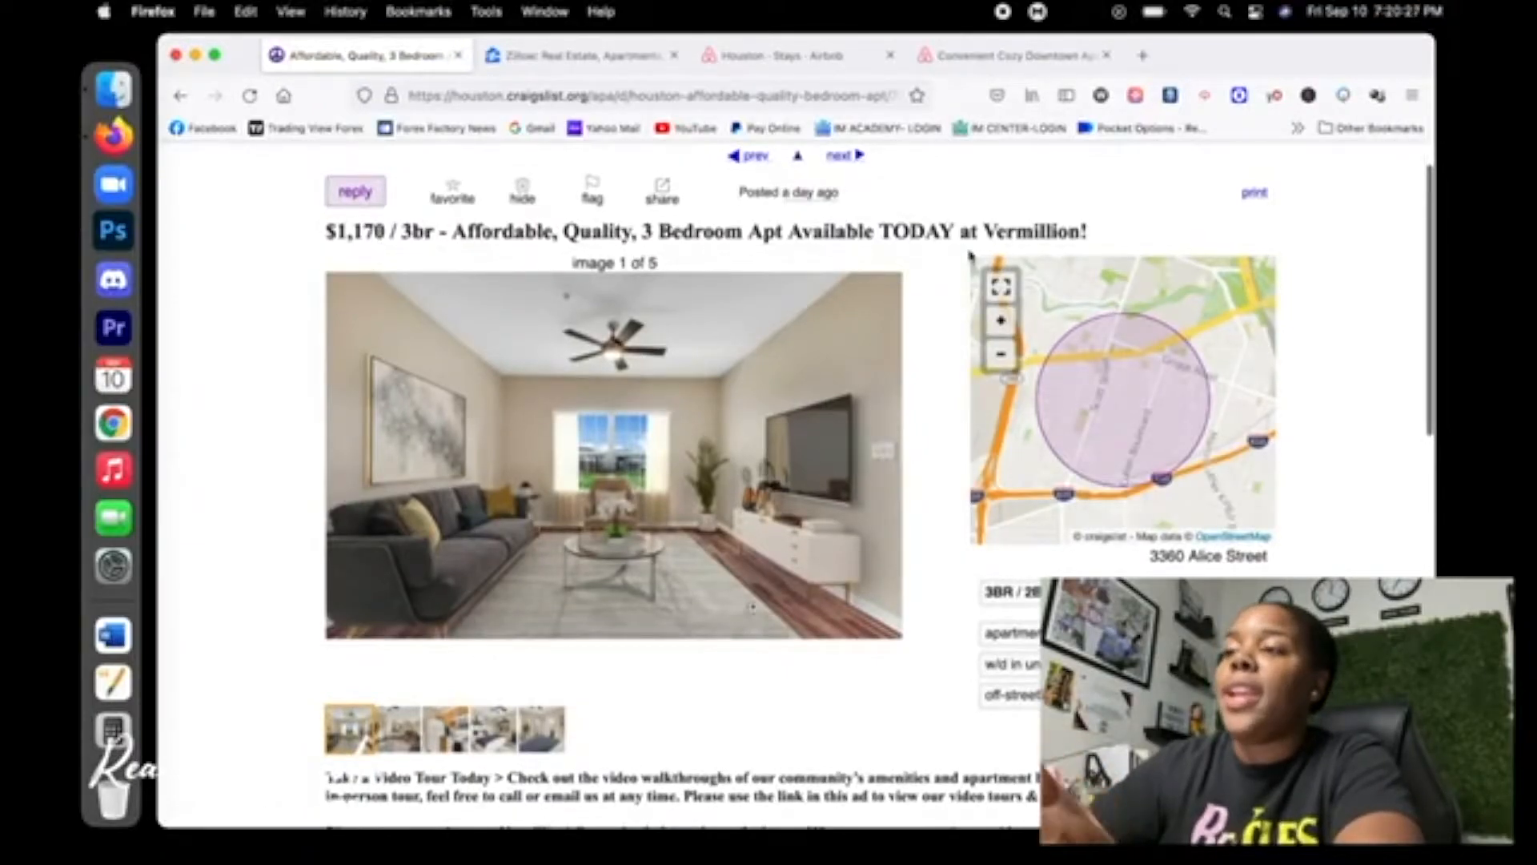
Review the $1,170 3br Vermillion listing's photos, comparing it with the Airbnb listing
left_click(887, 487)
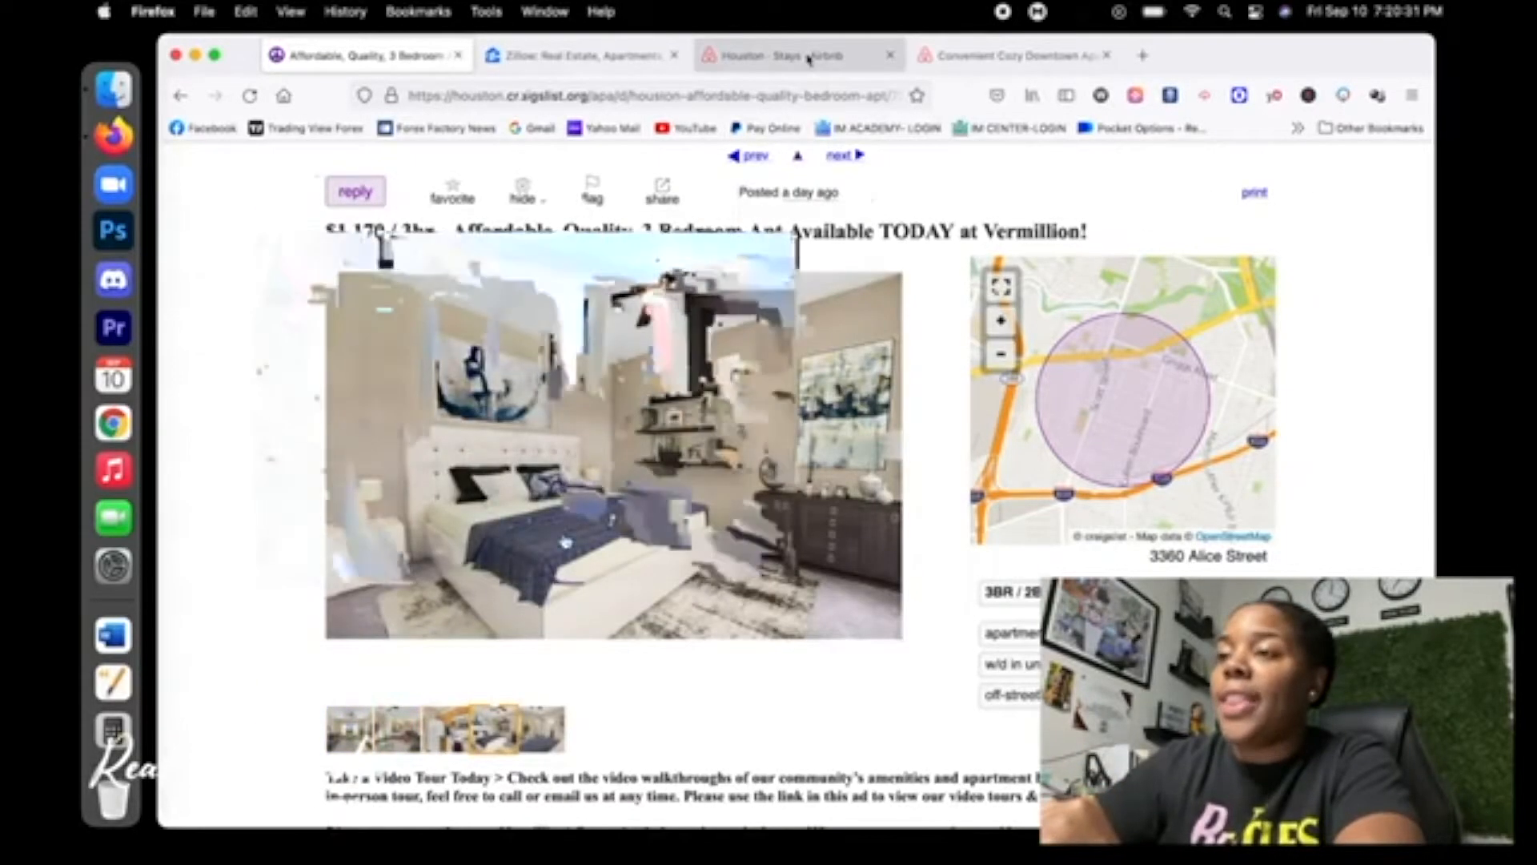
left_click(1014, 55)
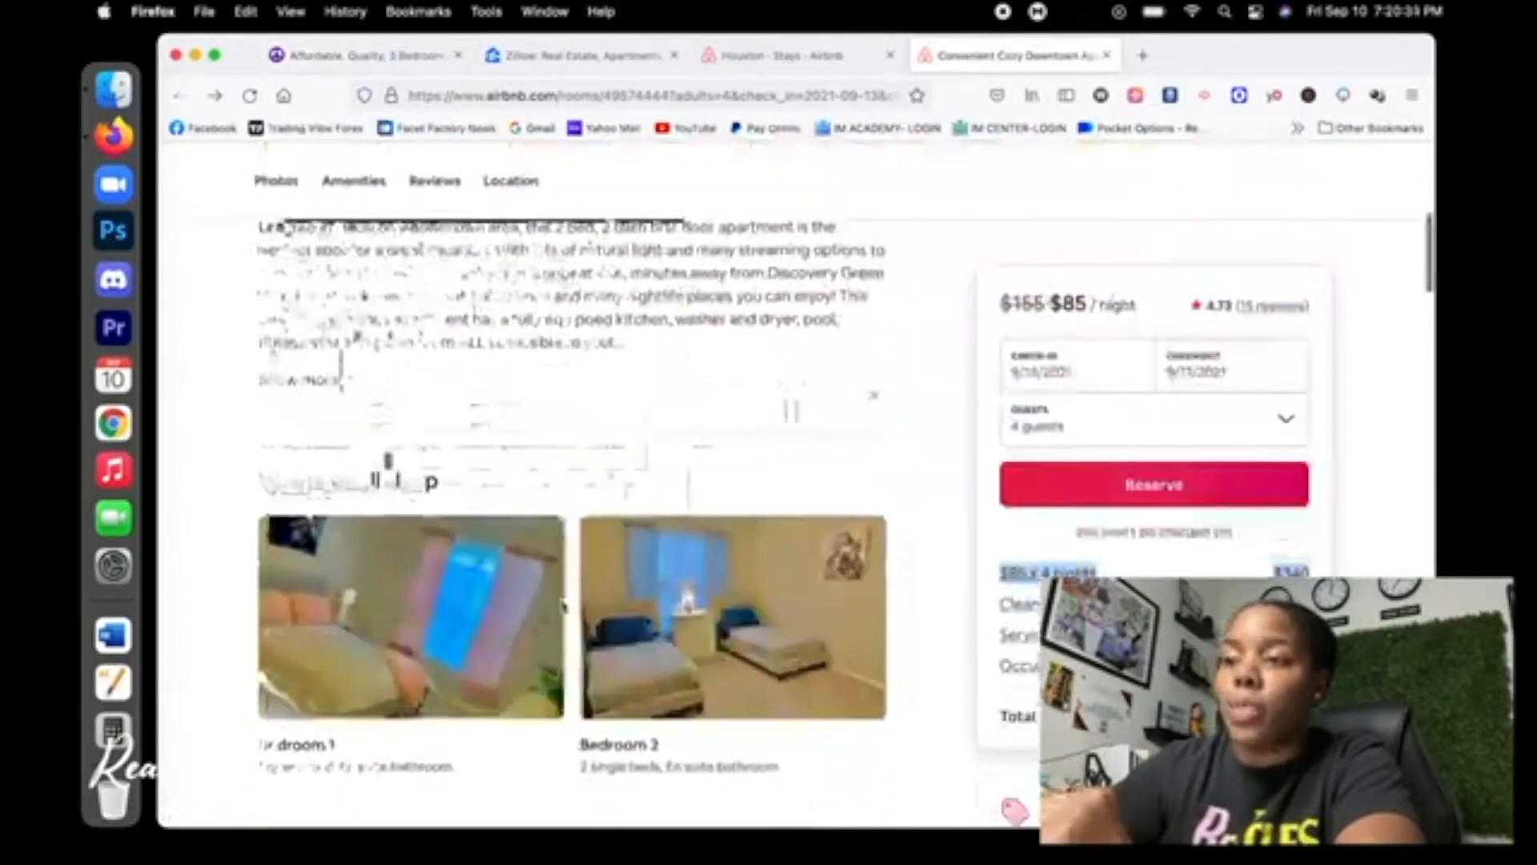
scroll("down", 3)
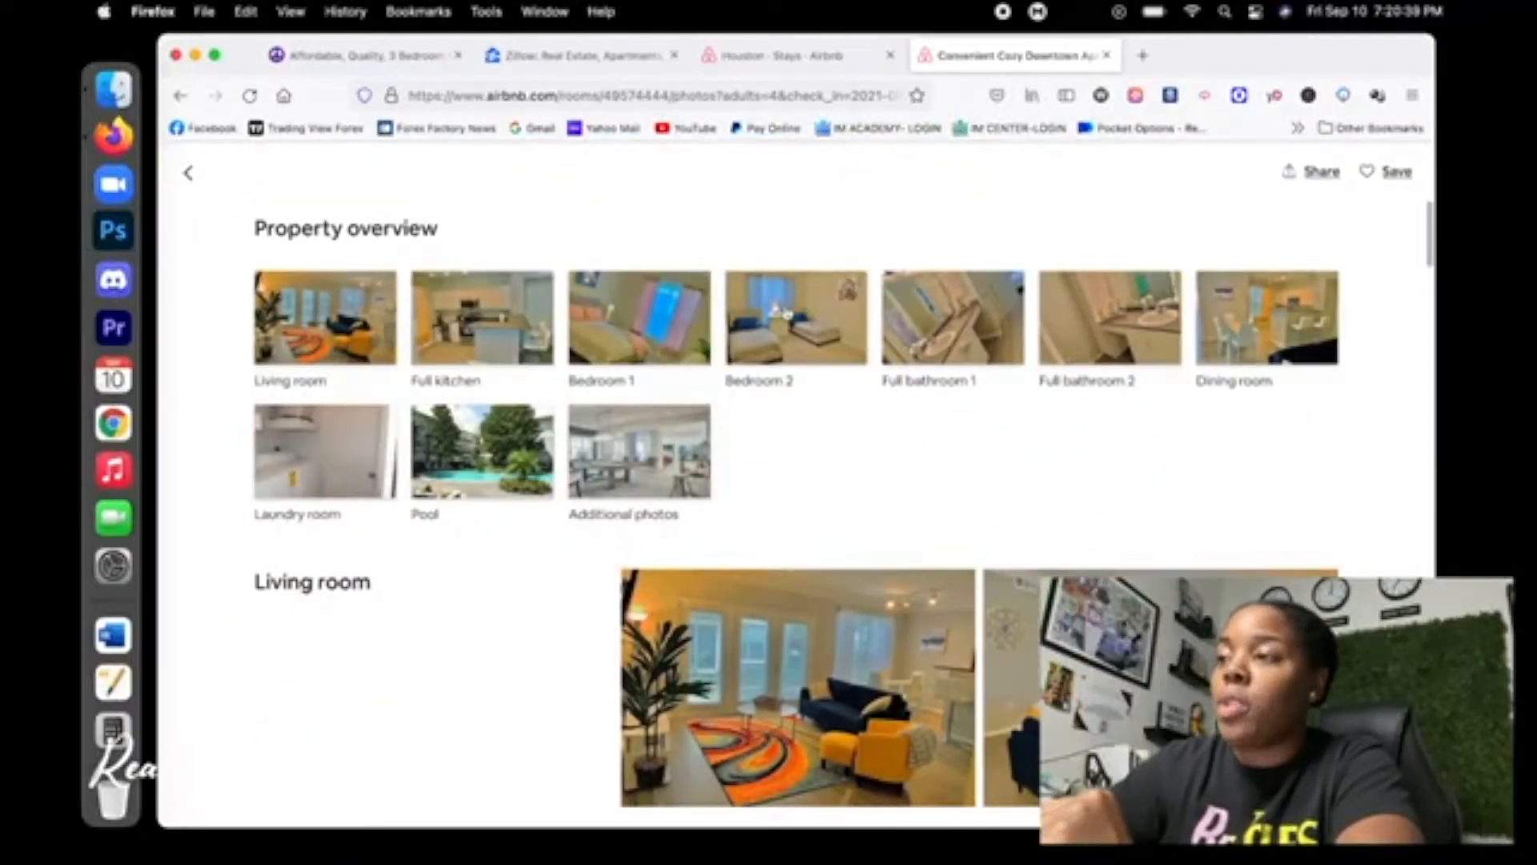
left_click(363, 55)
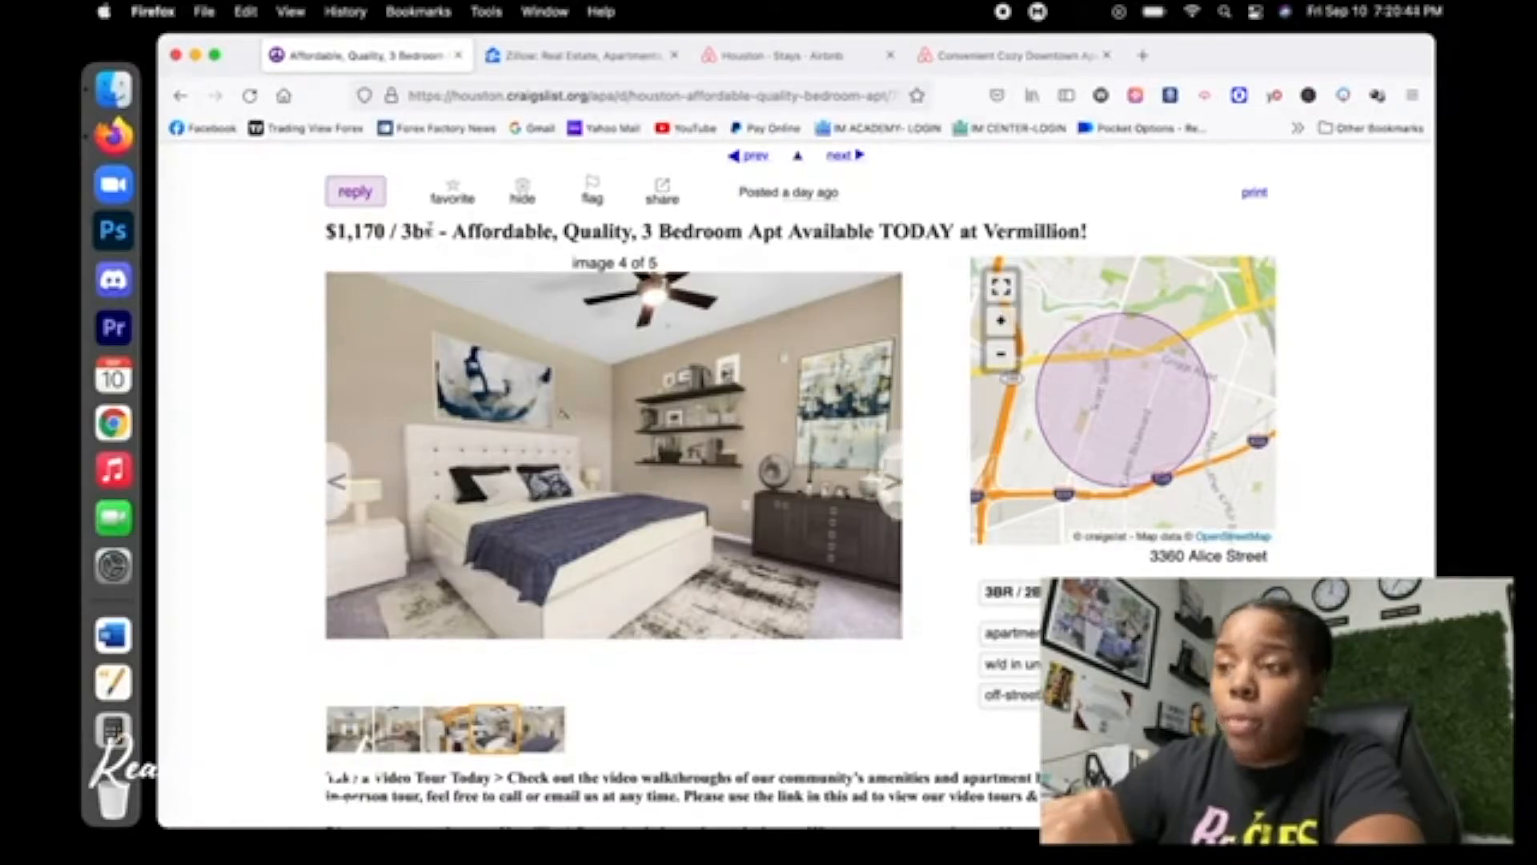
scroll("down", 3)
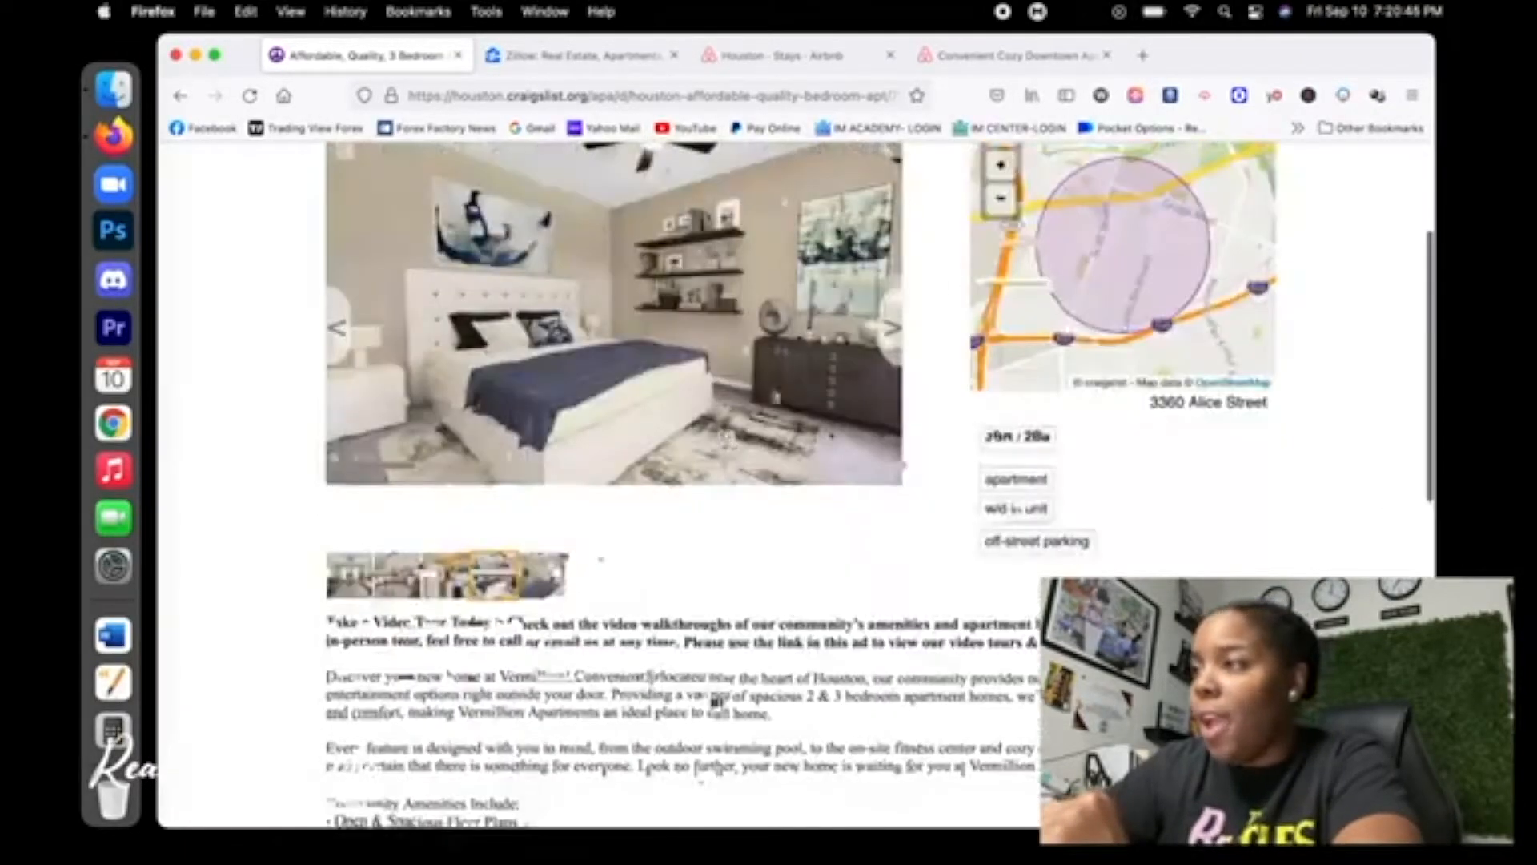
scroll("down", 3)
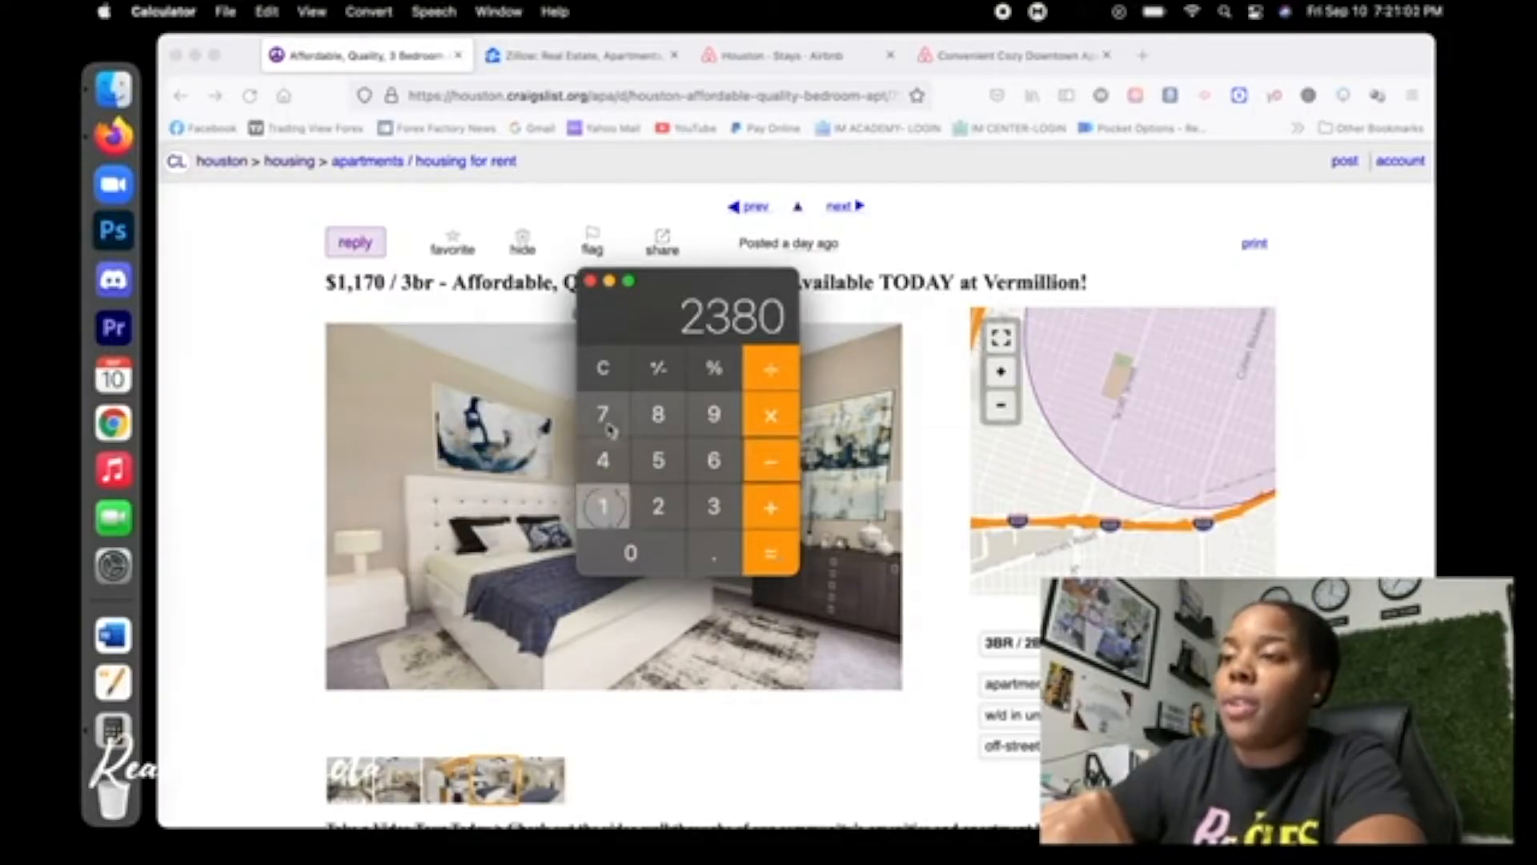
Compute 2380 − 1170 in Calculator, giving a monthly profit of 1110
left_click(769, 554)
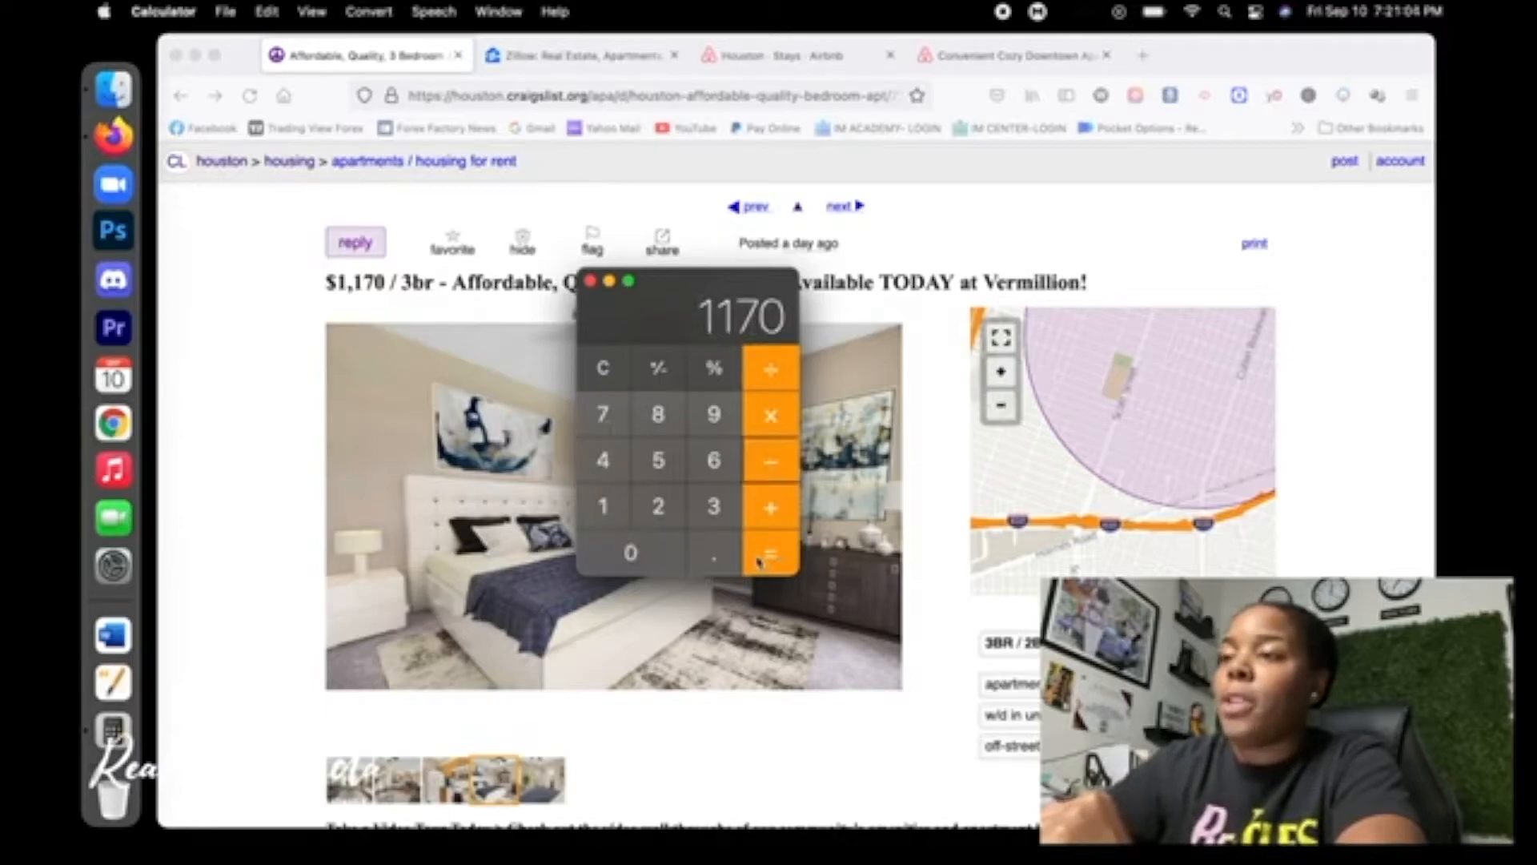
left_click(769, 554)
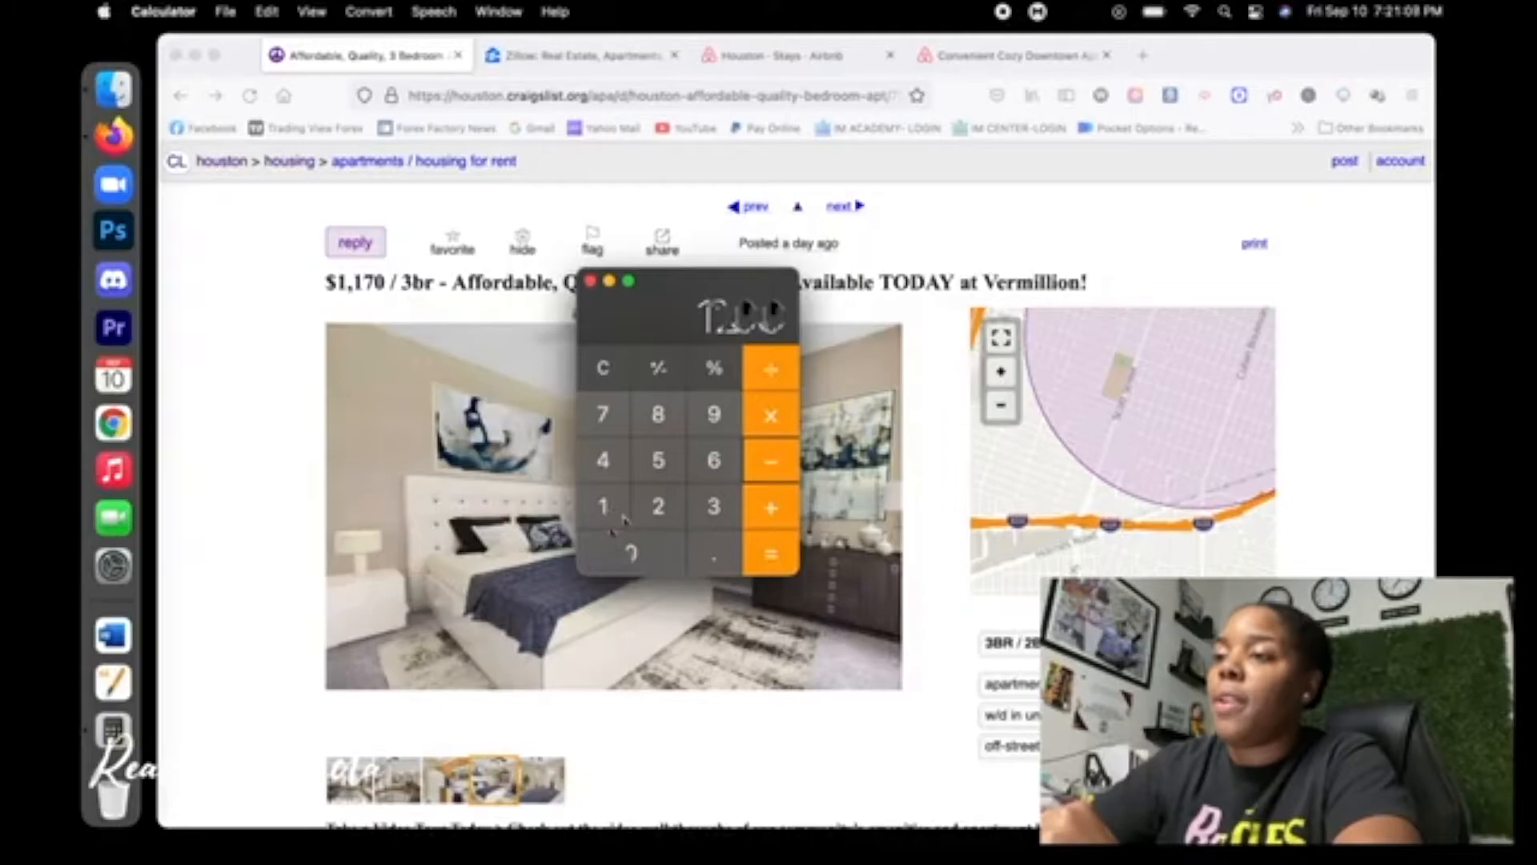
left_click(770, 461)
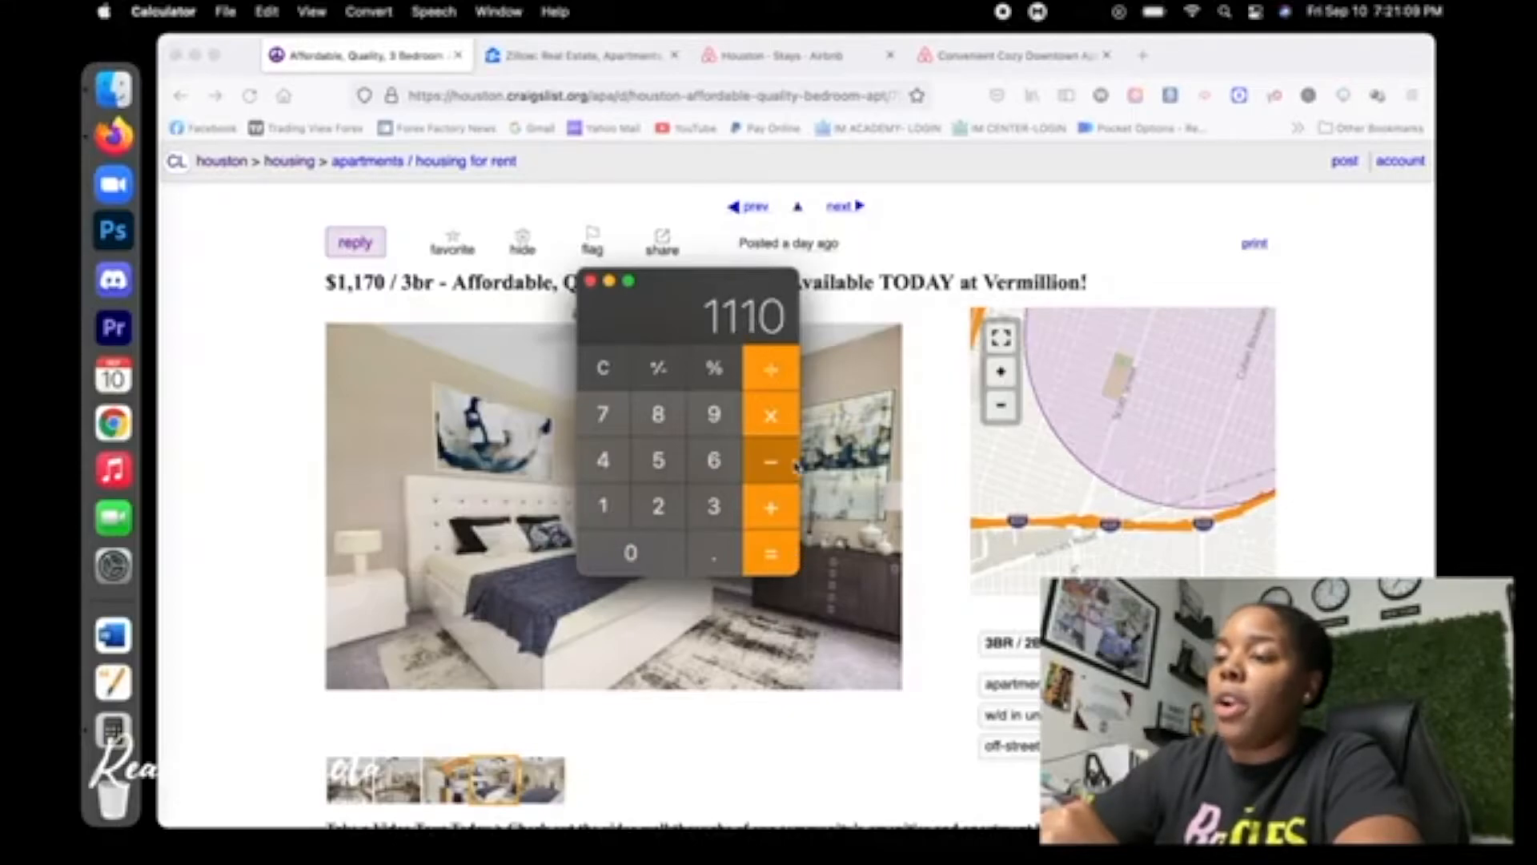
left_click(770, 553)
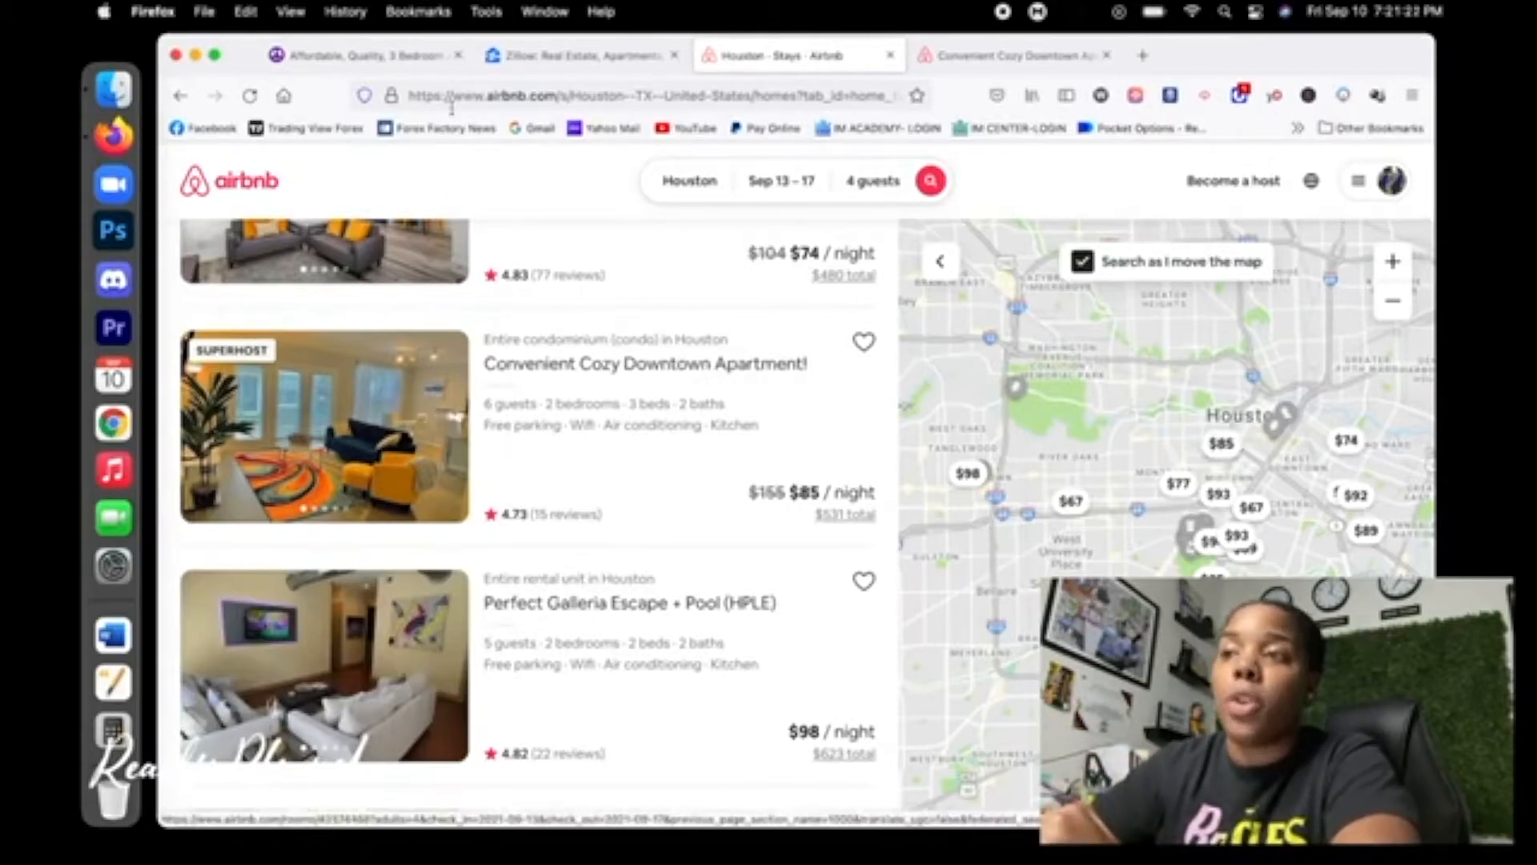
Return from the Vermillion listing to Craigslist's Houston 'apt' search results
left_click(367, 55)
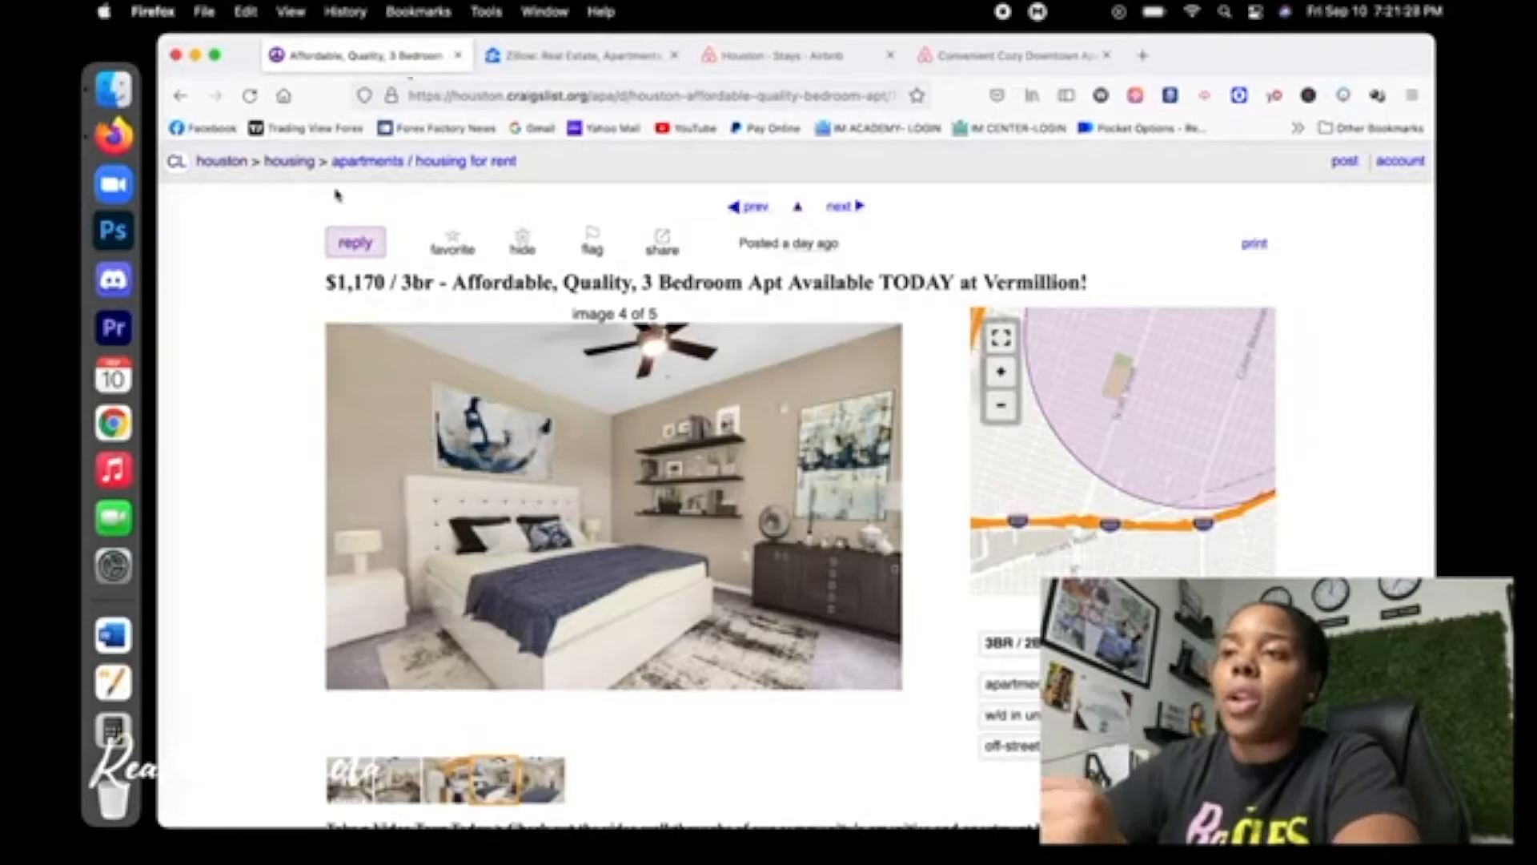
left_click(179, 95)
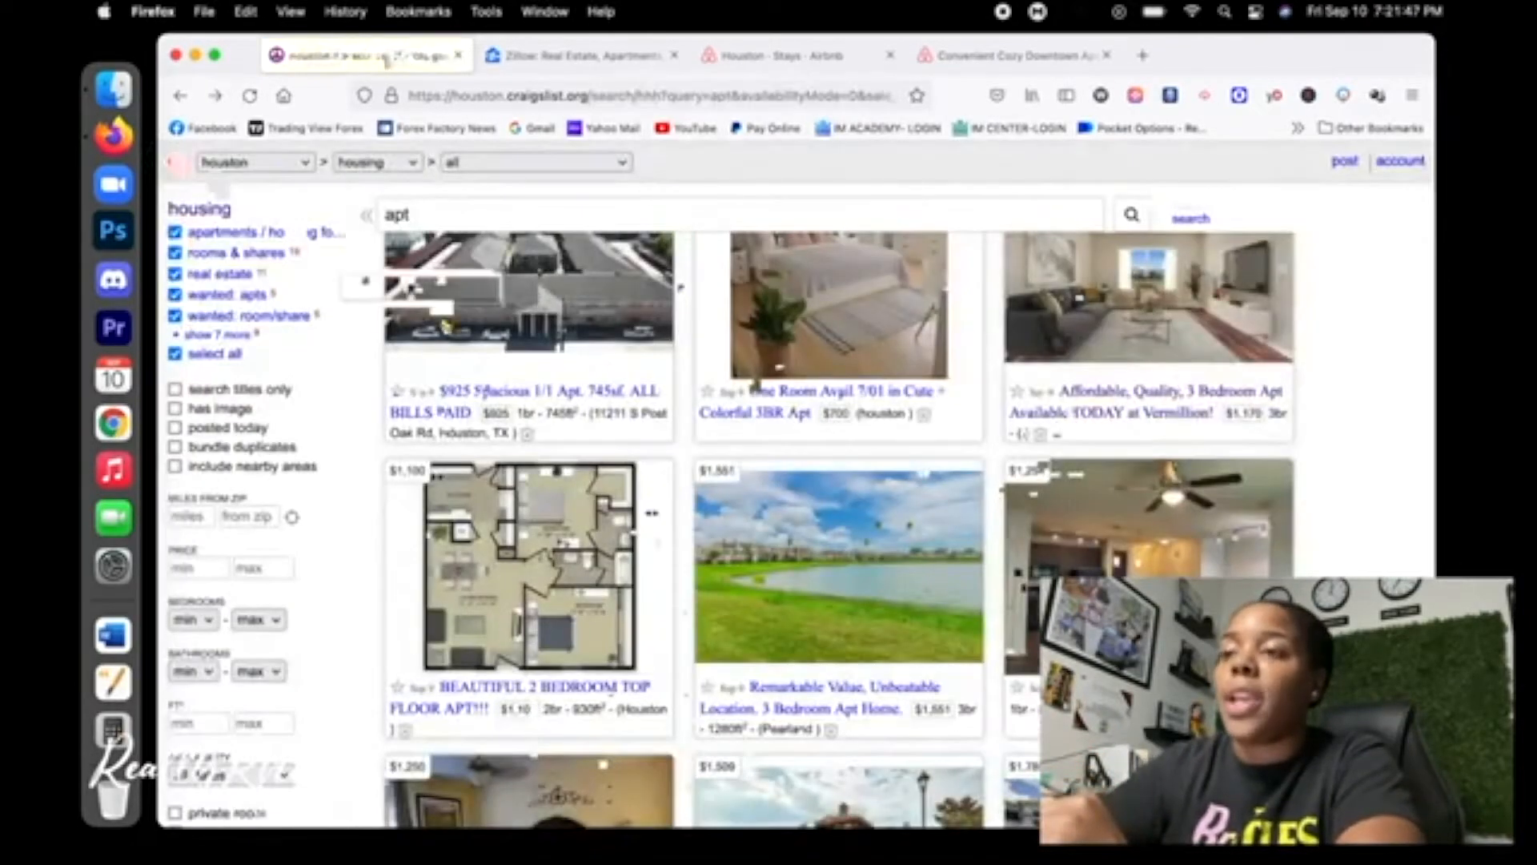
Search Zillow for Houston, TX rentals and browse to the $1,450 7718 Magnolia St house
left_click(179, 95)
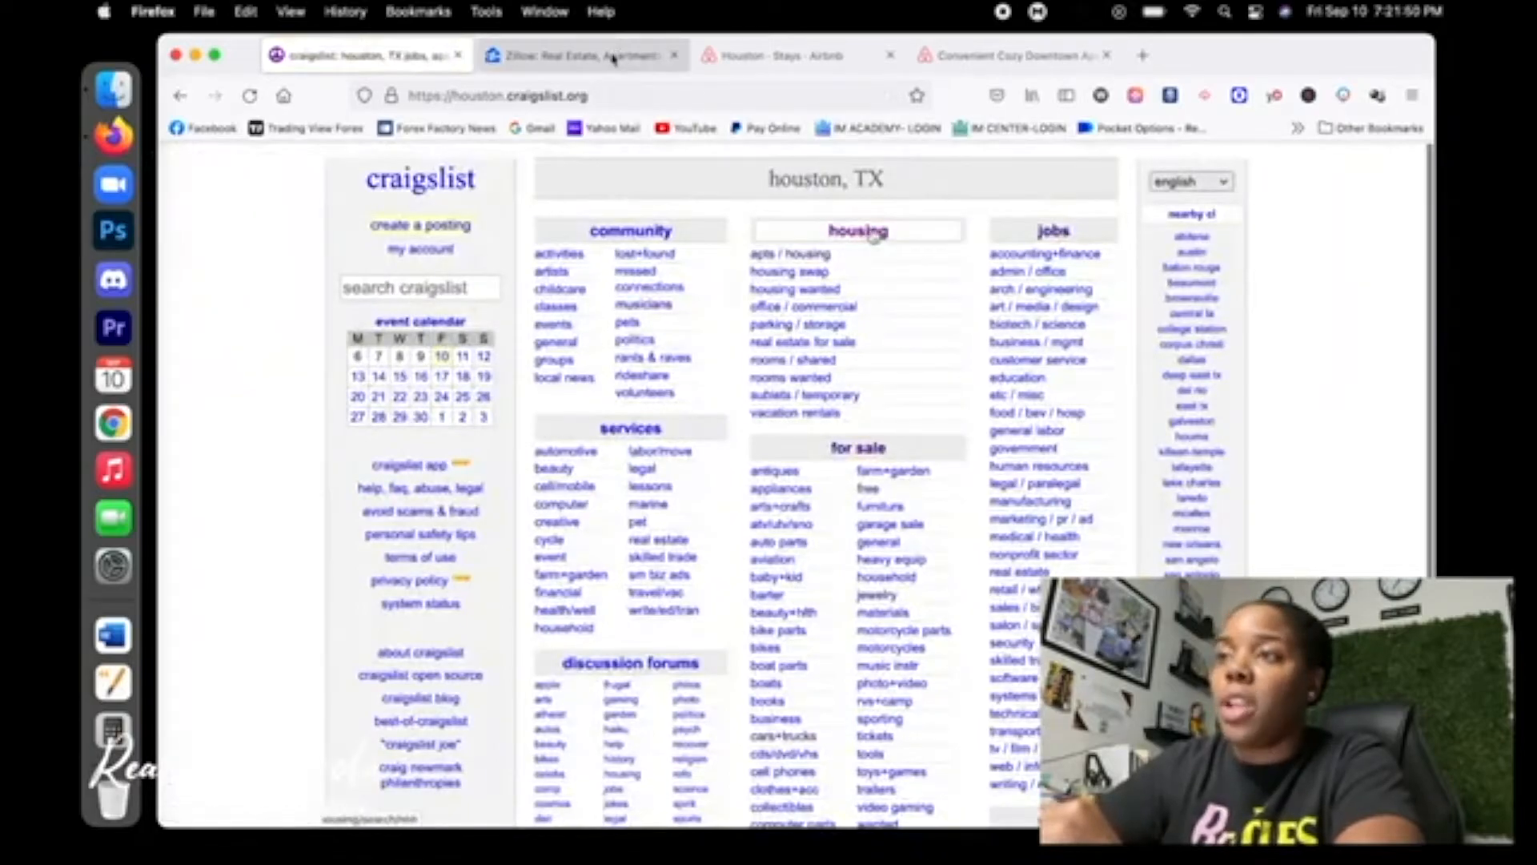
left_click(578, 55)
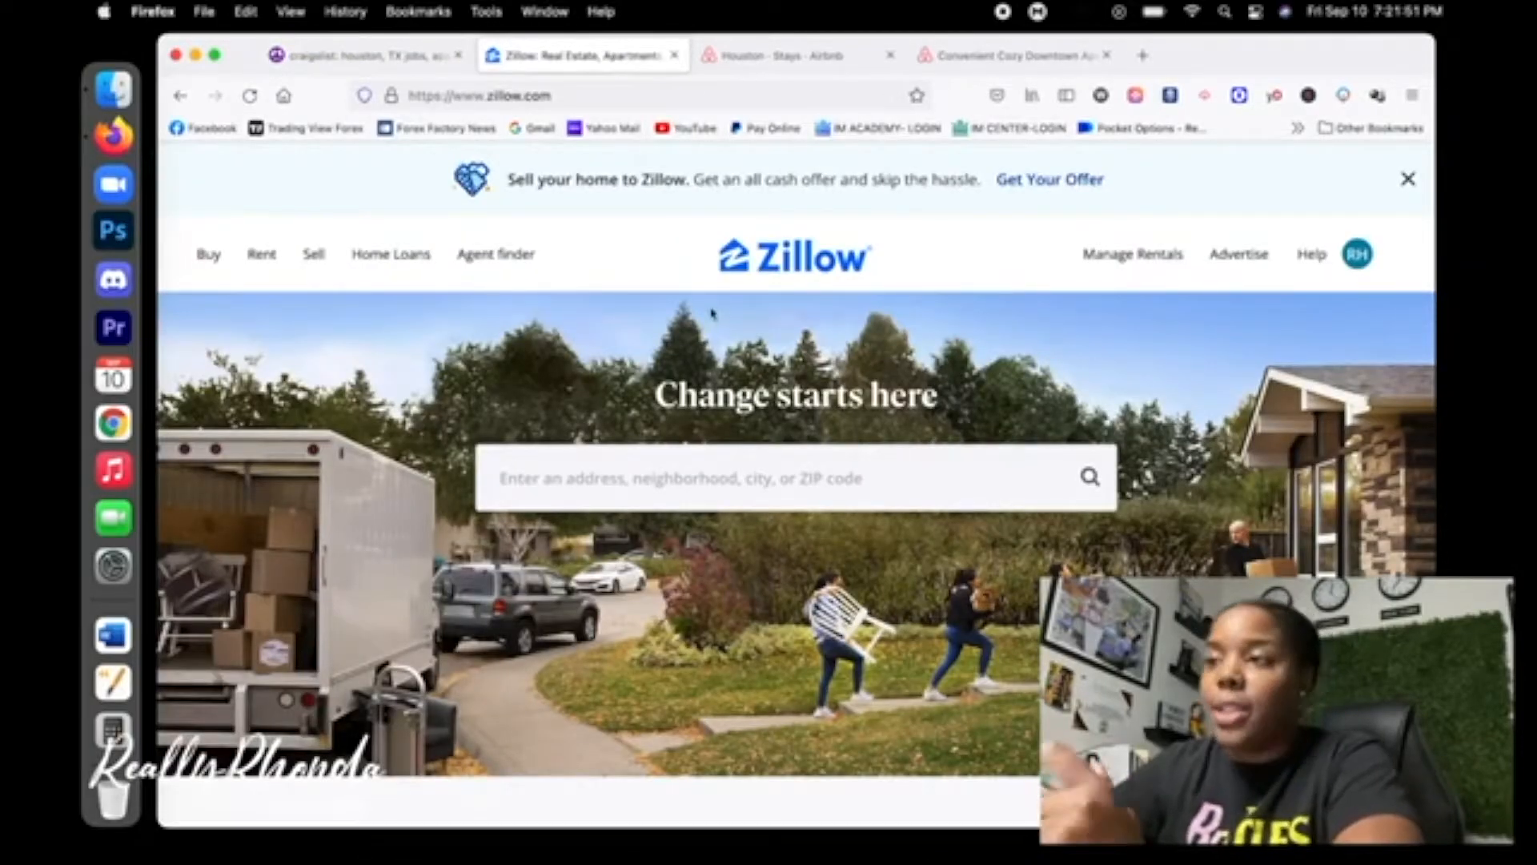
mouse_move(775, 436)
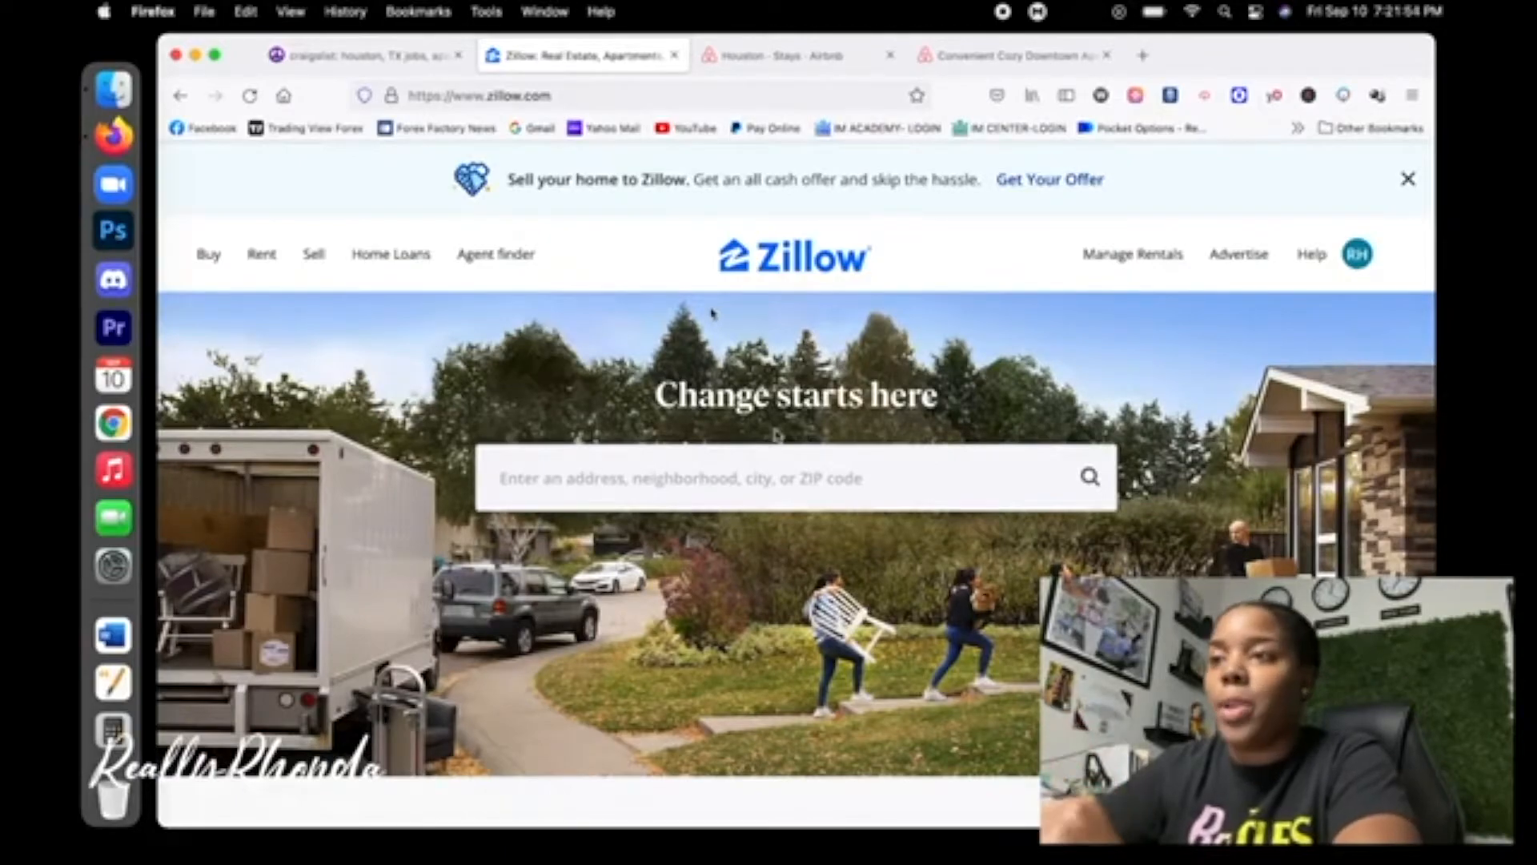
left_click(794, 477)
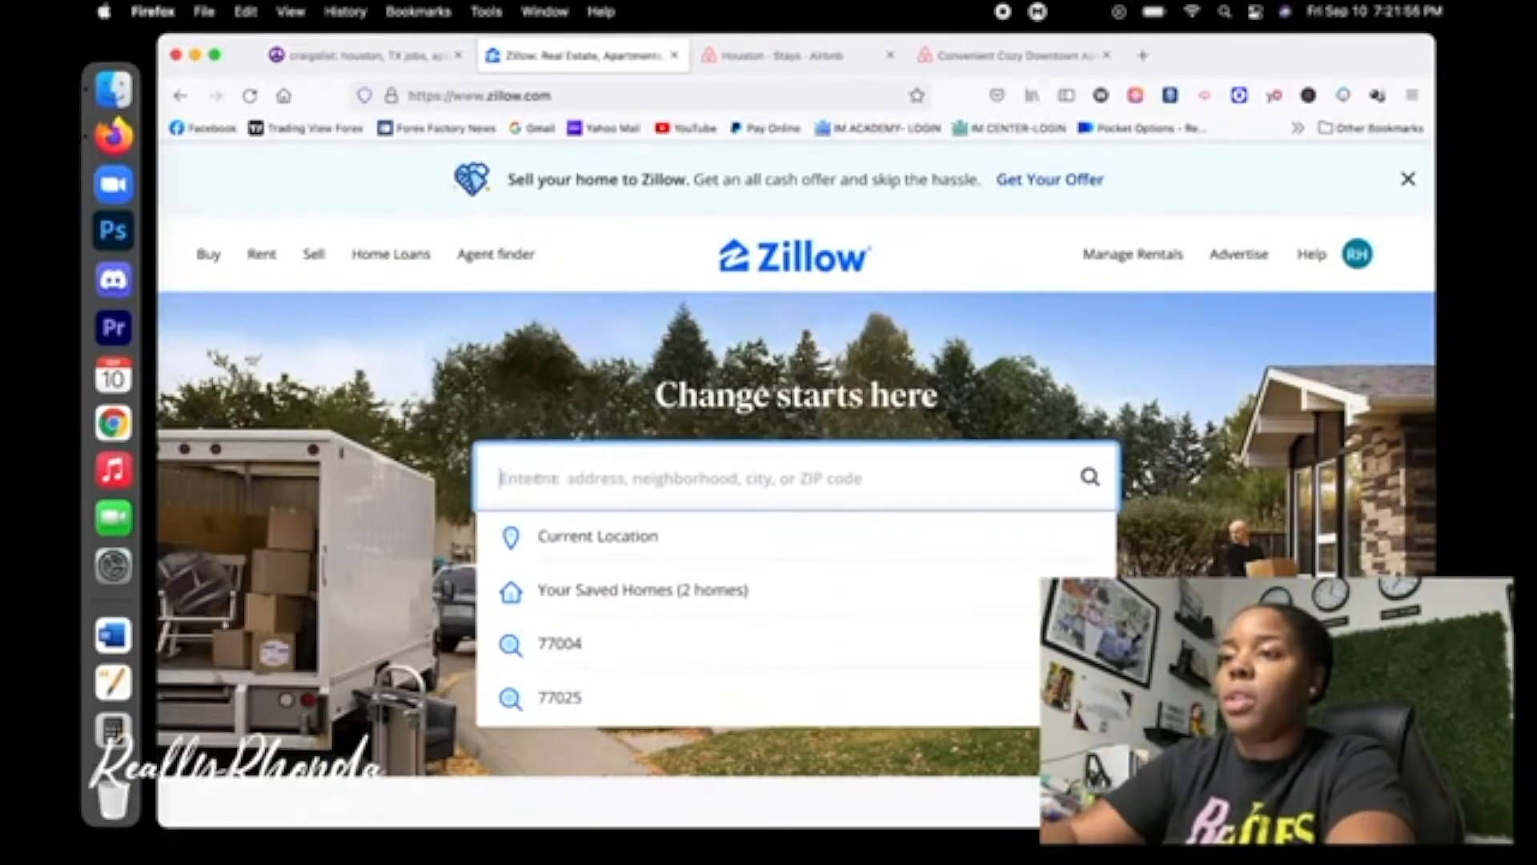
type("houston")
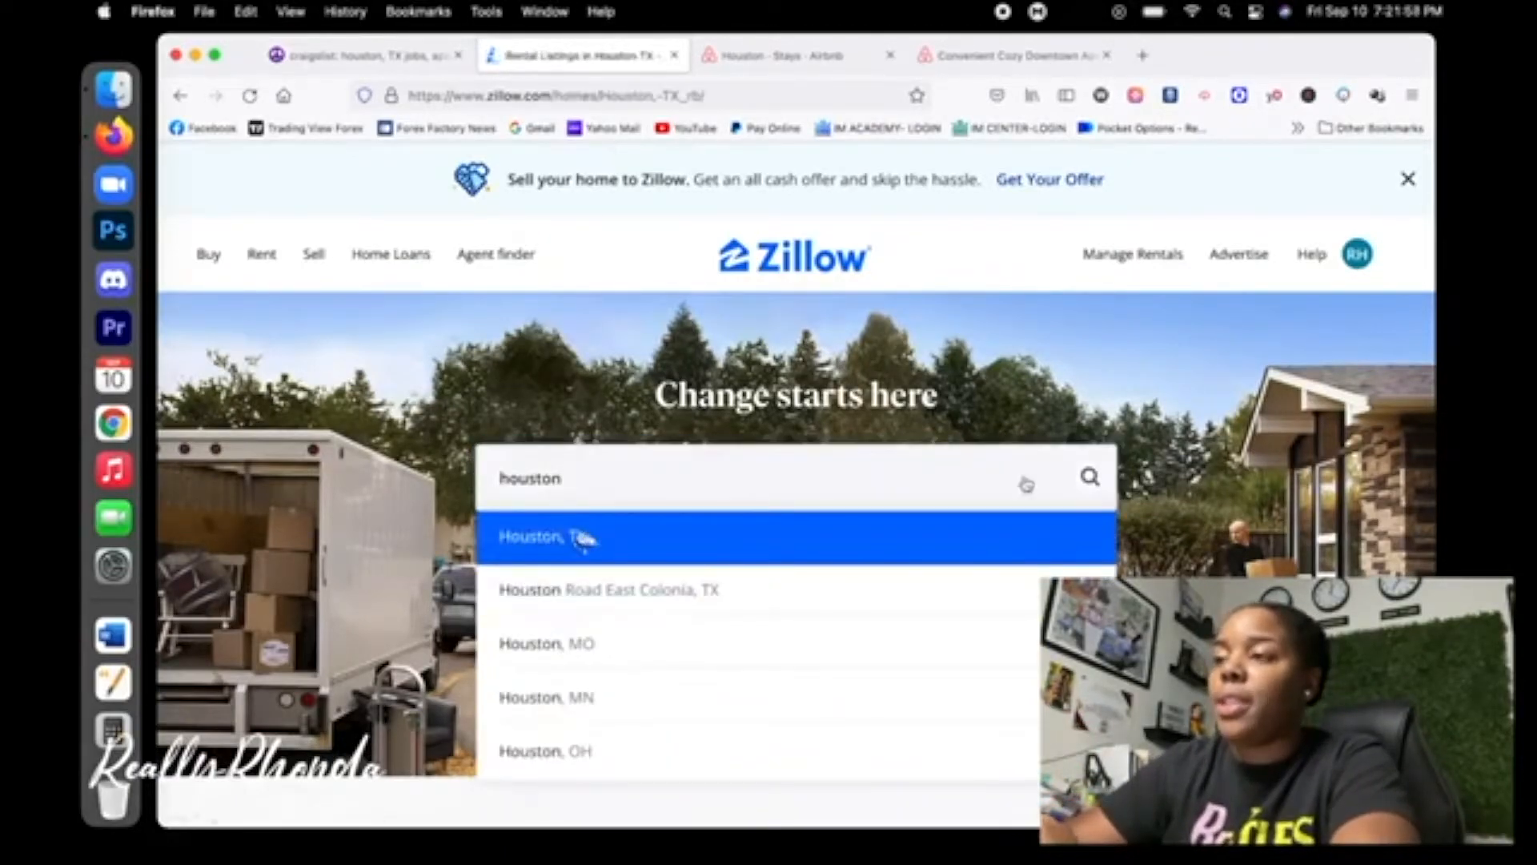
left_click(549, 536)
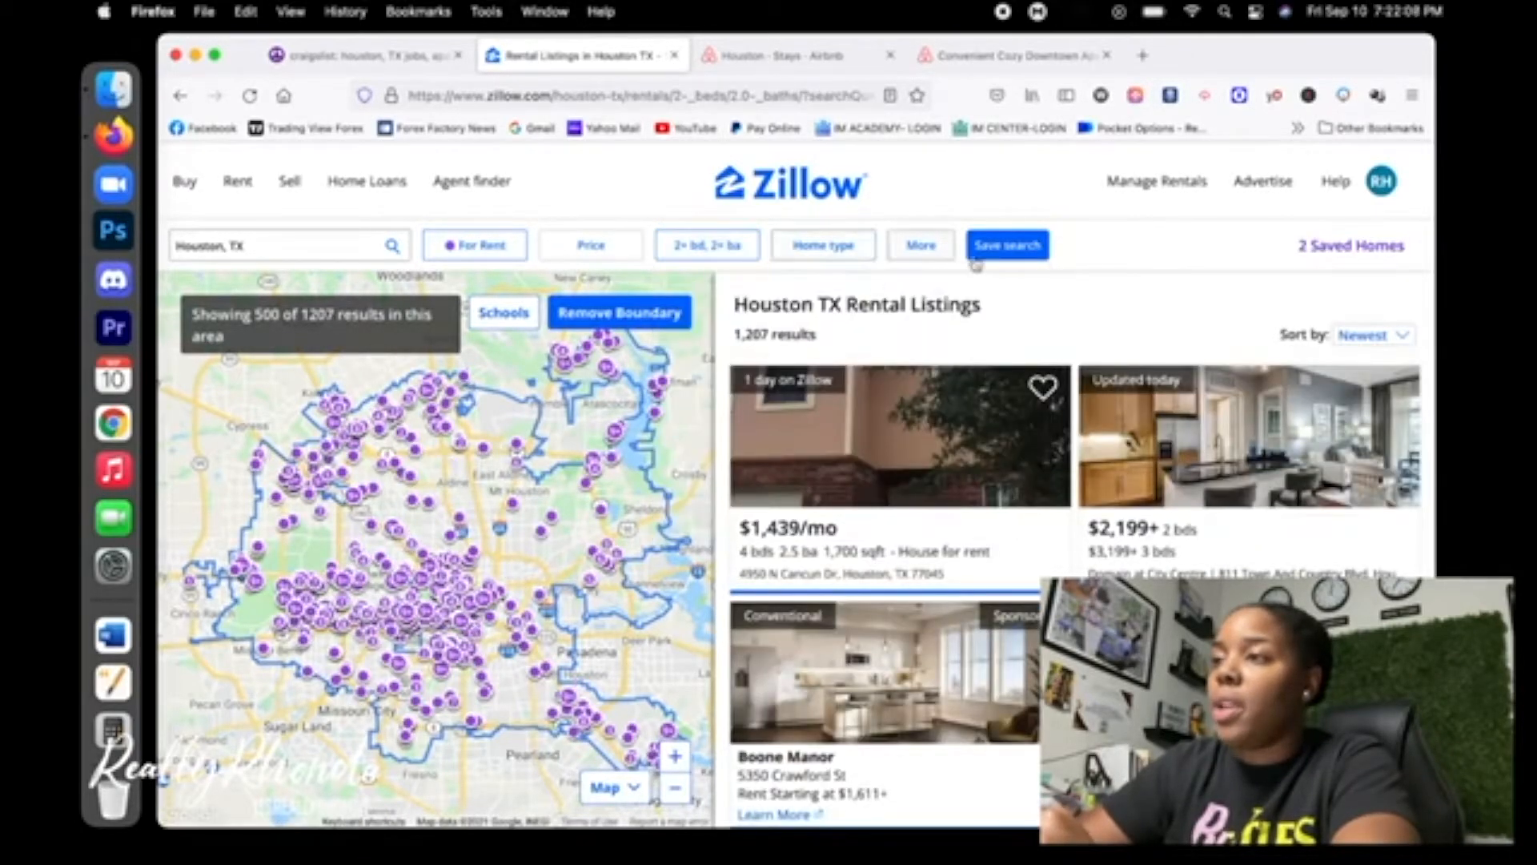
mouse_move(1290, 299)
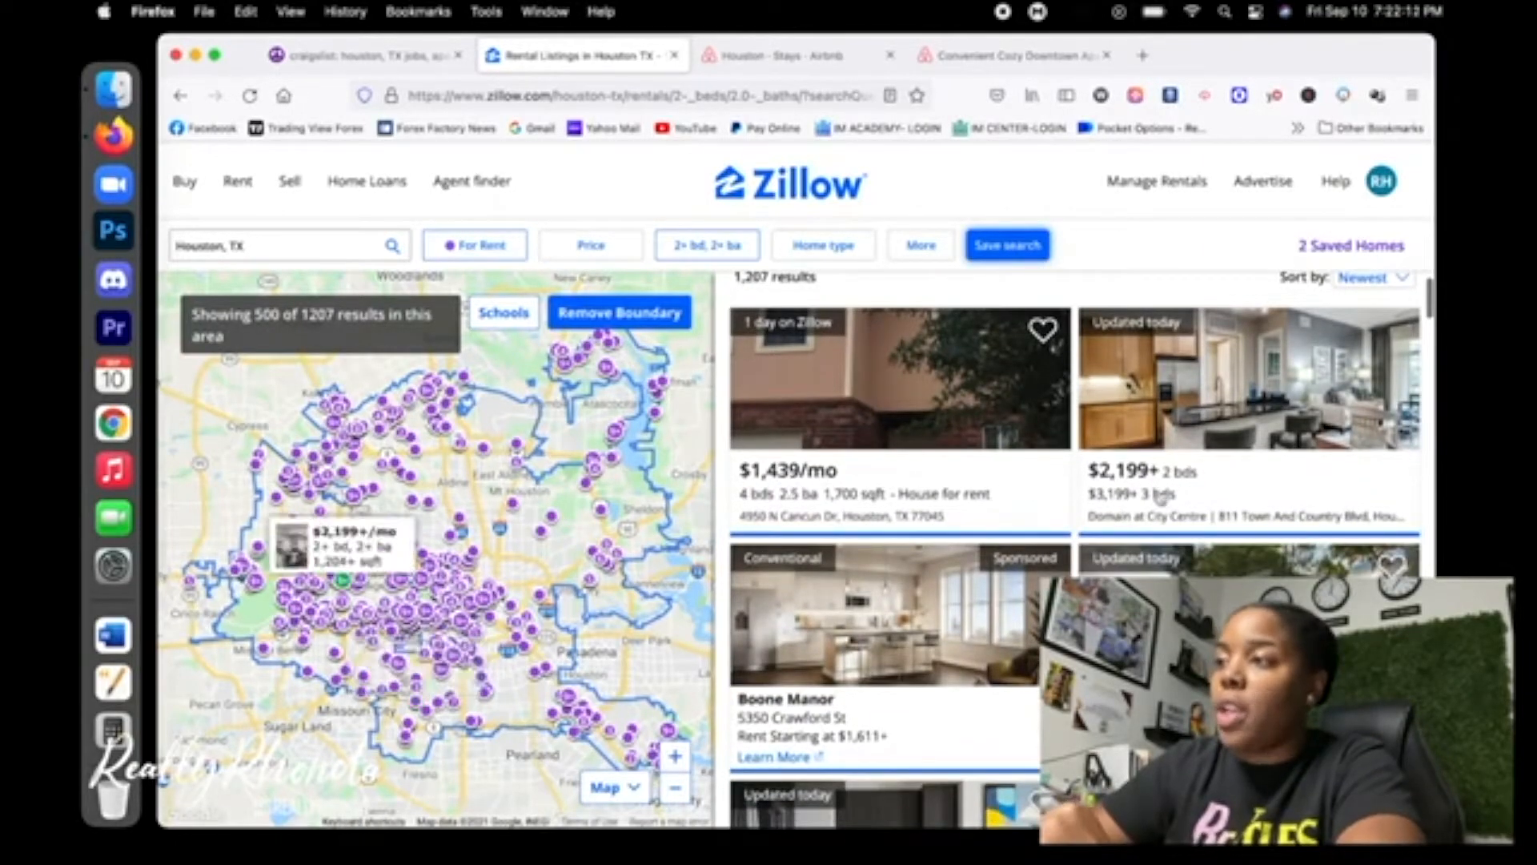
scroll("down", 3)
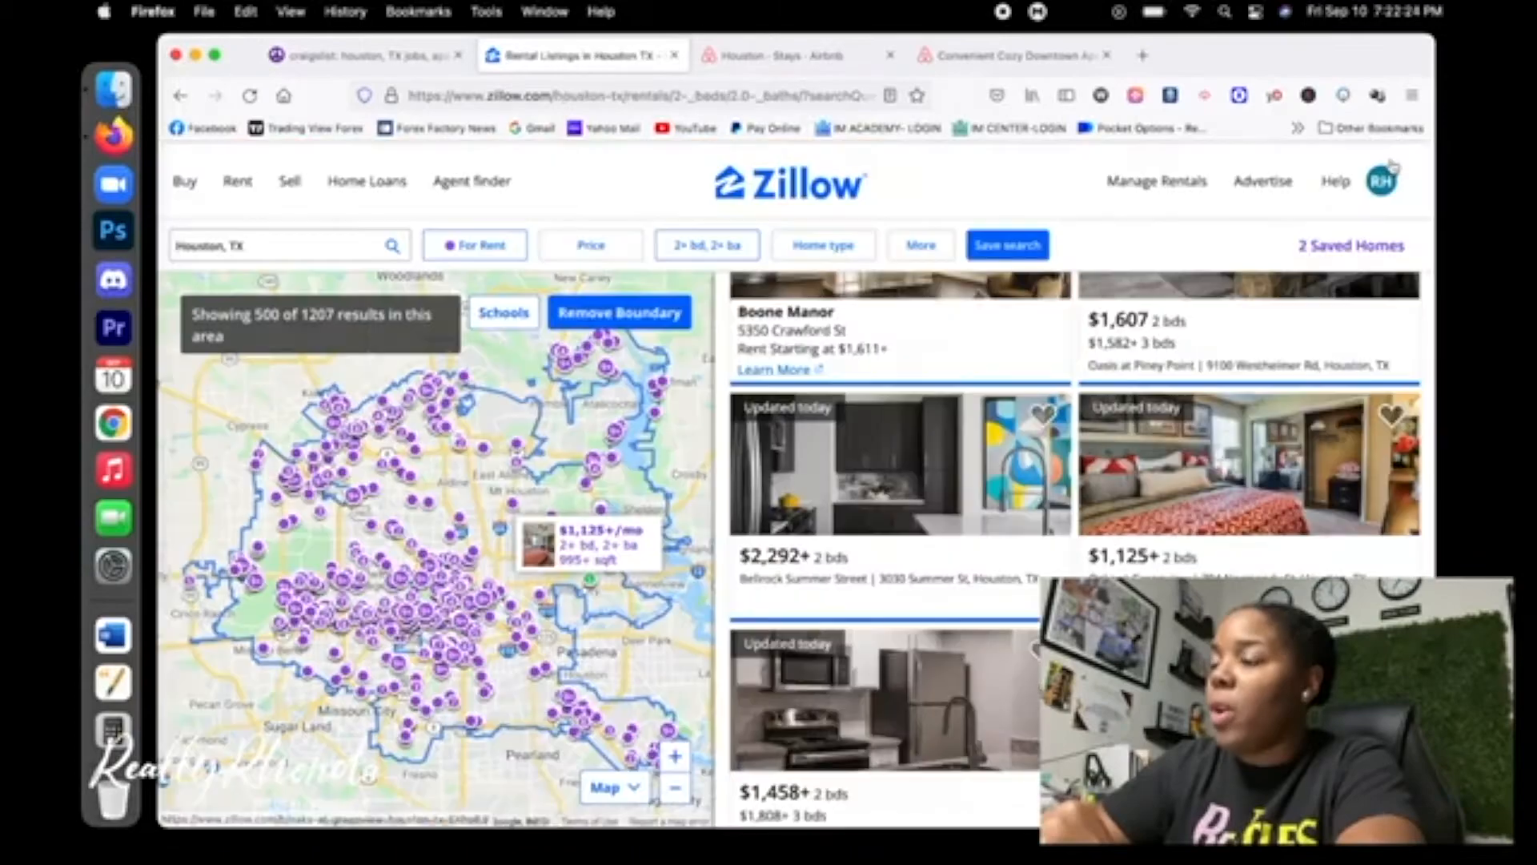
scroll("down", 3)
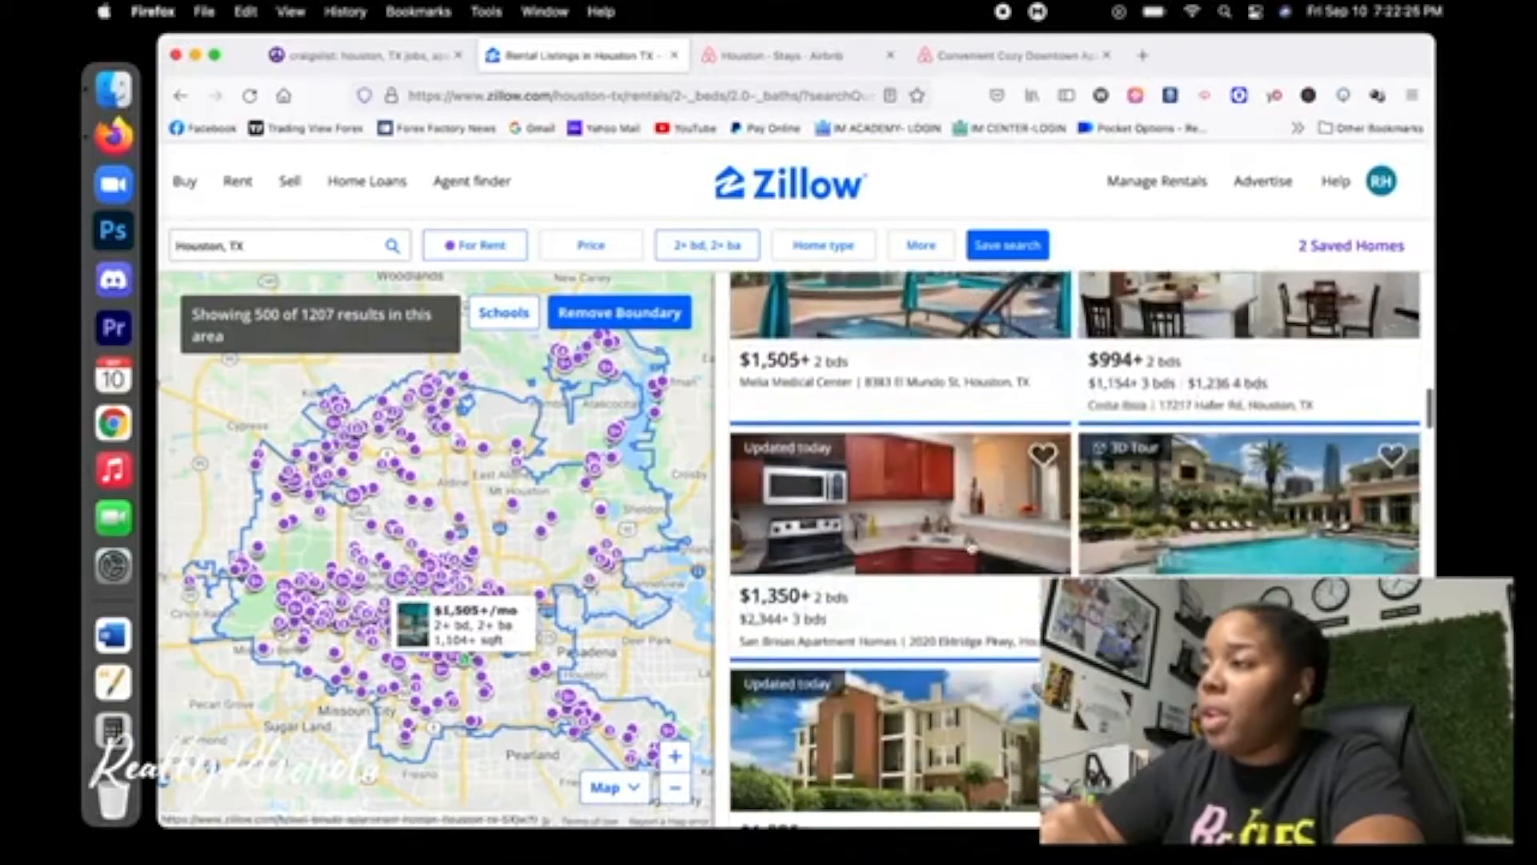
scroll("down", 3)
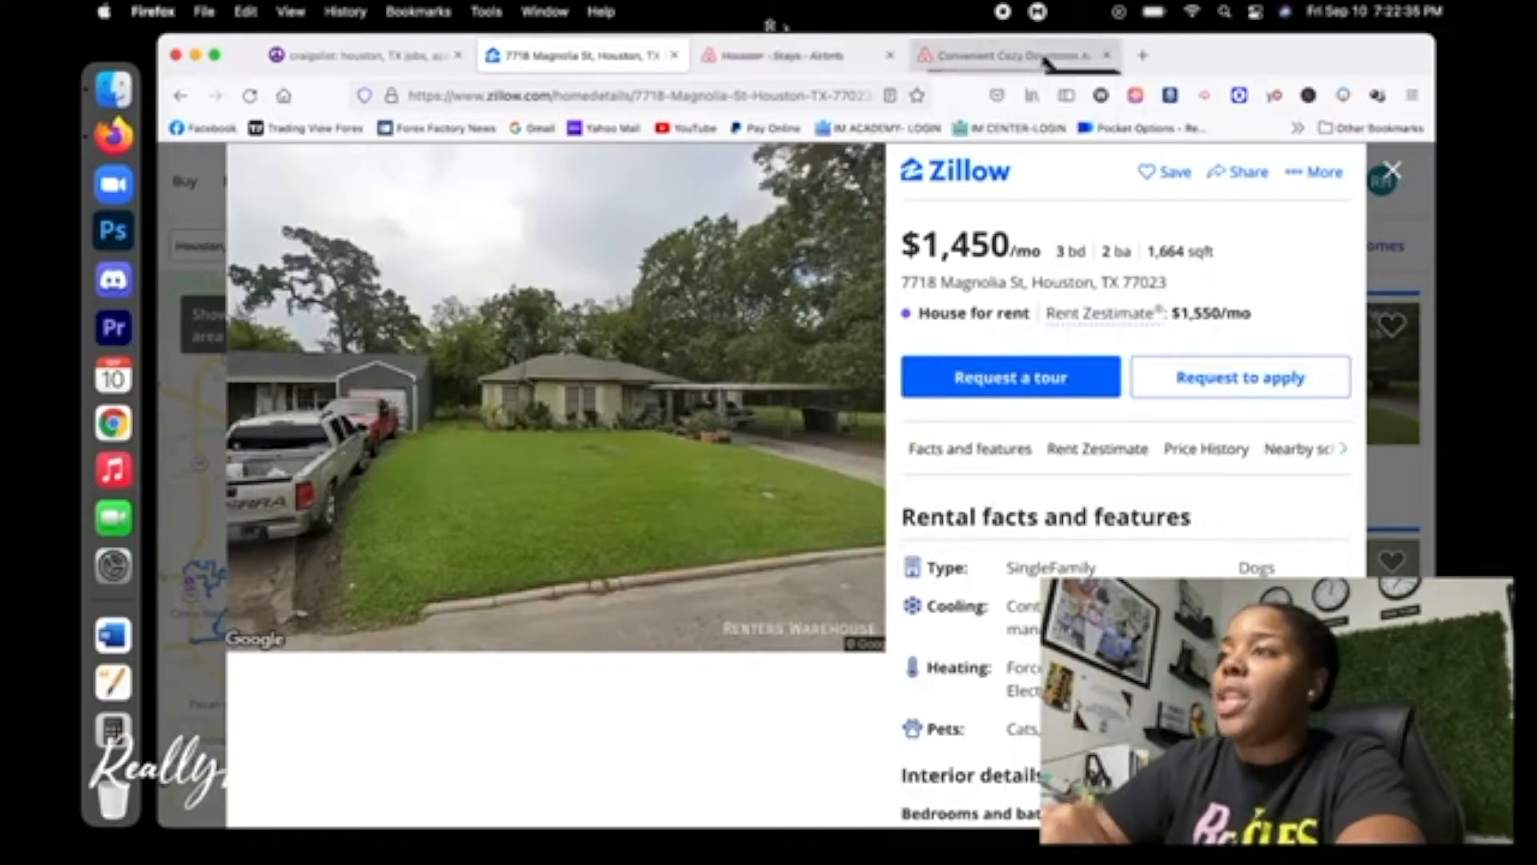
Filter the Houston Airbnb stays to the House property type and show matching stays
left_click(795, 55)
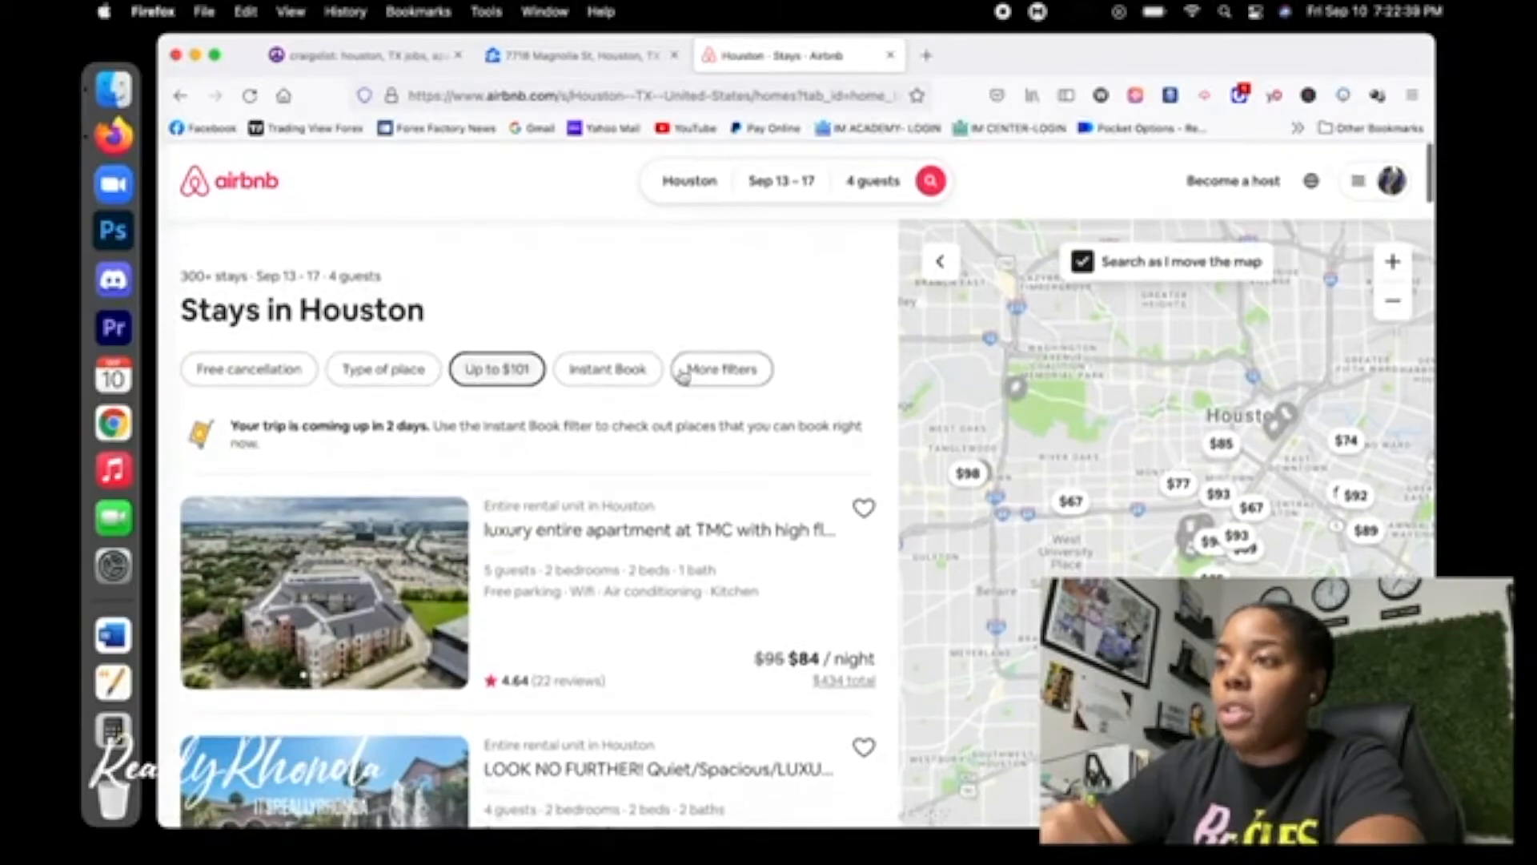
left_click(721, 368)
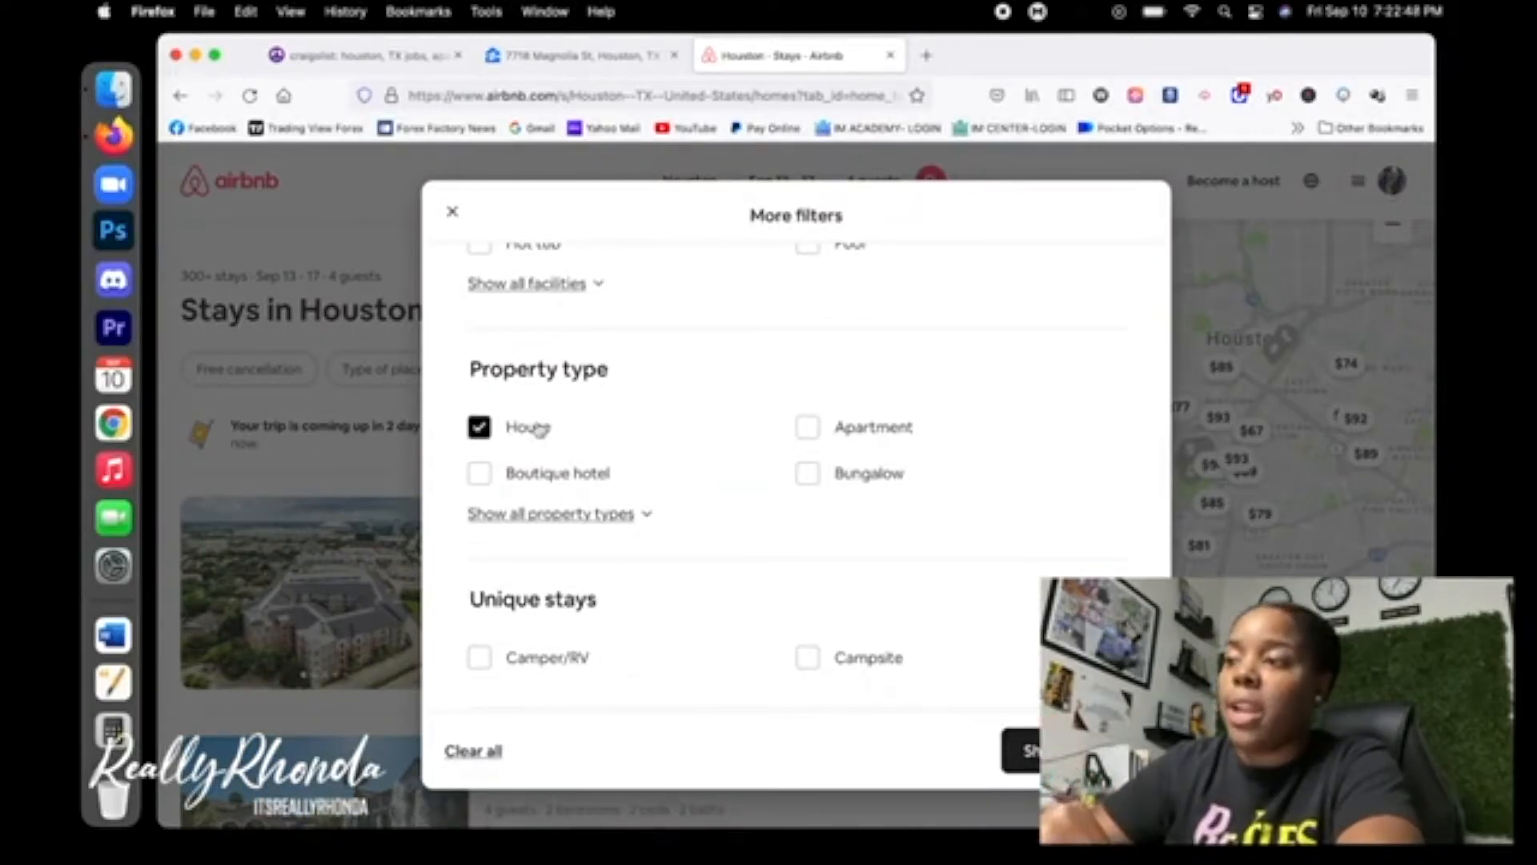
left_click(479, 427)
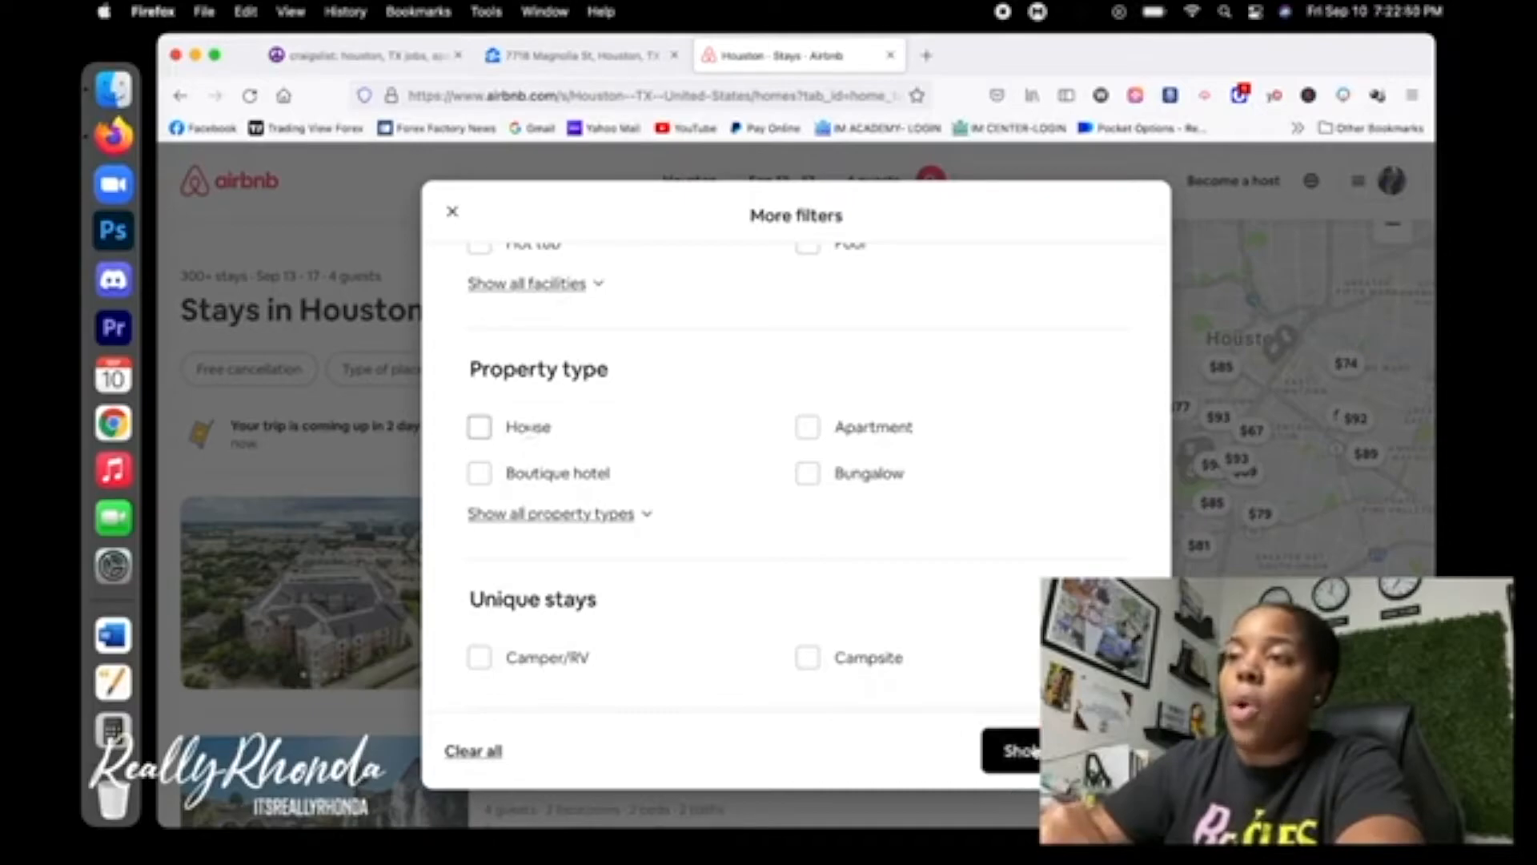
left_click(480, 427)
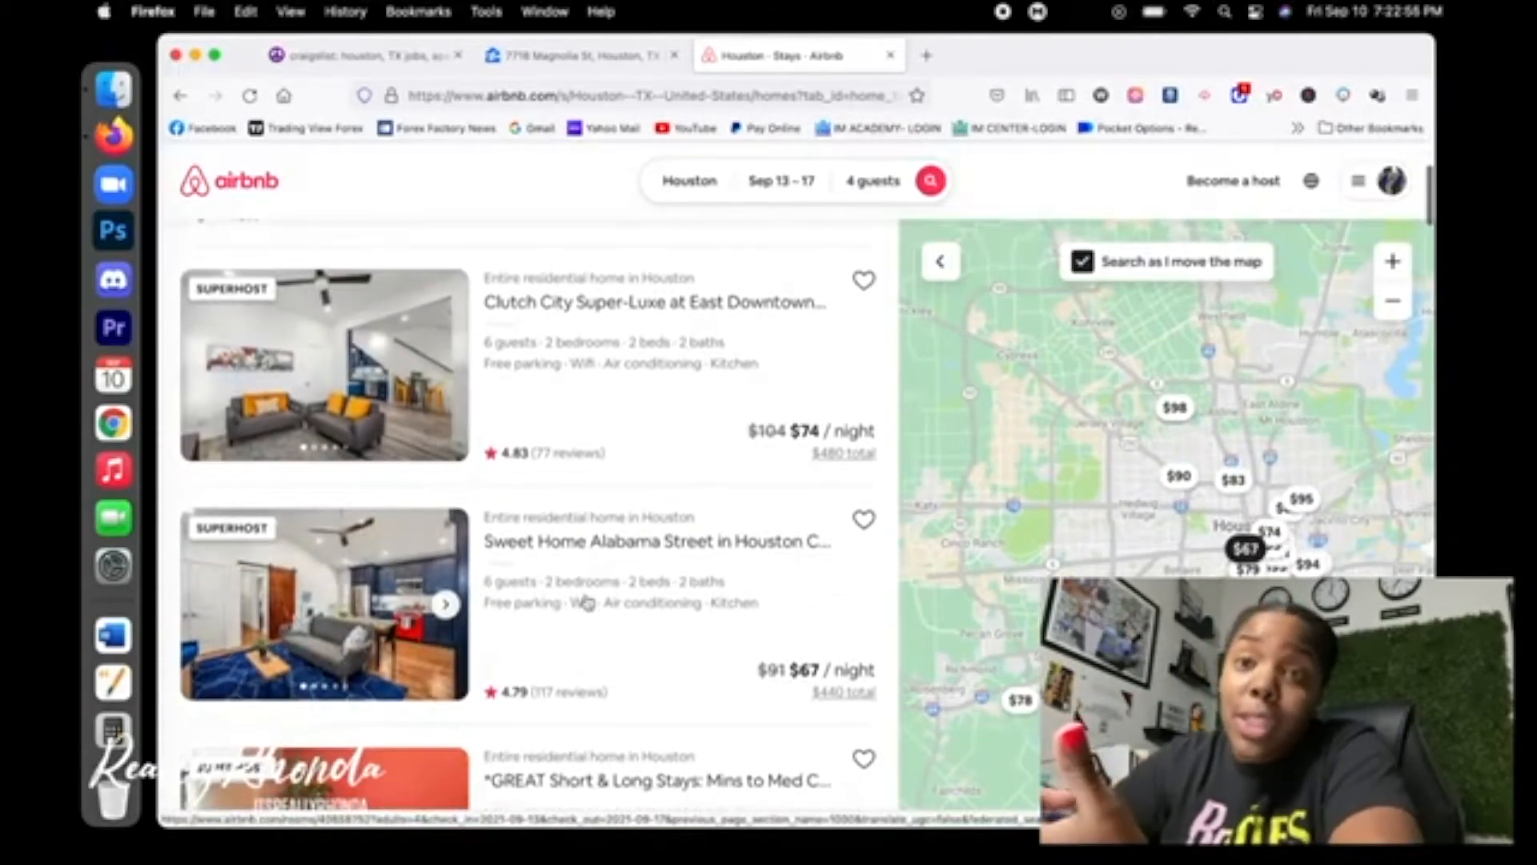
Scroll the Houston home results to The Savage House at $96 a night and open its photos
scroll("down", 3)
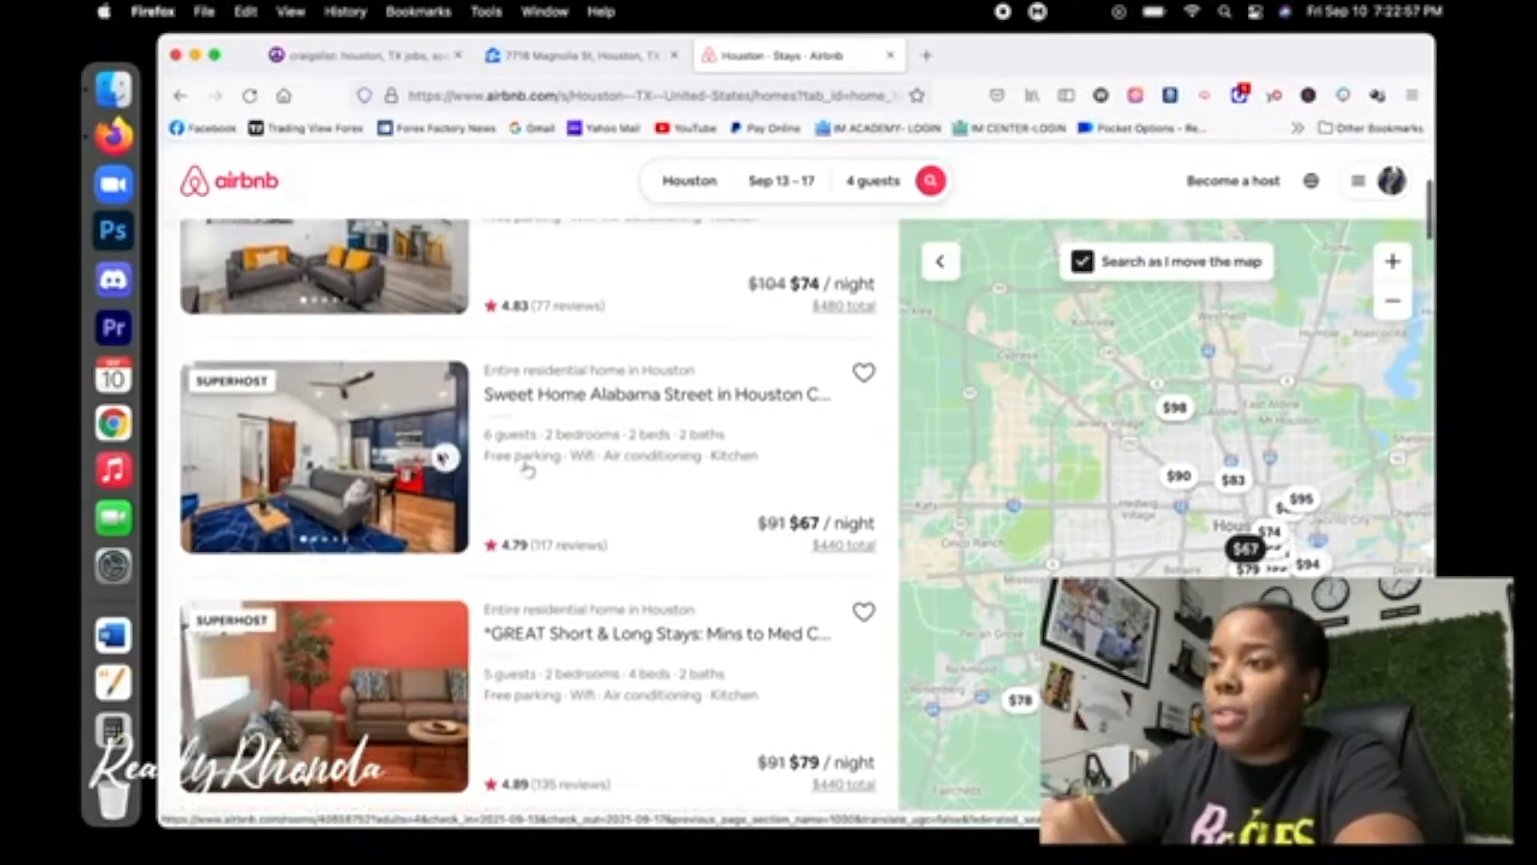
scroll("down", 3)
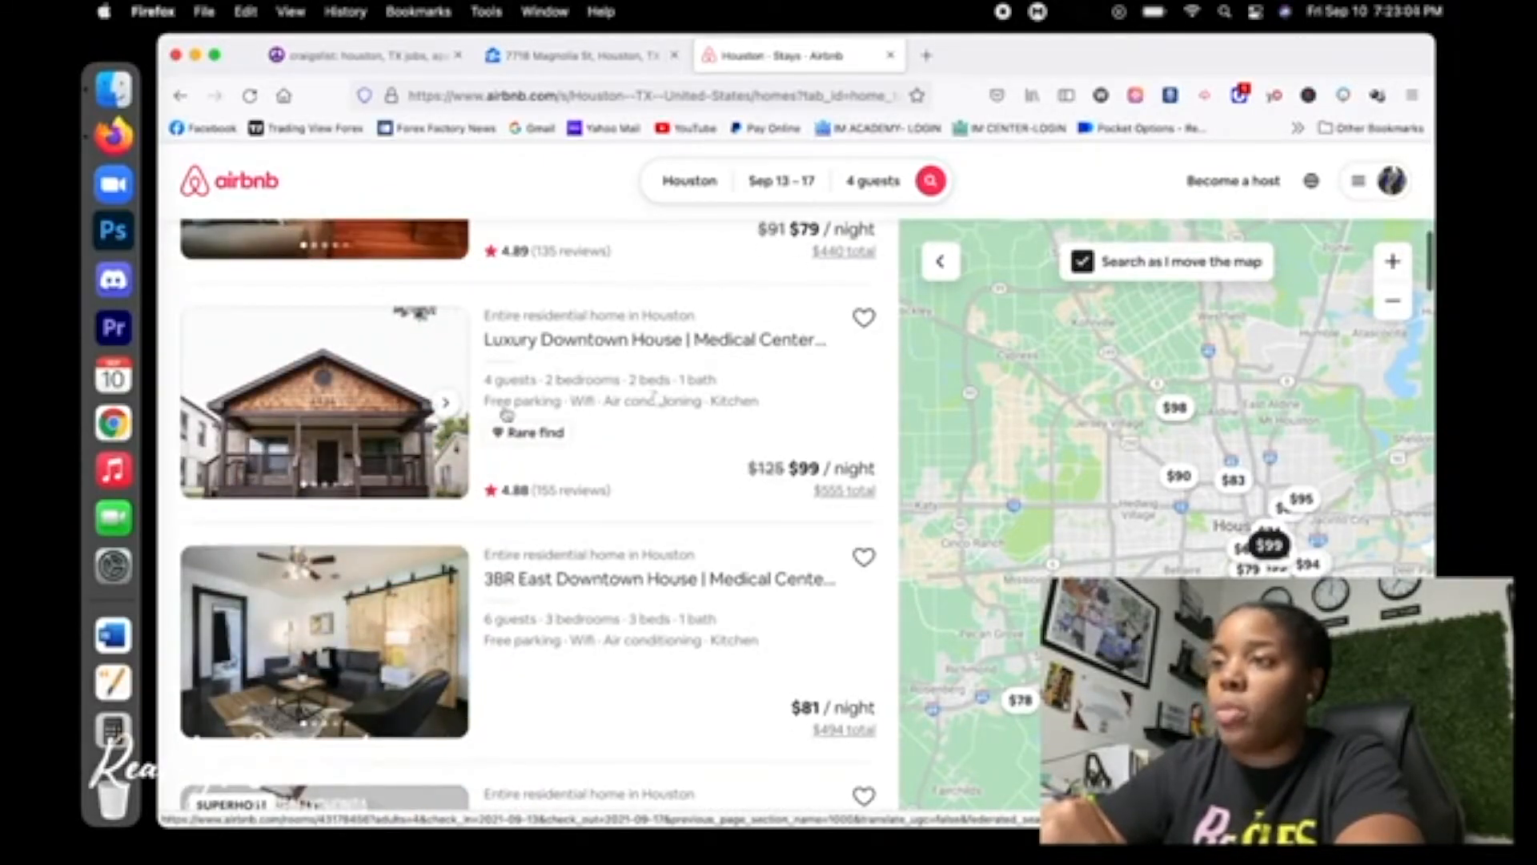
scroll("down", 3)
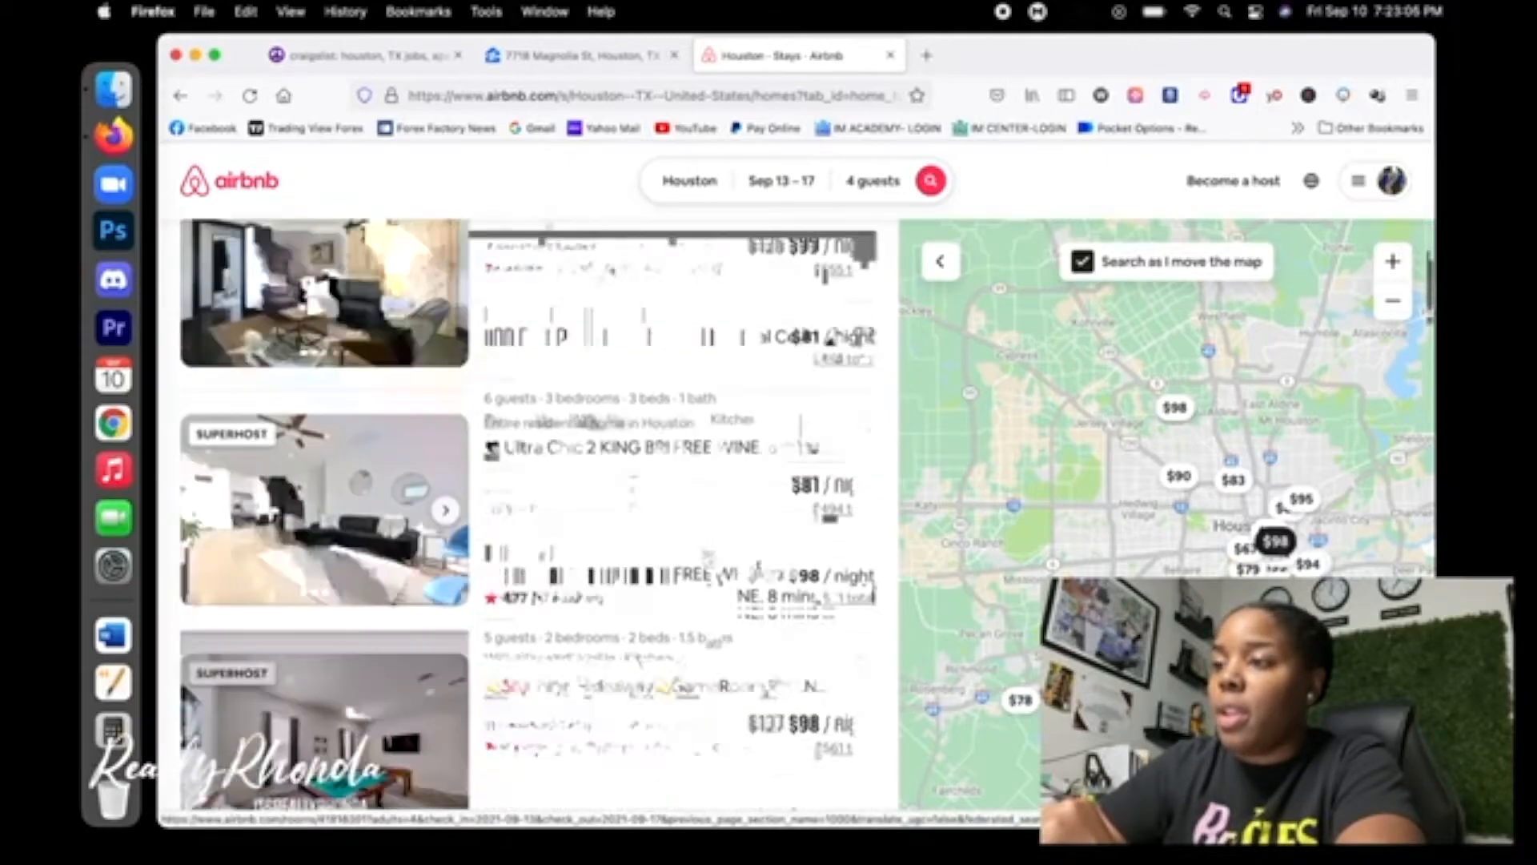
scroll("down", 3)
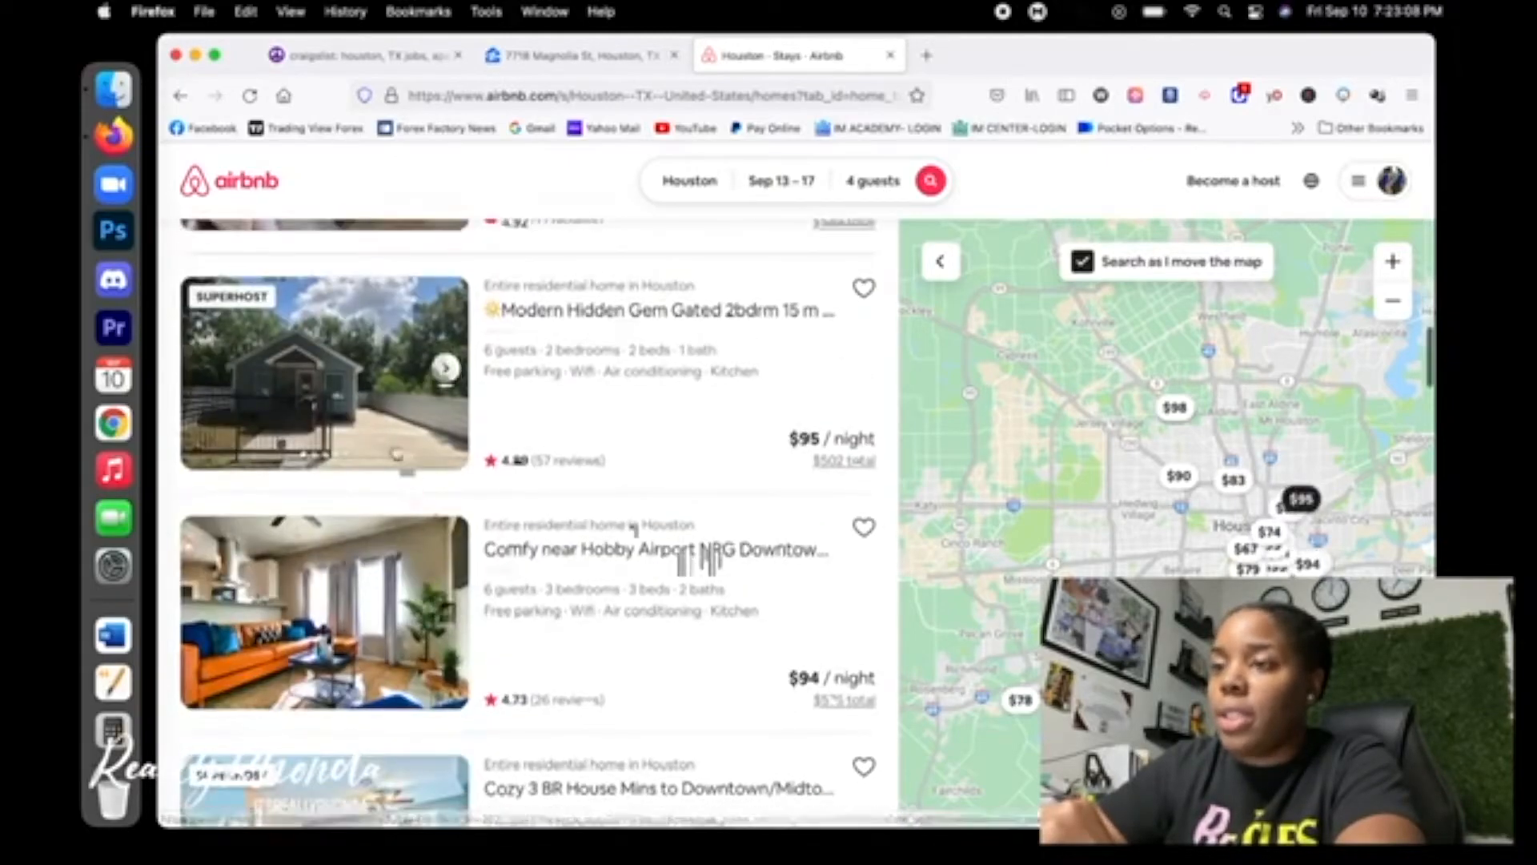
scroll("down", 3)
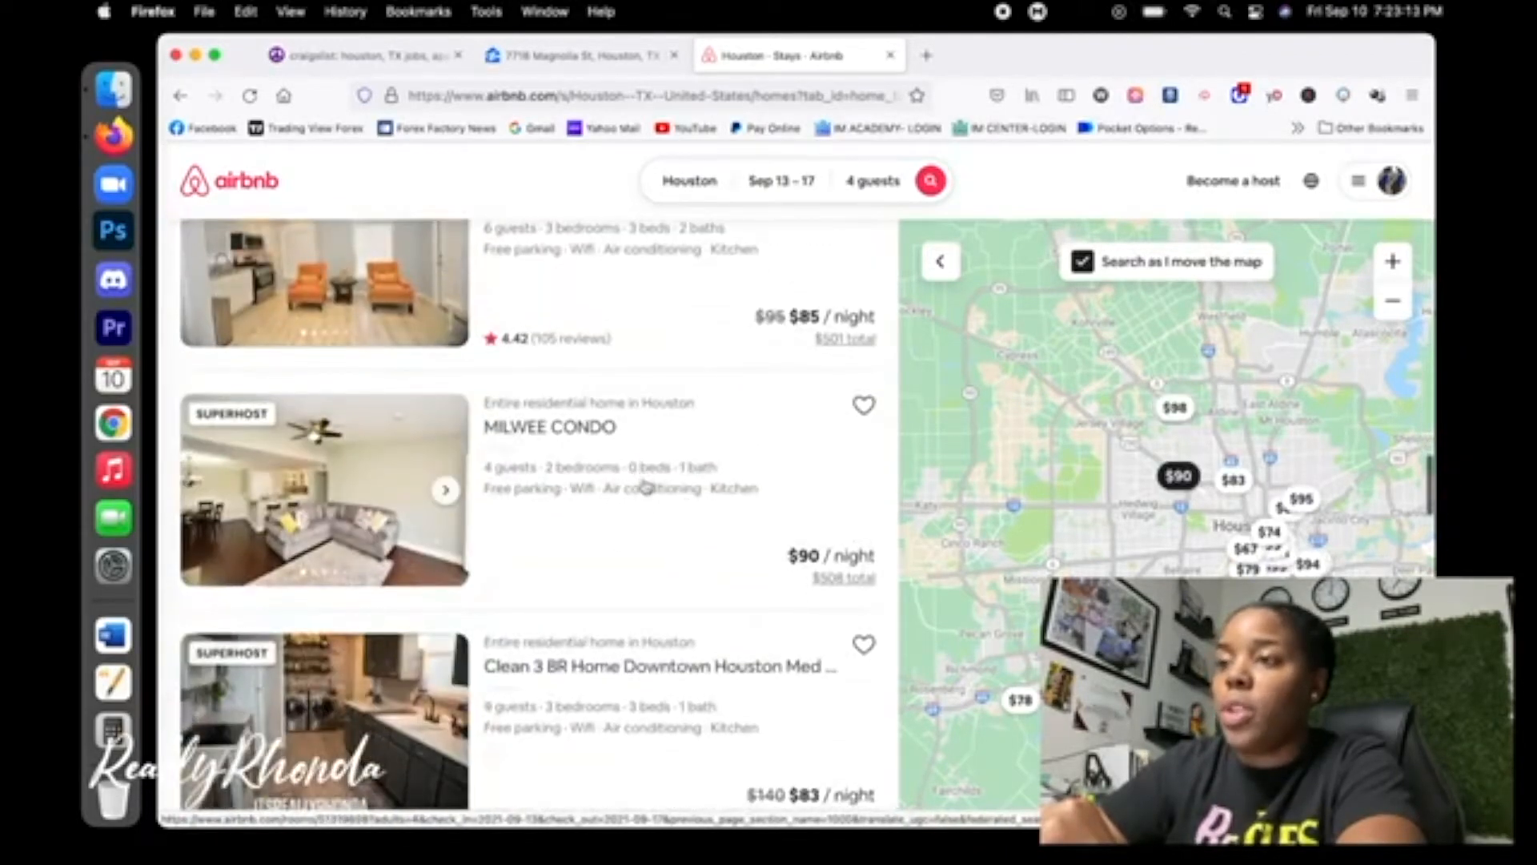
scroll("down", 3)
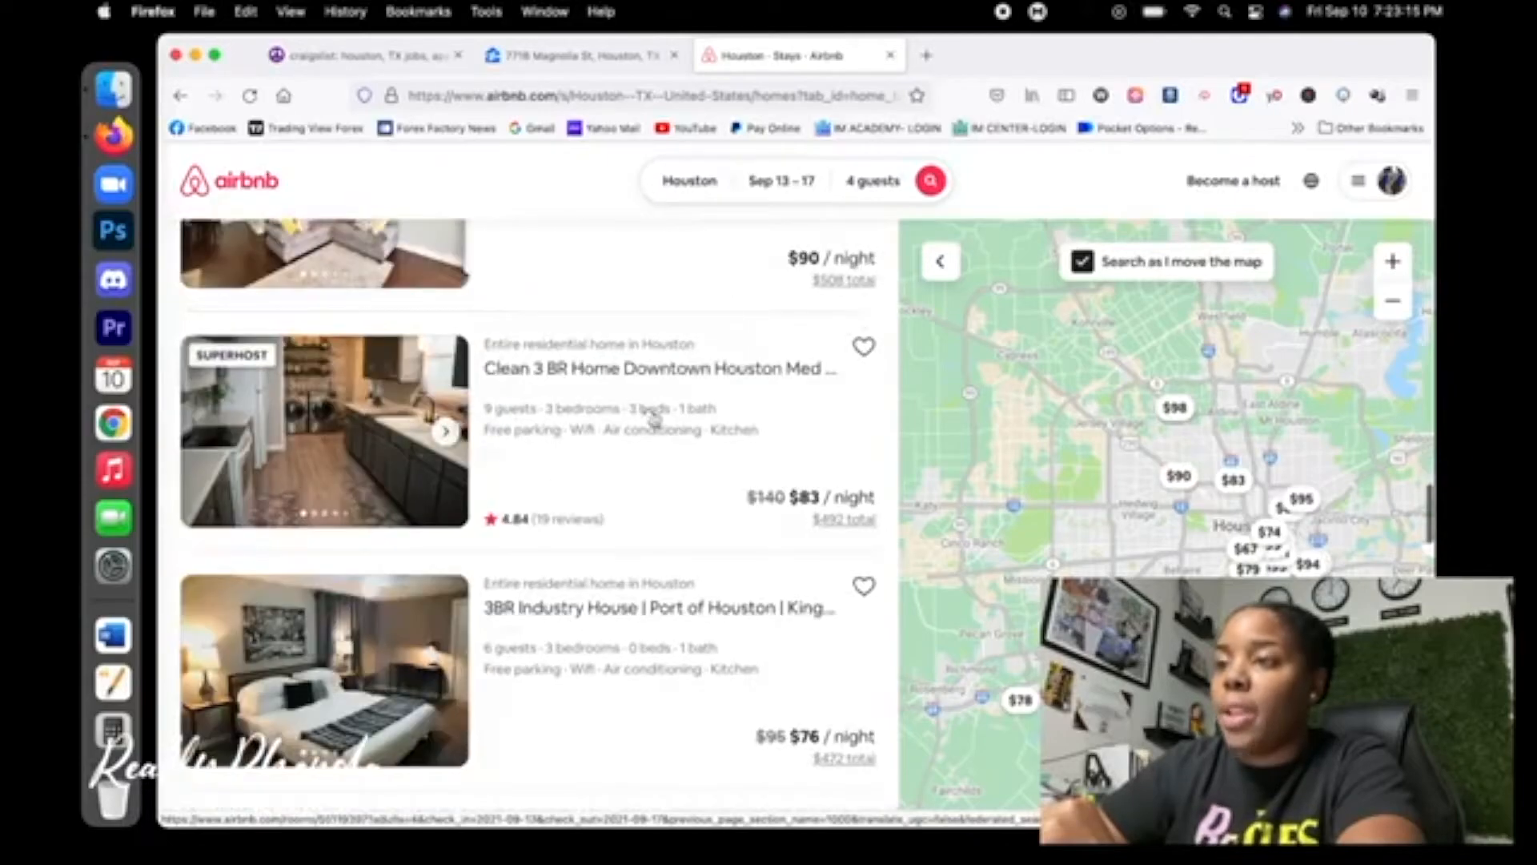
scroll("down", 3)
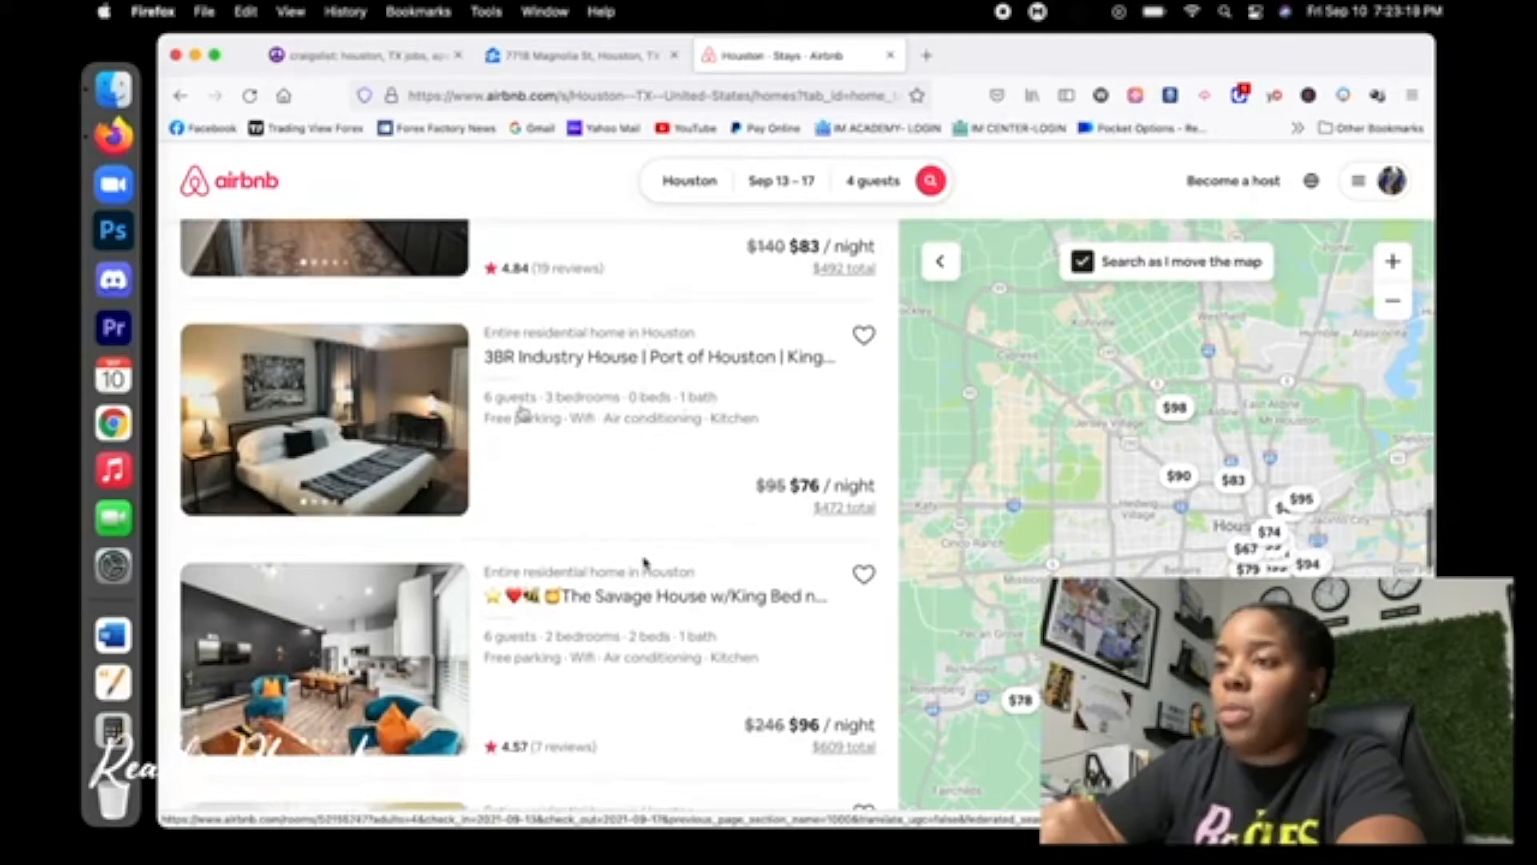
scroll("down", 3)
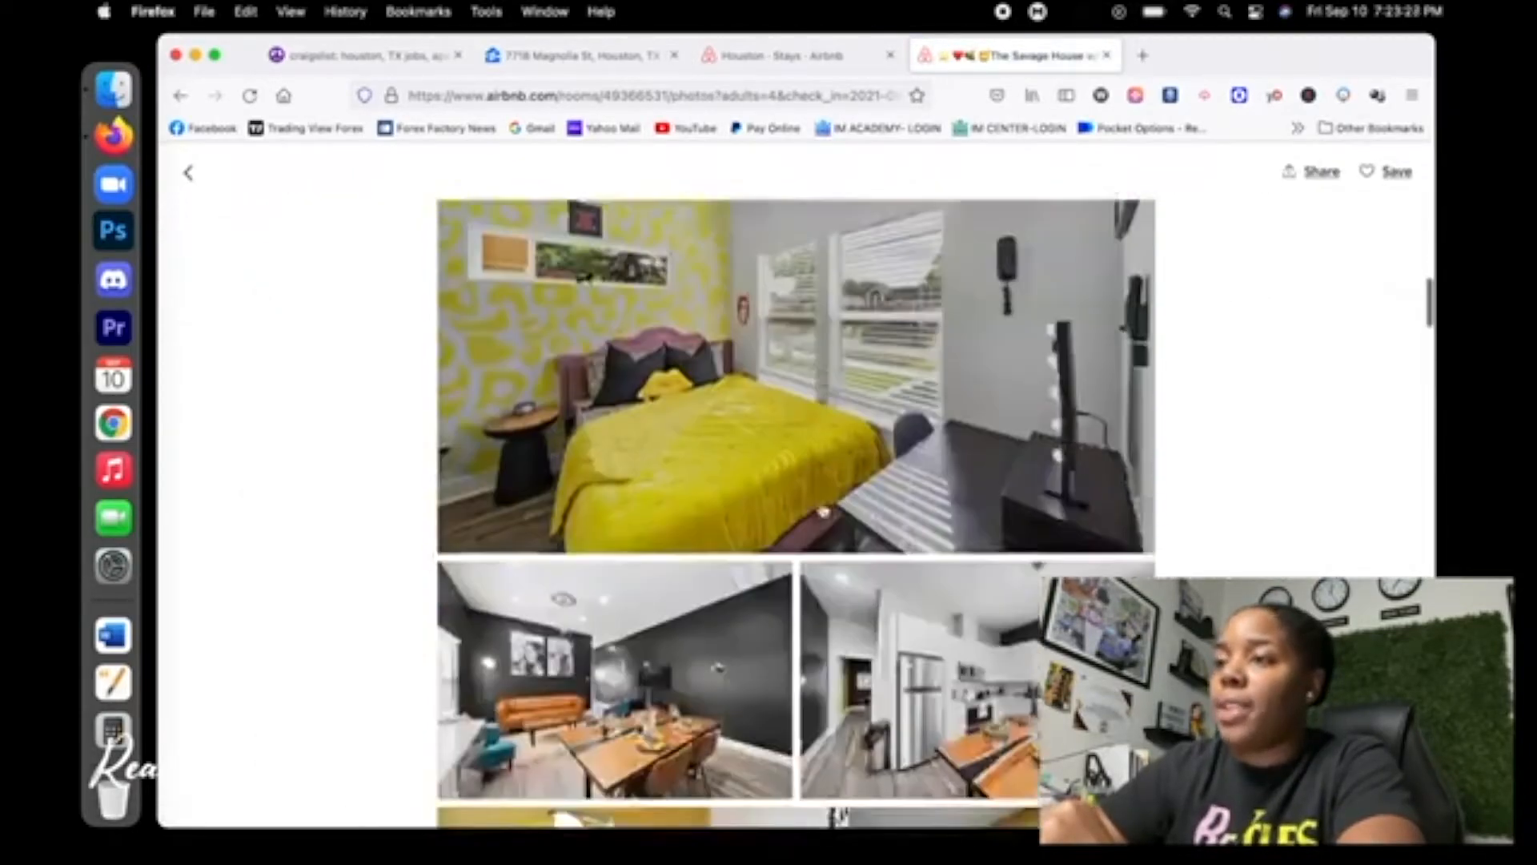
Browse The Savage House photos, then reach the overview showing 4.57 rating and host Mariah
scroll("down", 3)
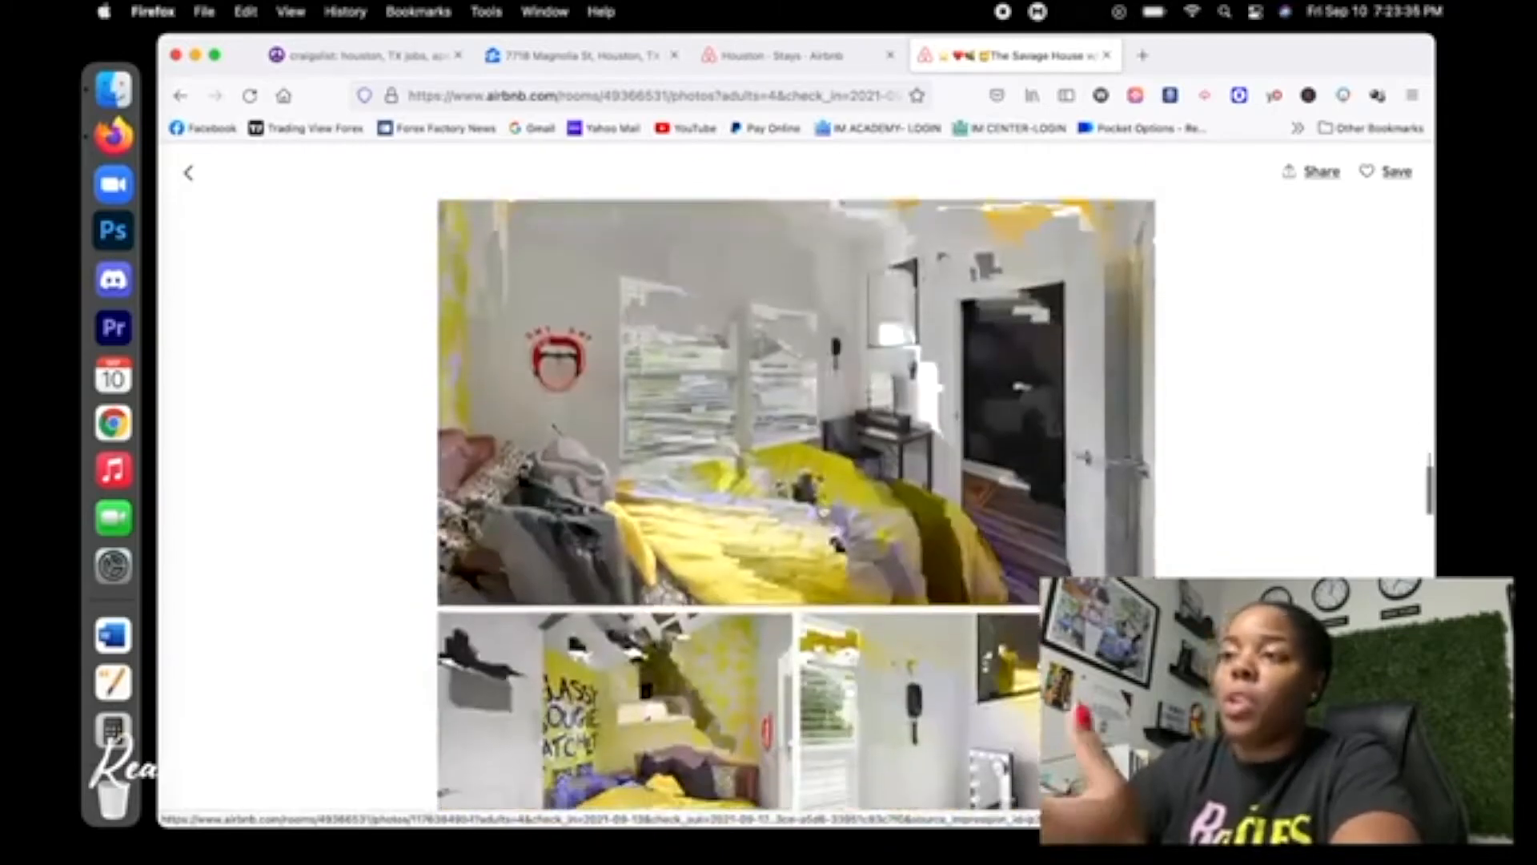
scroll("down", 3)
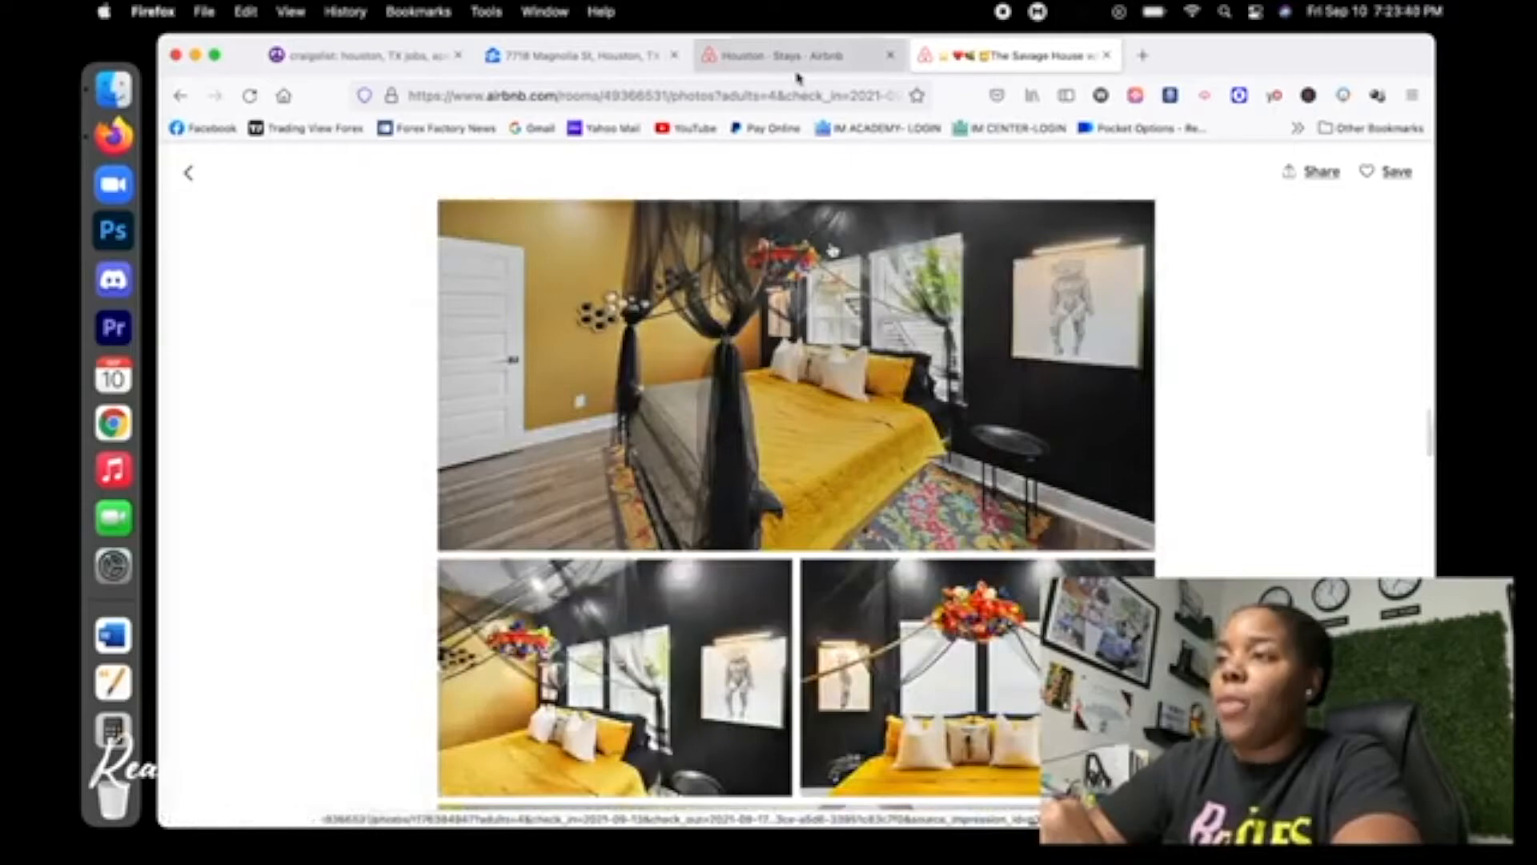
scroll("down", 3)
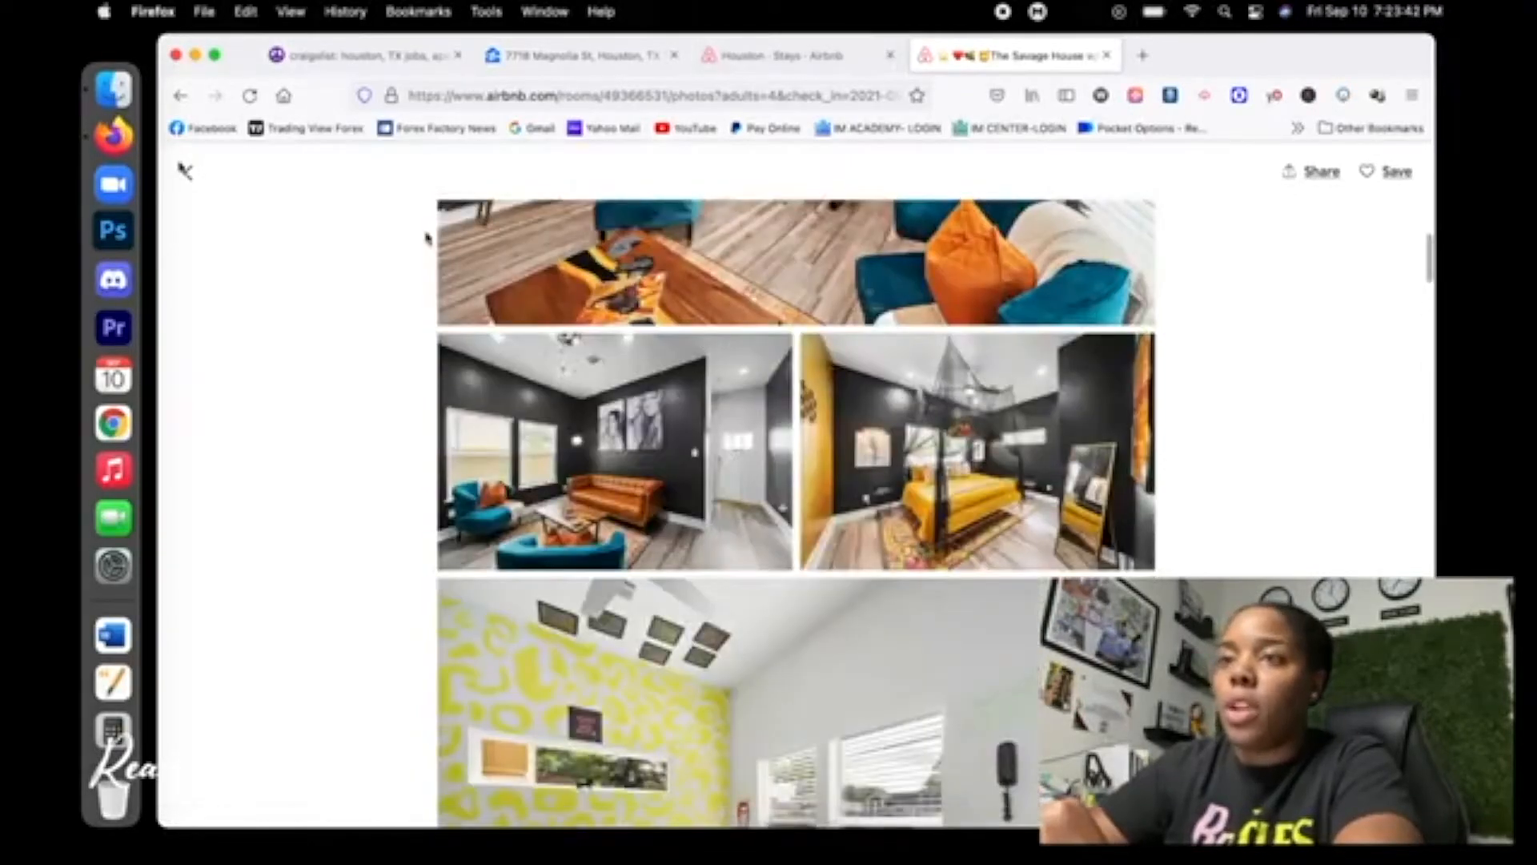
scroll("down", 3)
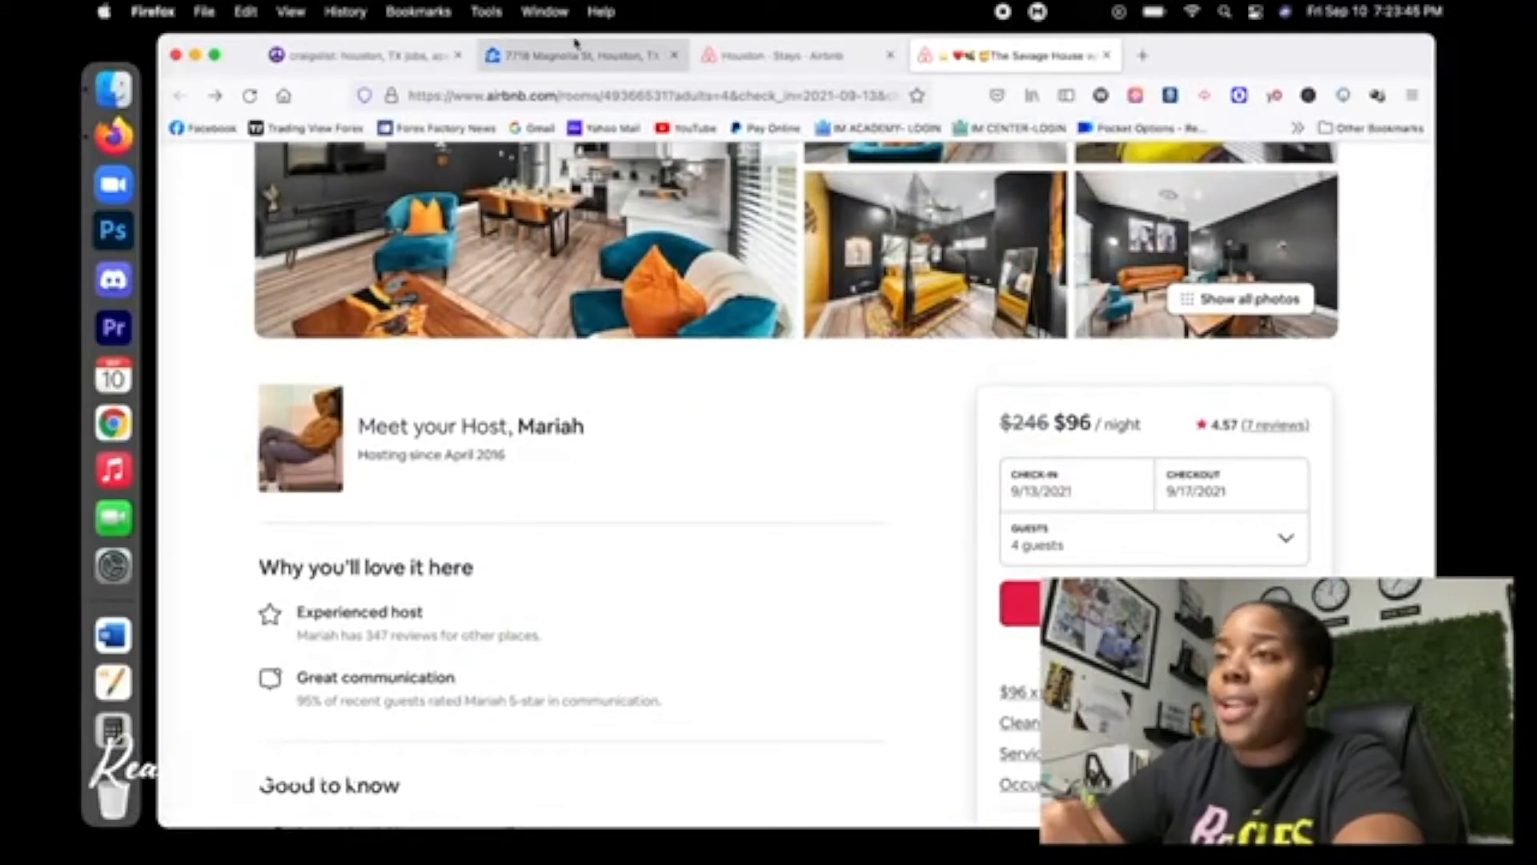
scroll("down", 3)
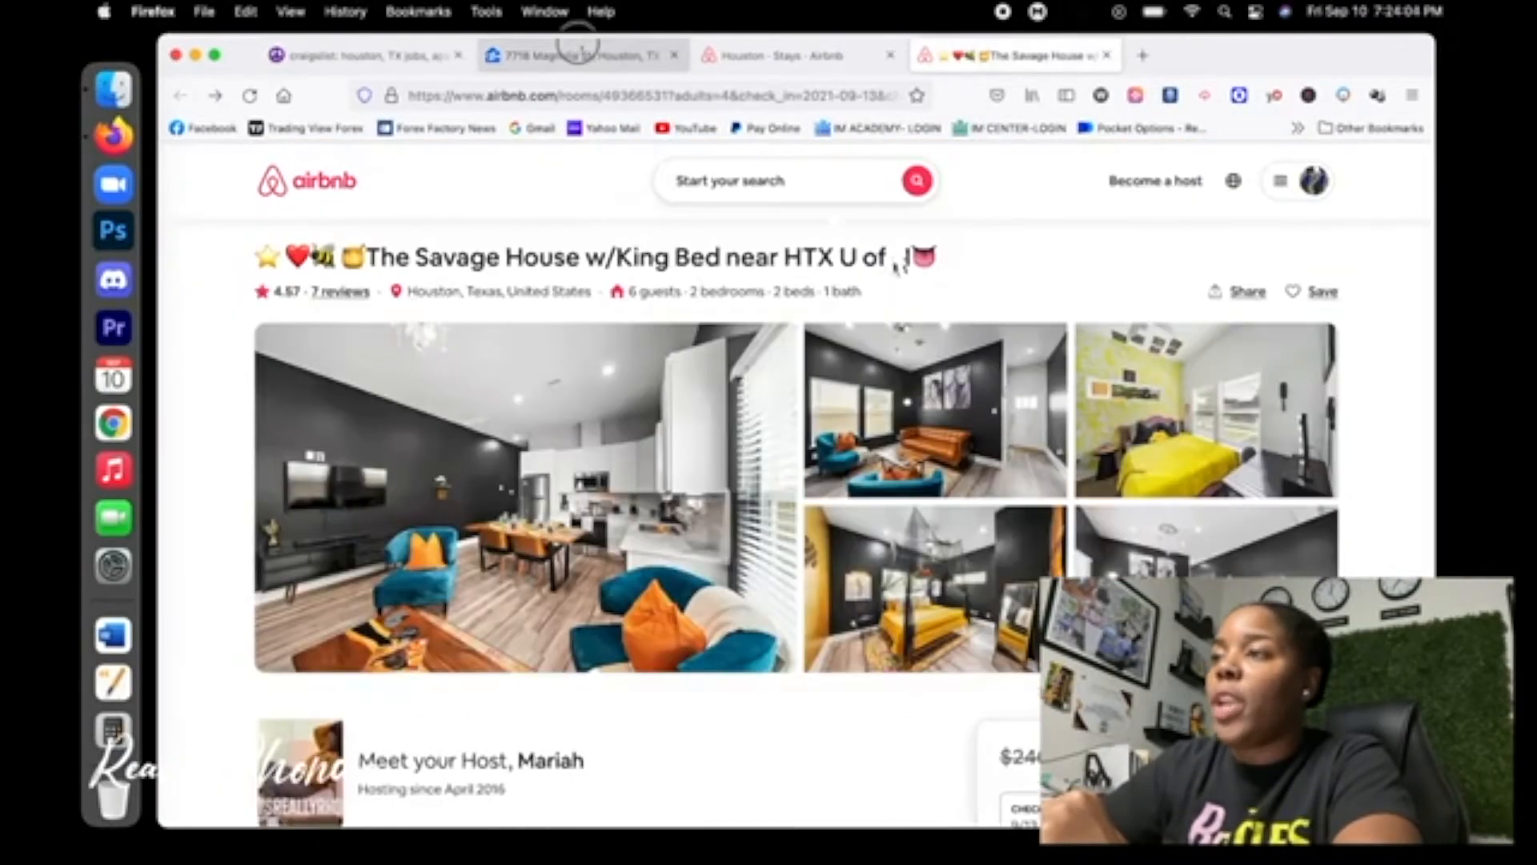
Subtract the $1,450 Magnolia St Zillow rent and two $100 costs from 2688, reaching 1038
left_click(584, 56)
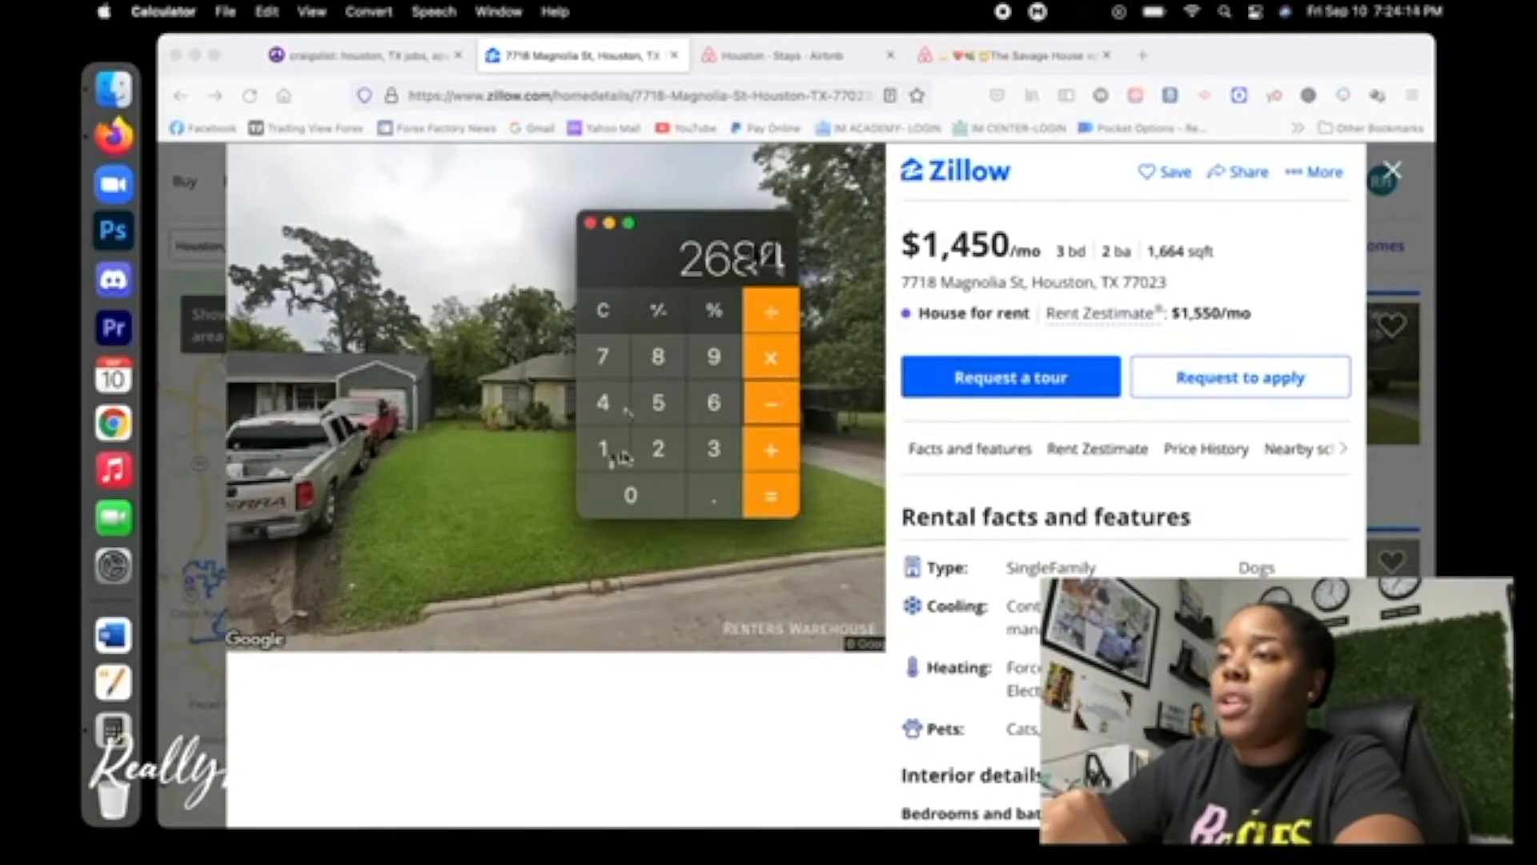
left_click(770, 494)
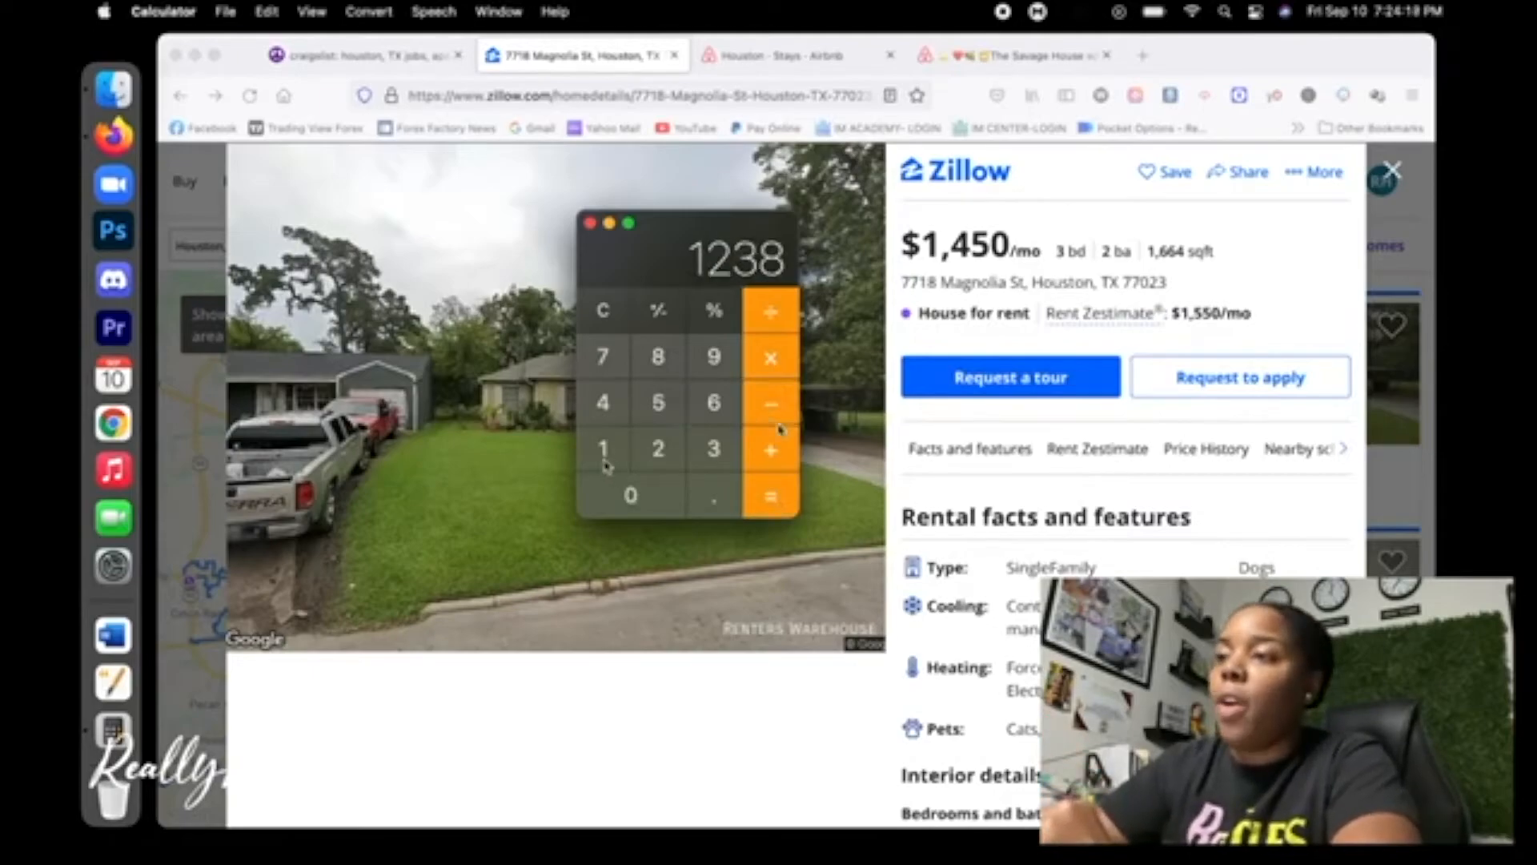
left_click(770, 494)
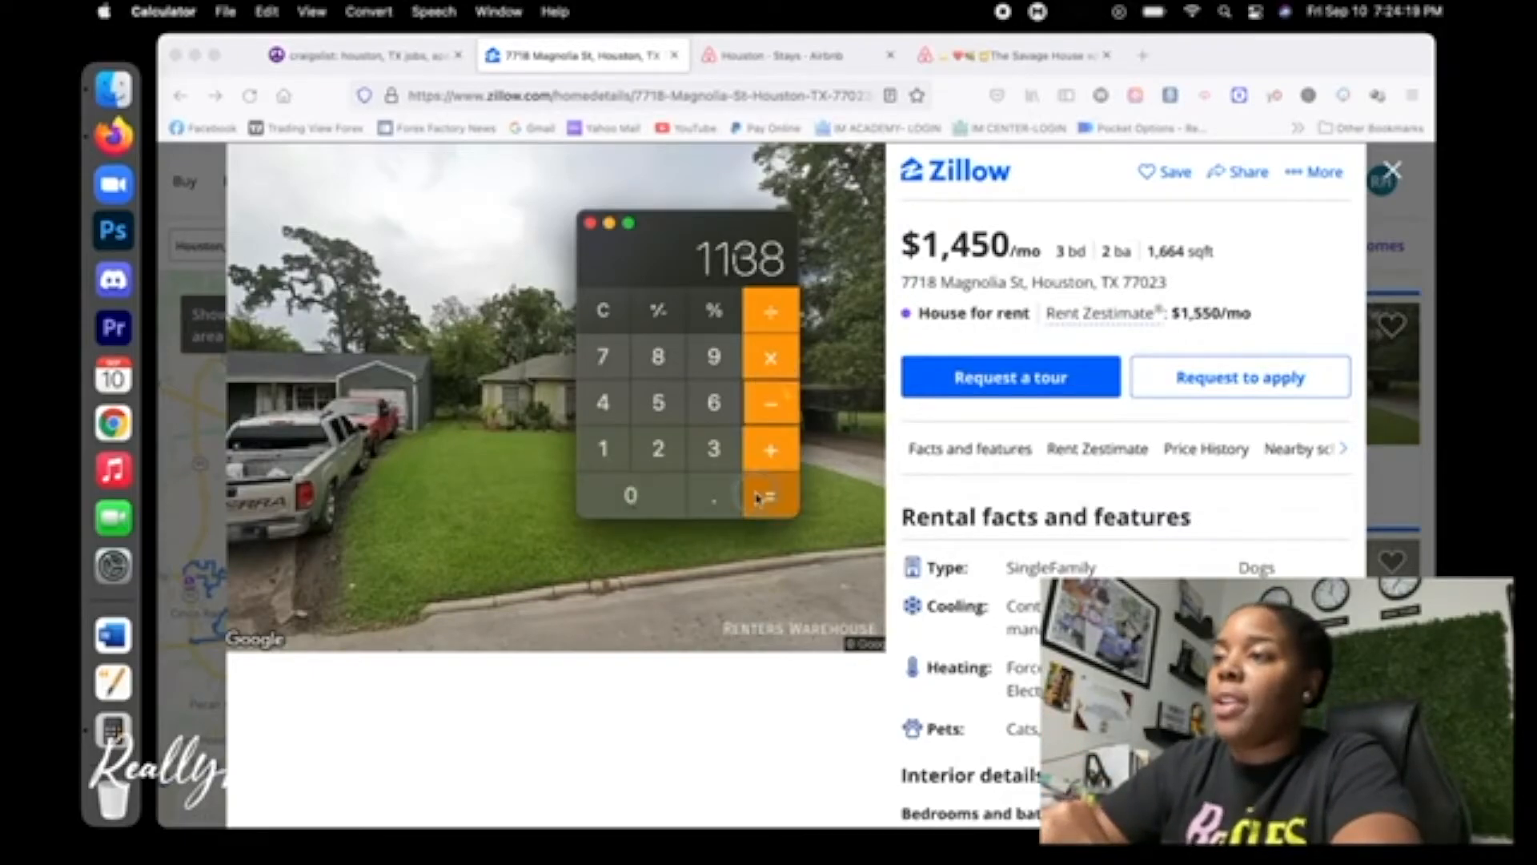
left_click(770, 494)
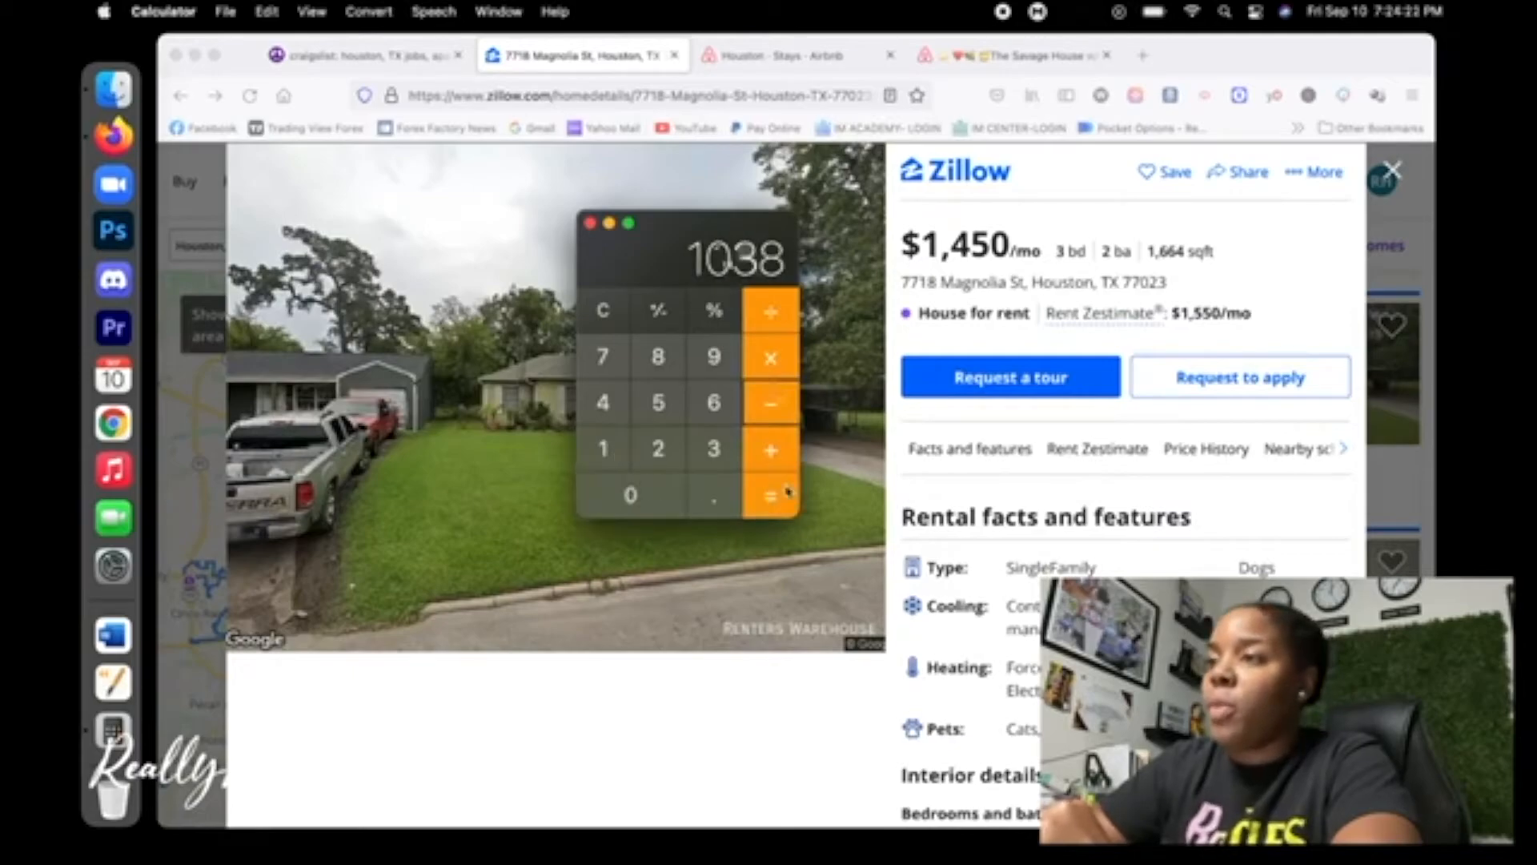